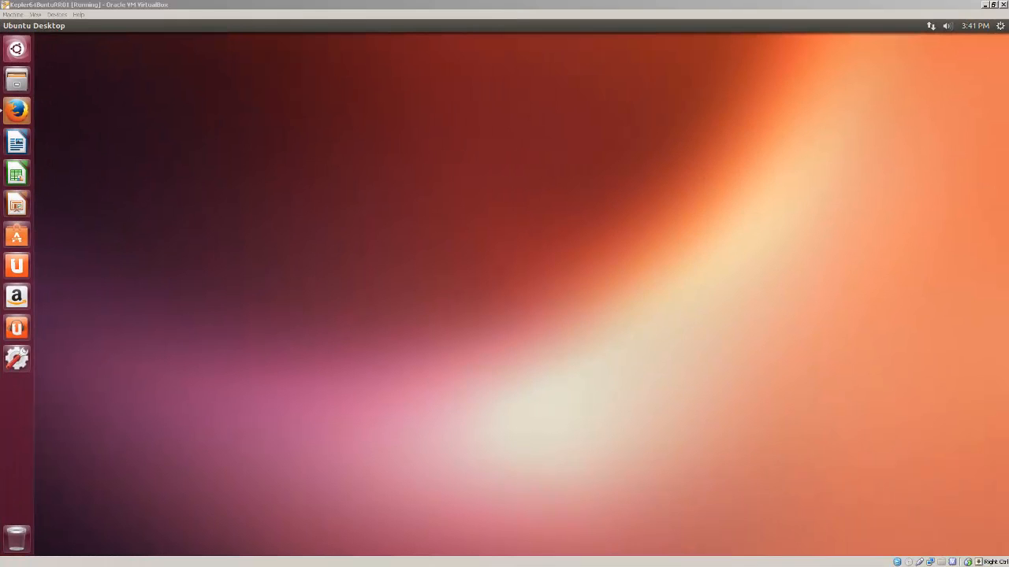
mouse_move(95, 87)
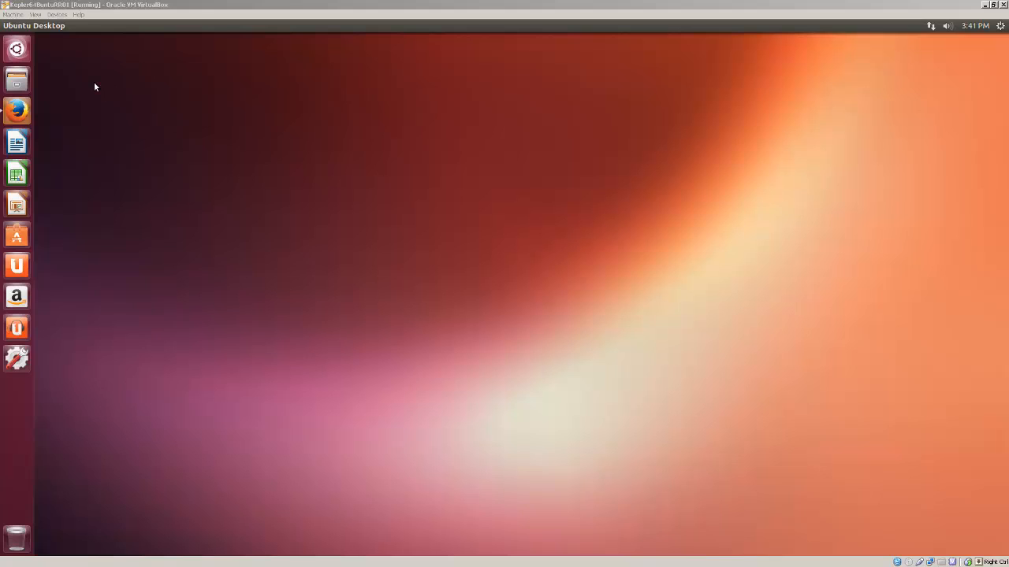
mouse_move(101, 84)
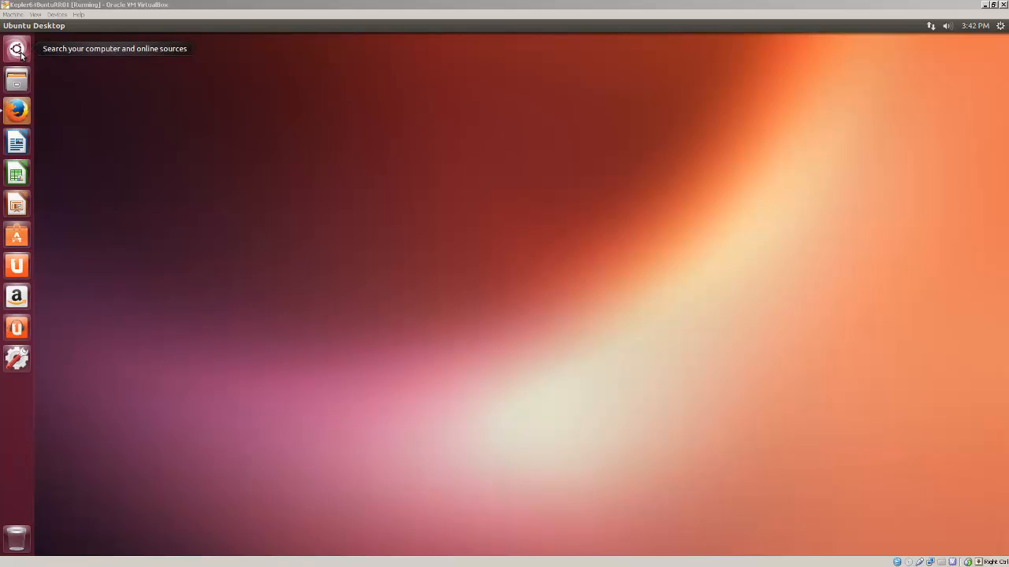
Launch Terminal from the Dash by searching 'ter' and move its window to the top left
click(15, 49)
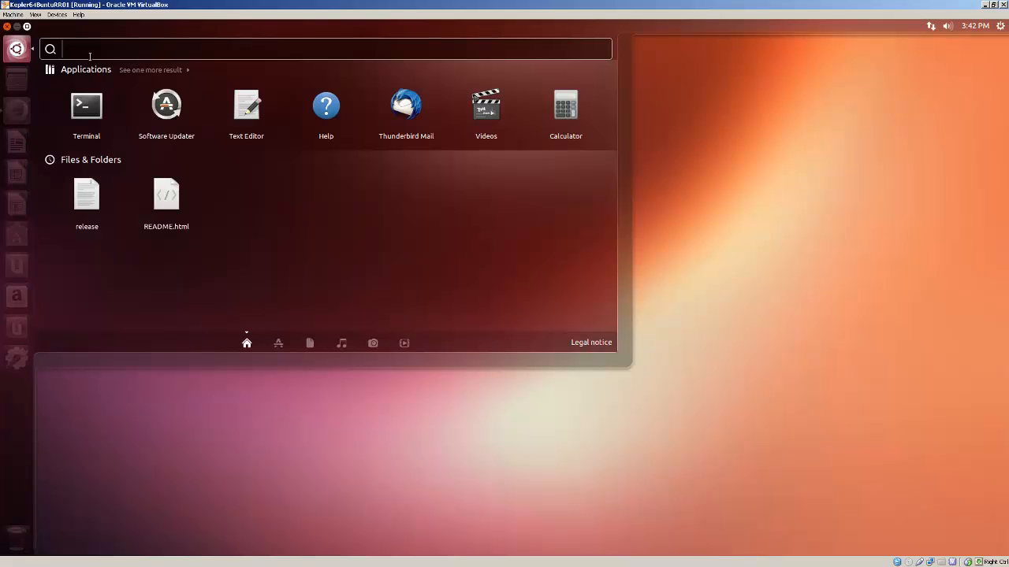
text(t)
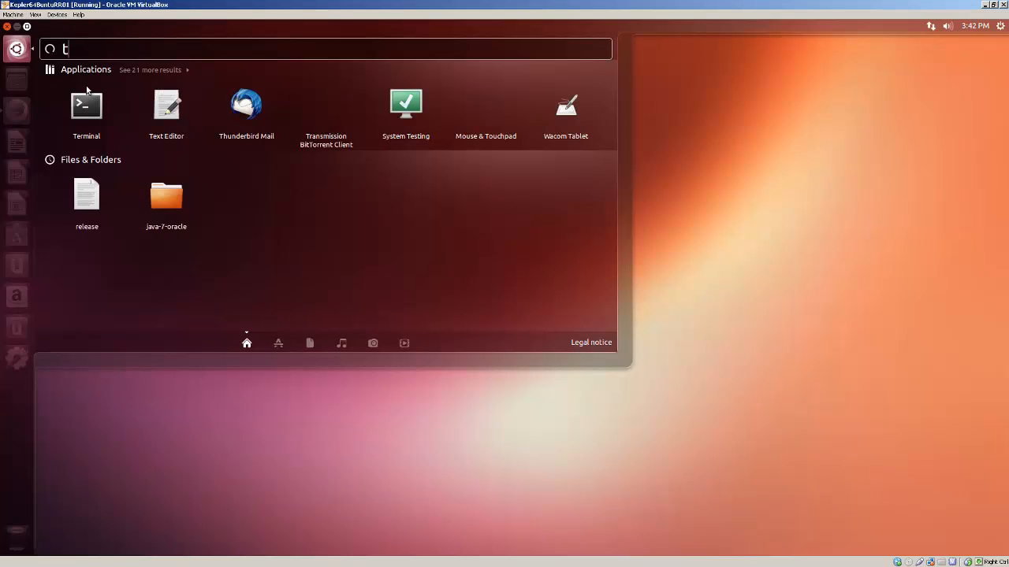
text(er)
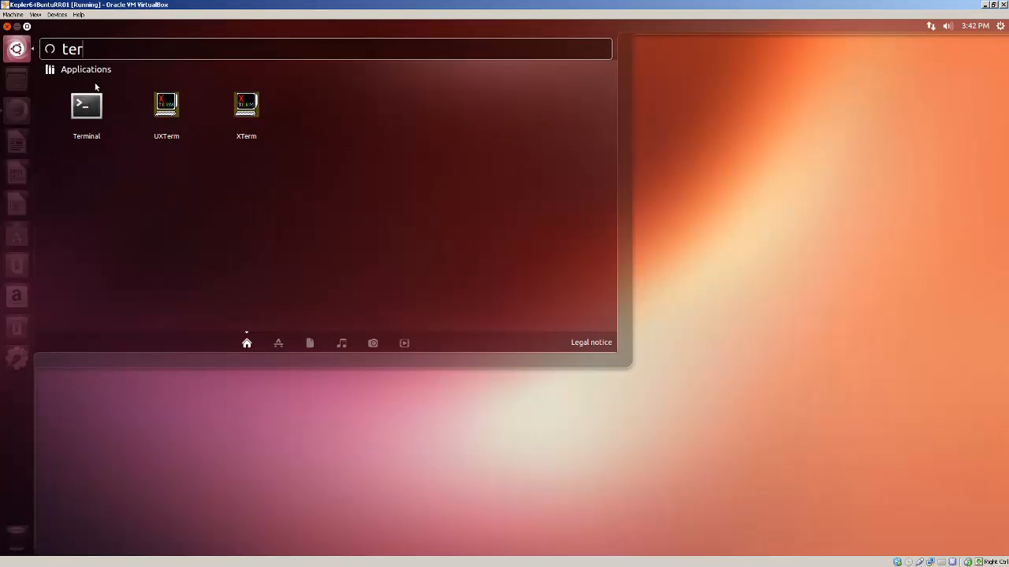
click(85, 104)
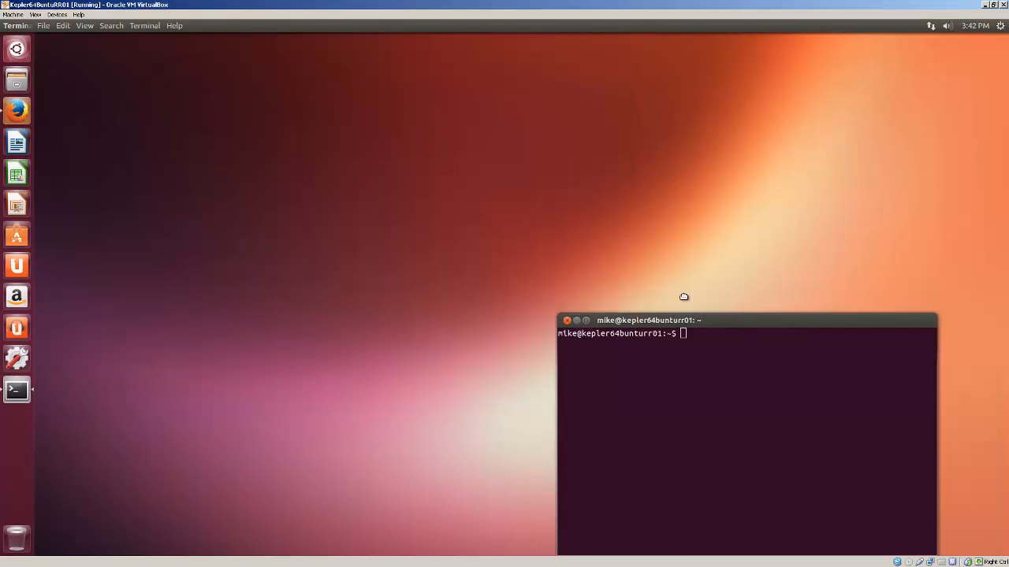
drag(646, 320, 334, 32)
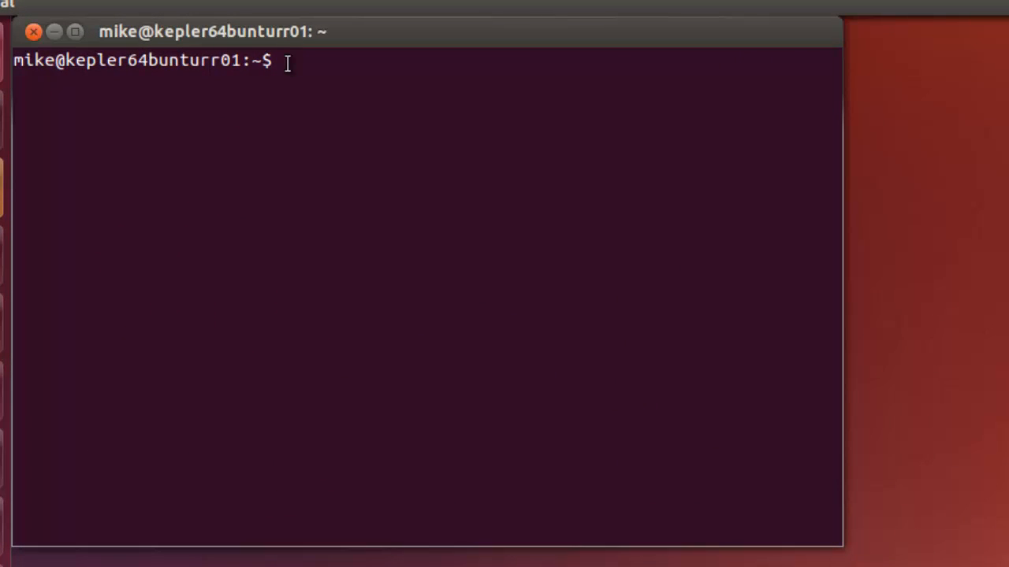
Run java -version to confirm Java 1.7.0_25 is installed
text(java)
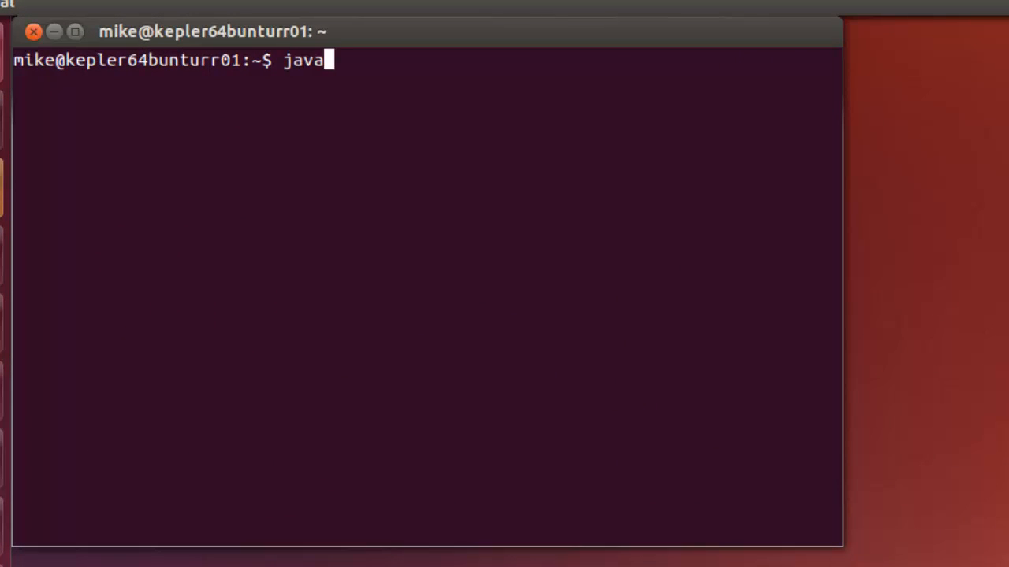
text(-versio)
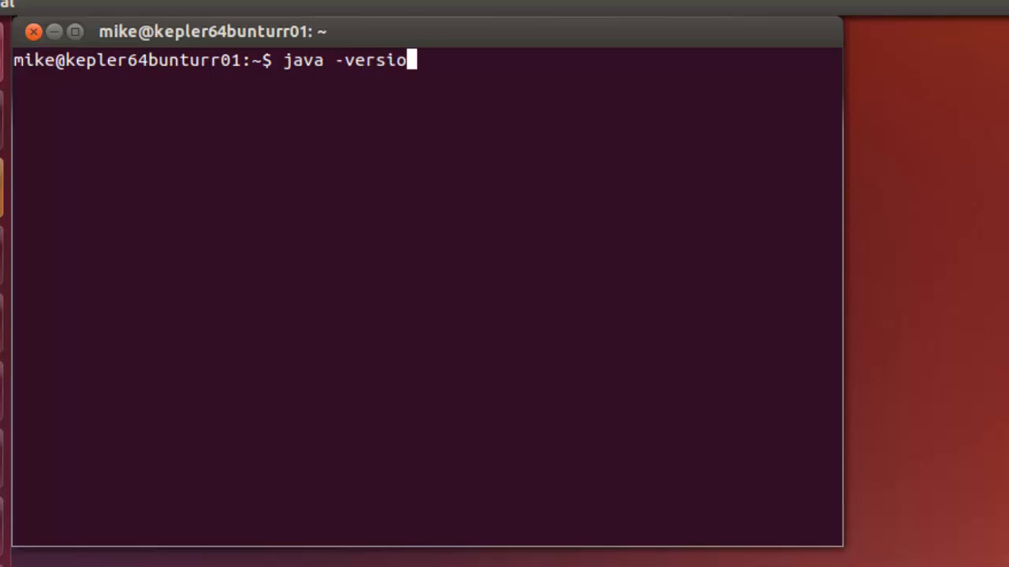
key(Return)
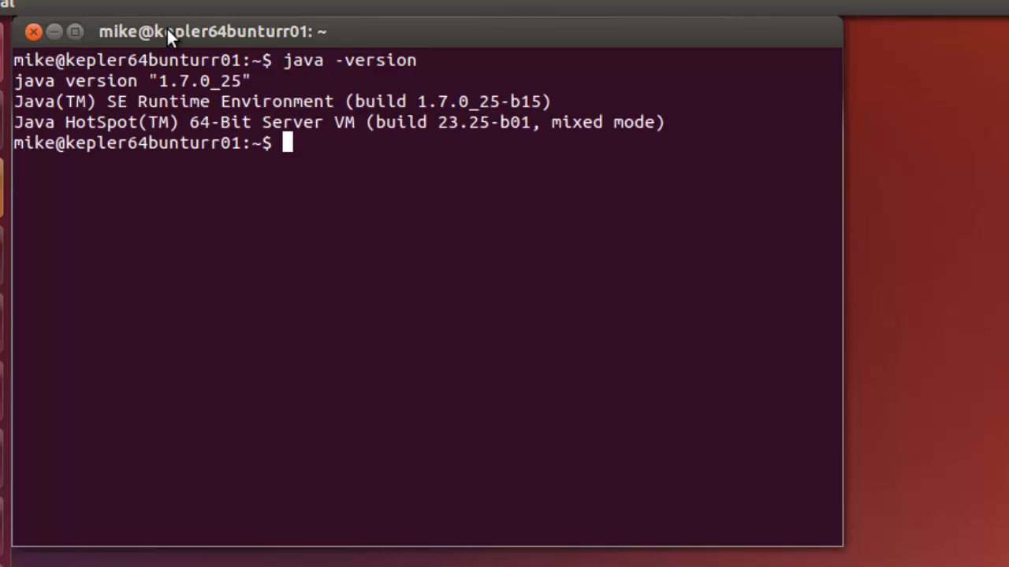
mouse_move(198, 192)
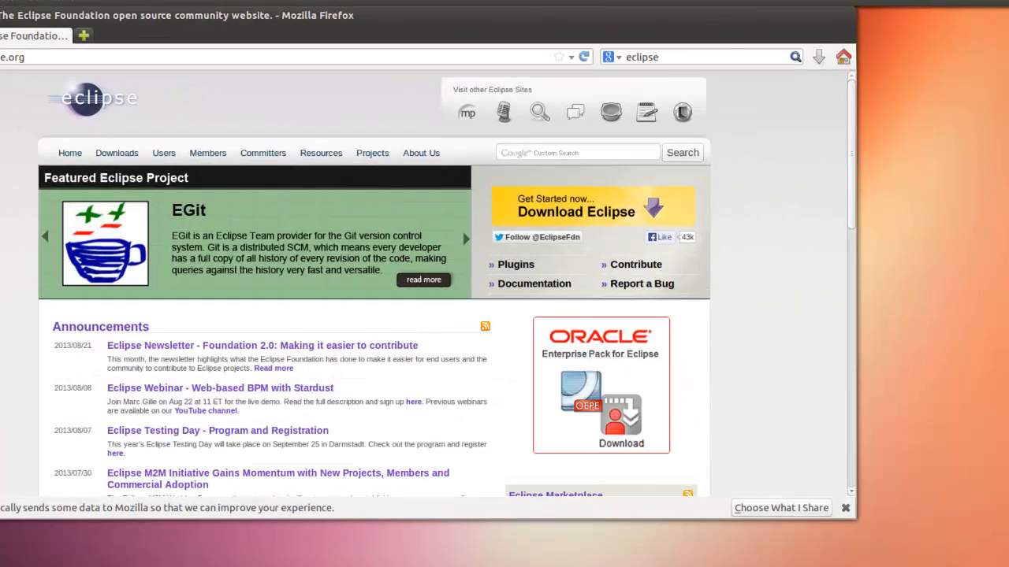
Go to the Eclipse Downloads page listing the Kepler 4.3 packages for Linux
click(116, 153)
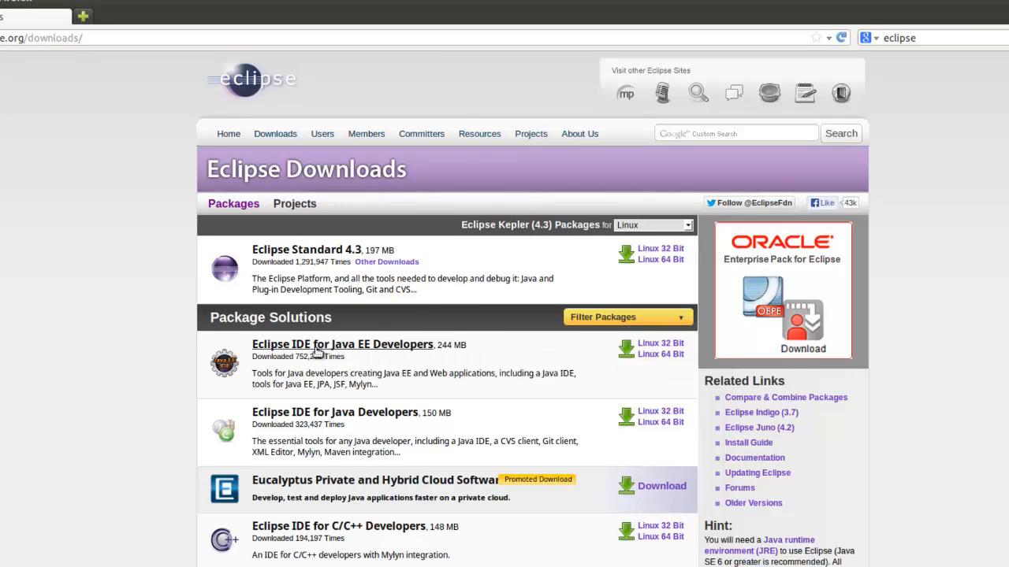
mouse_move(370, 350)
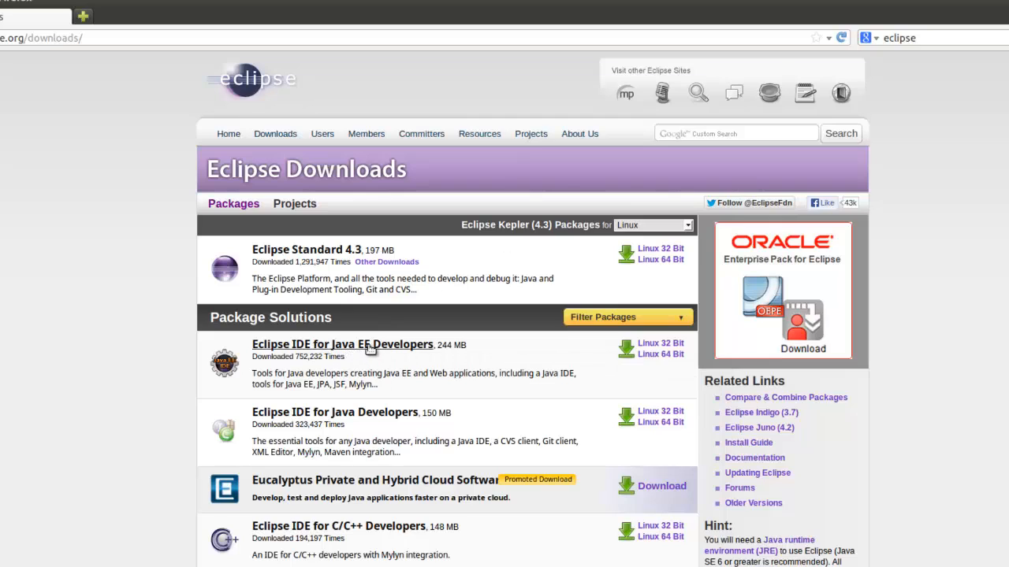
mouse_move(396, 350)
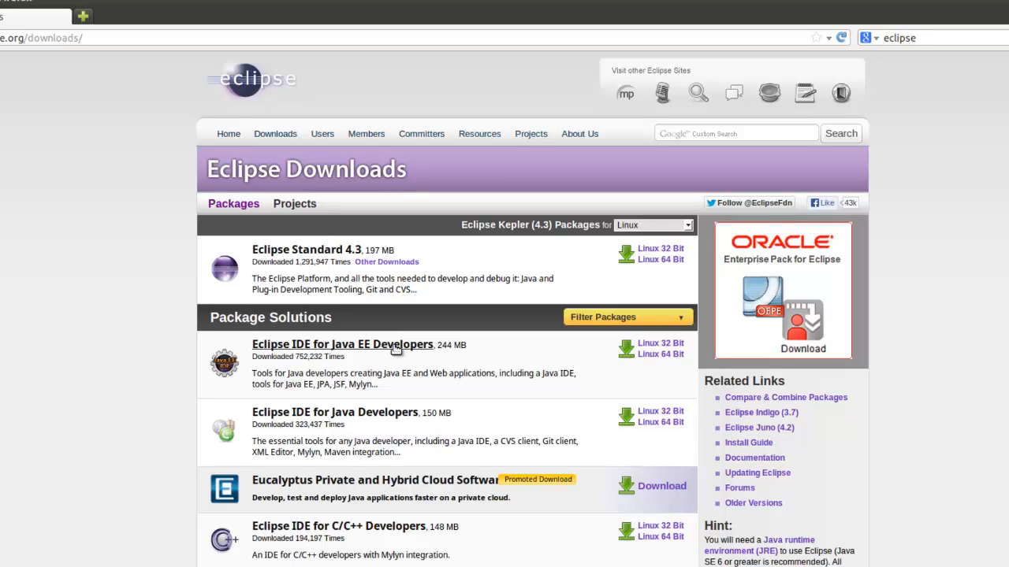
mouse_move(424, 377)
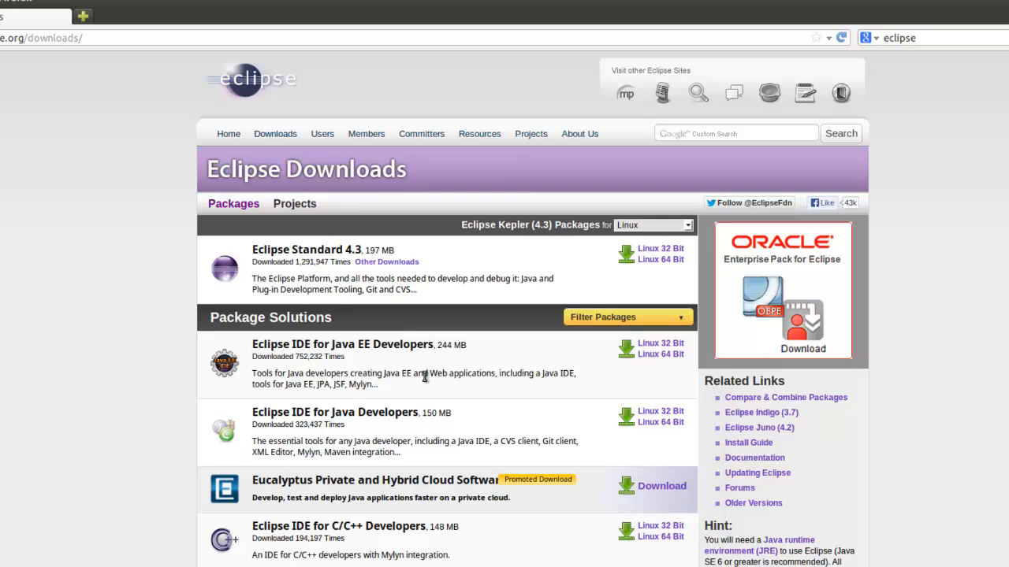
mouse_move(486, 372)
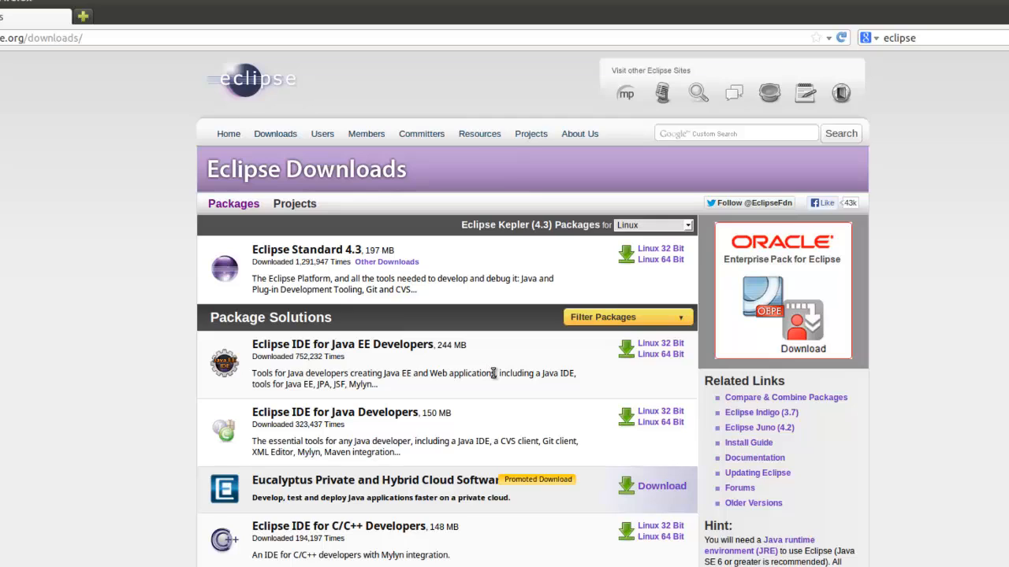
mouse_move(662, 353)
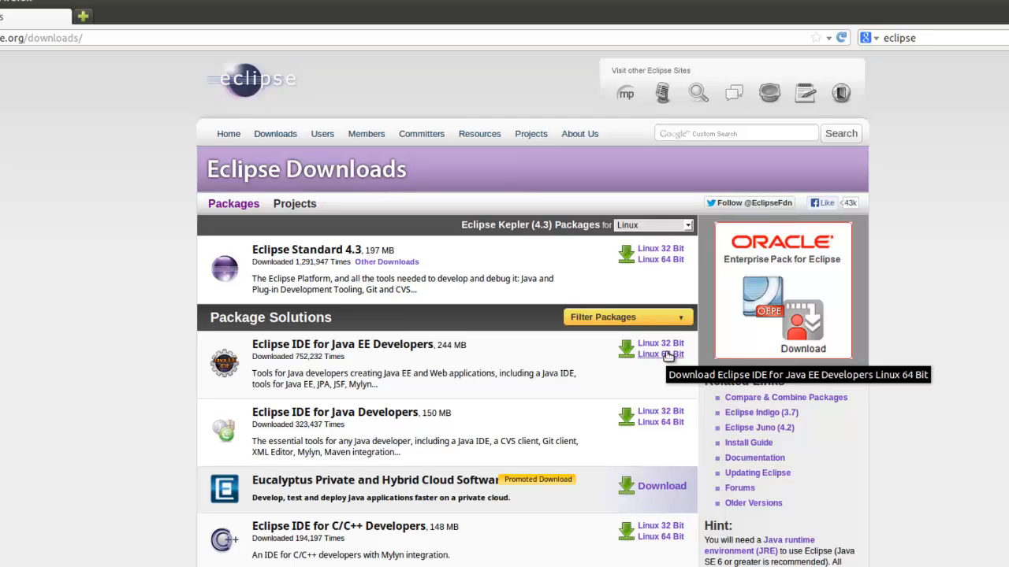
Download the Linux 64-bit Java EE Developers package from the US mirror, saving the archive to disk
click(661, 354)
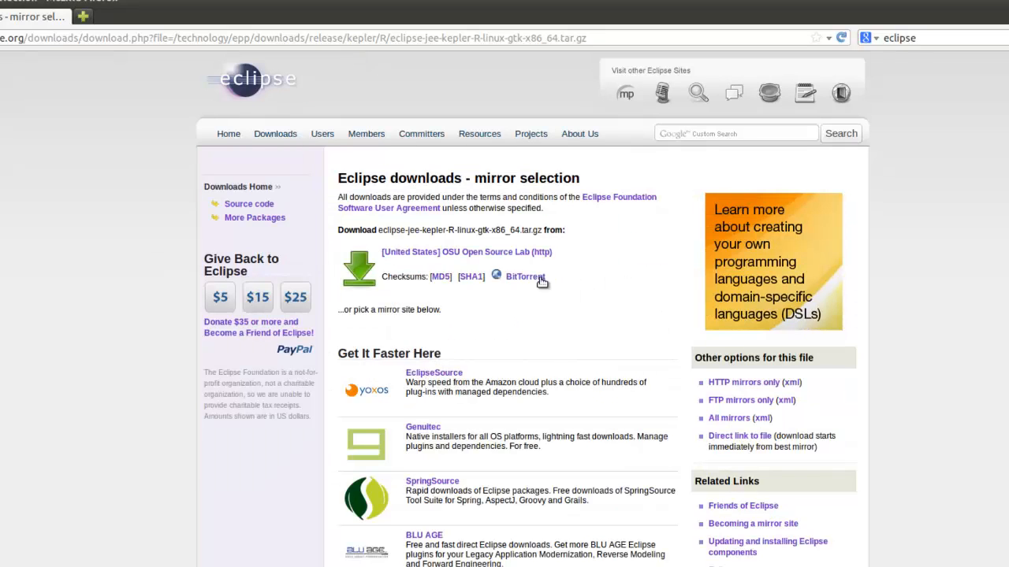
mouse_move(507, 287)
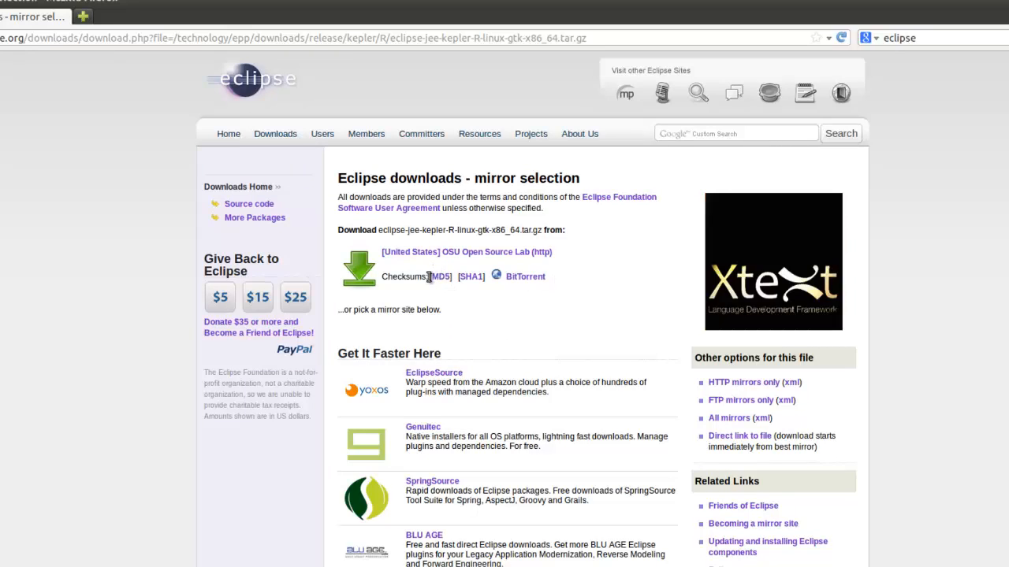
click(466, 252)
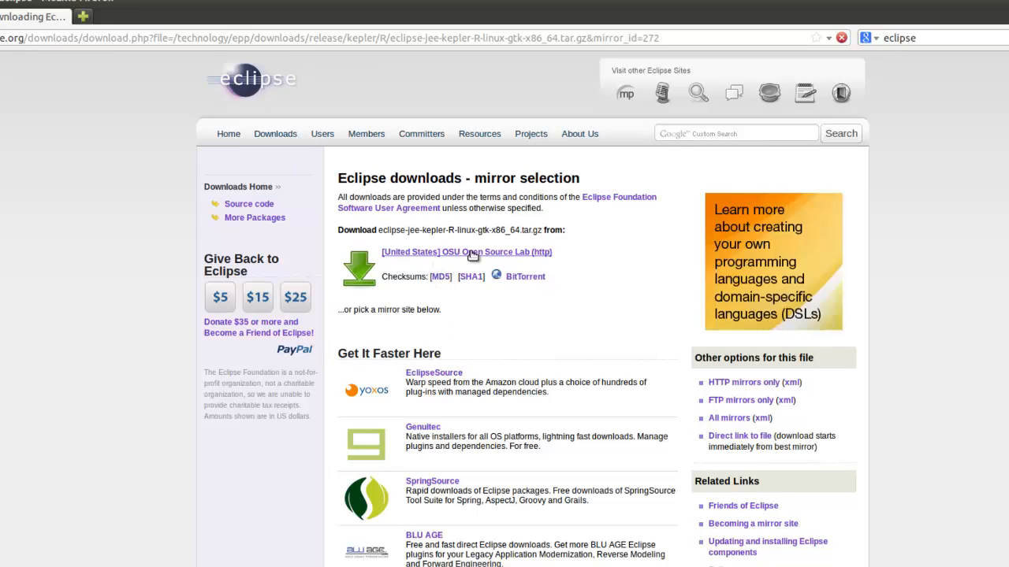
click(466, 252)
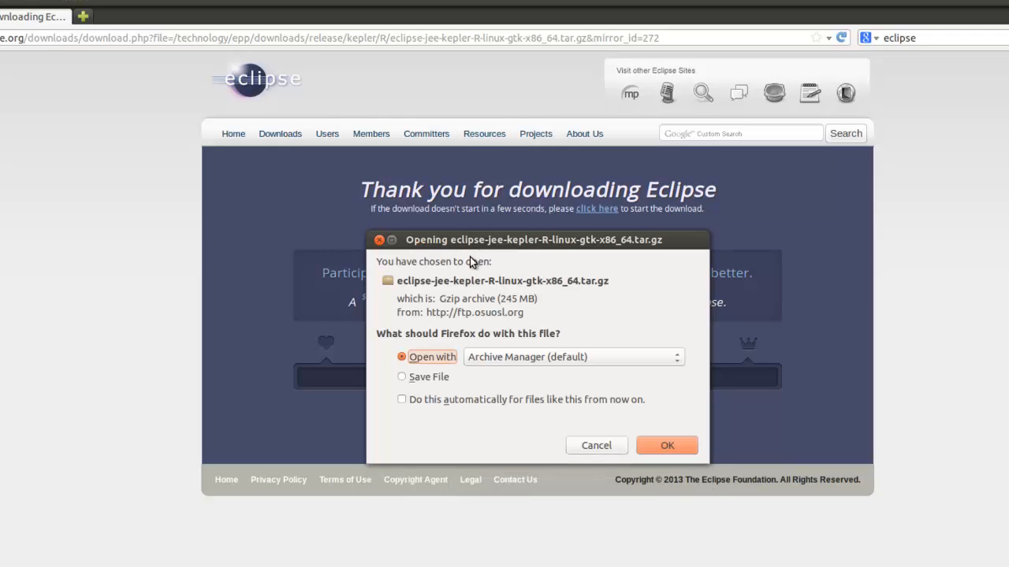
click(402, 376)
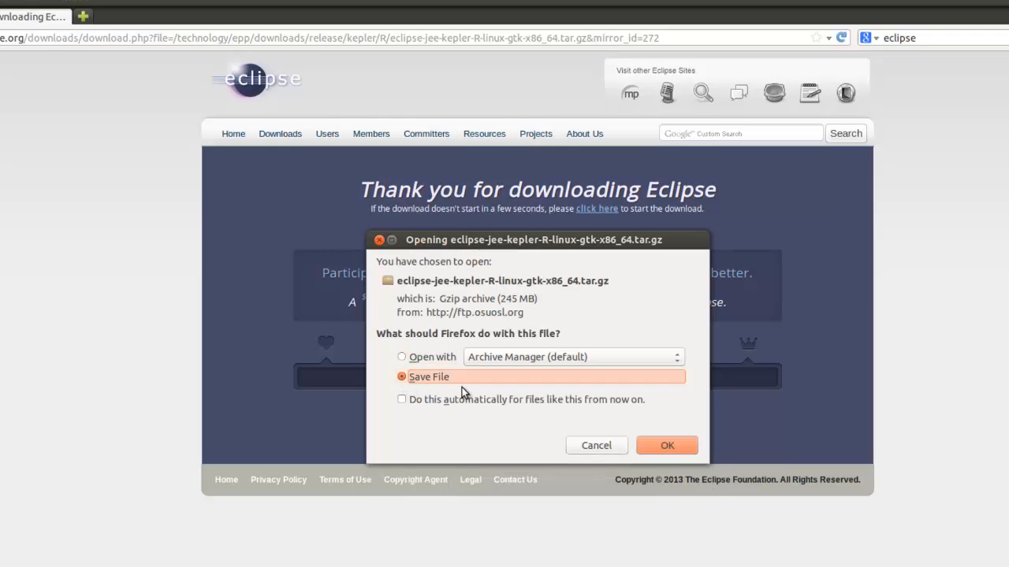
click(665, 445)
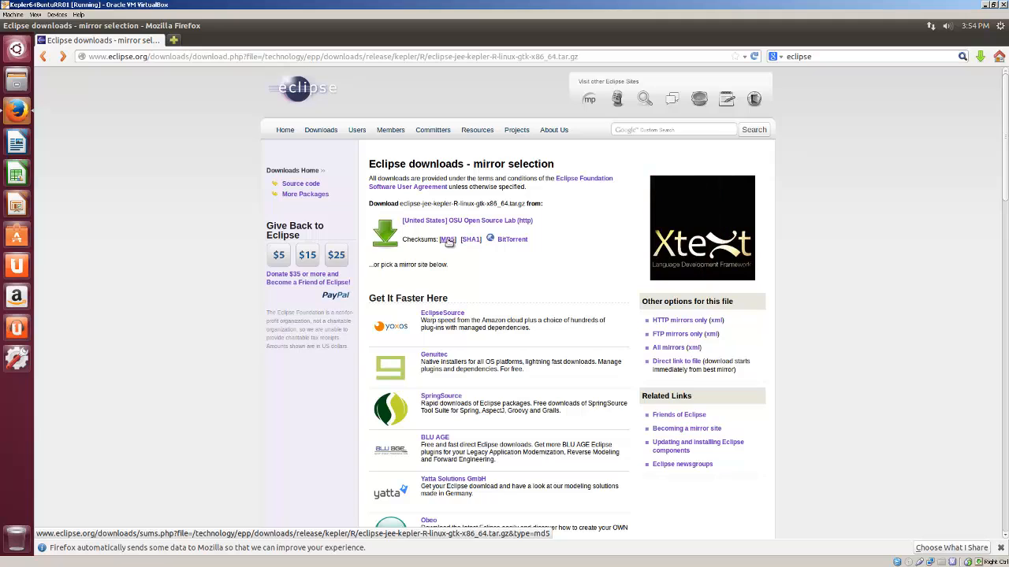
Show the MD5 checksum page for eclipse-jee-kepler-R-linux-gtk-x86_64.tar.gz
click(448, 239)
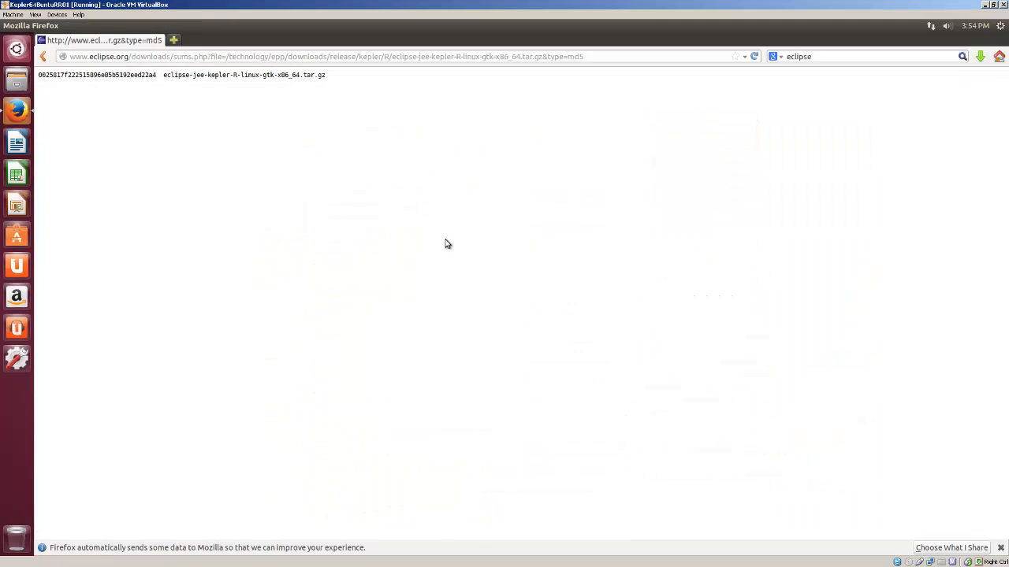
mouse_move(274, 72)
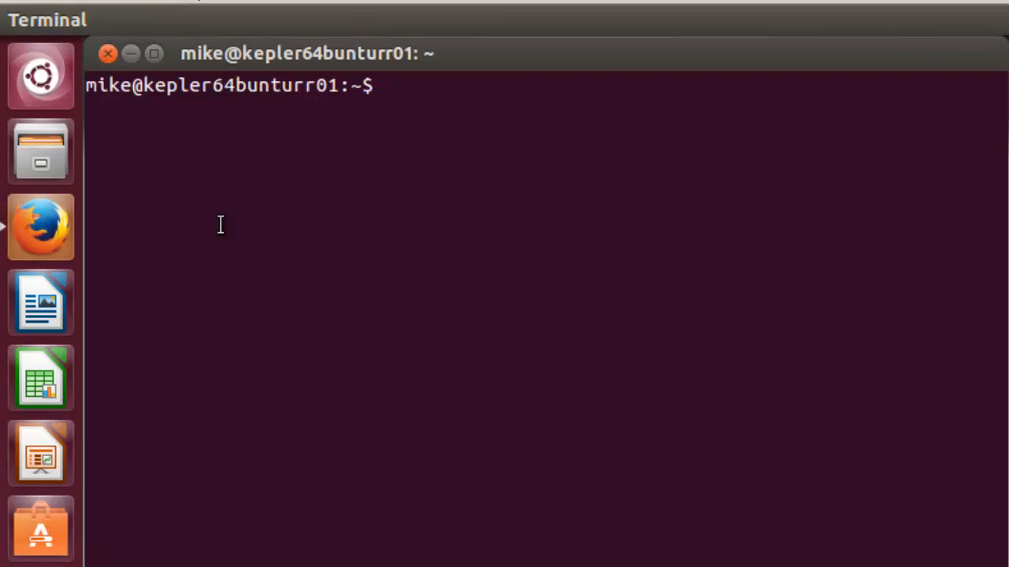
Change into ~/Downloads and list its files to see the Eclipse archive
text(cd)
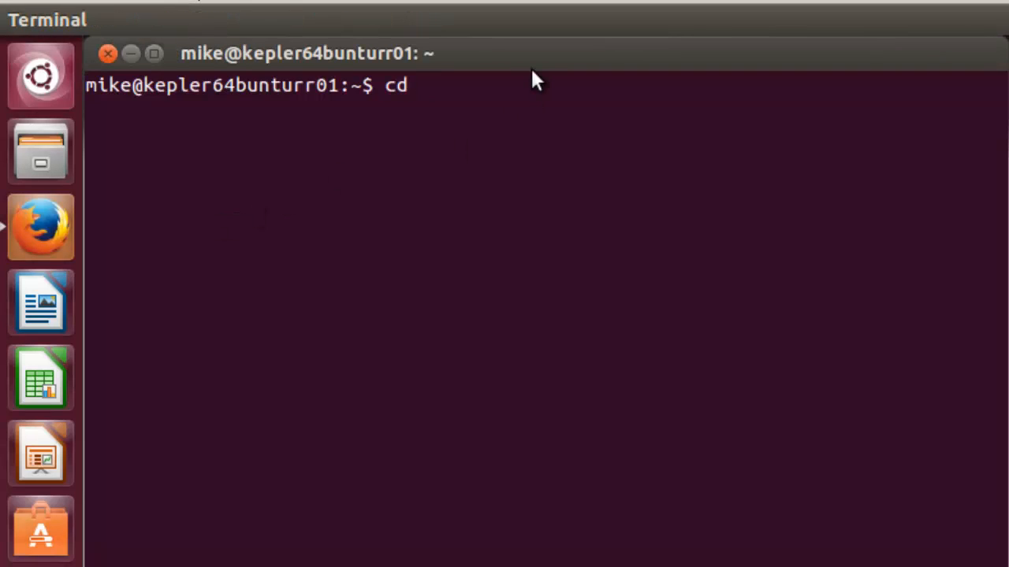
text(~/d)
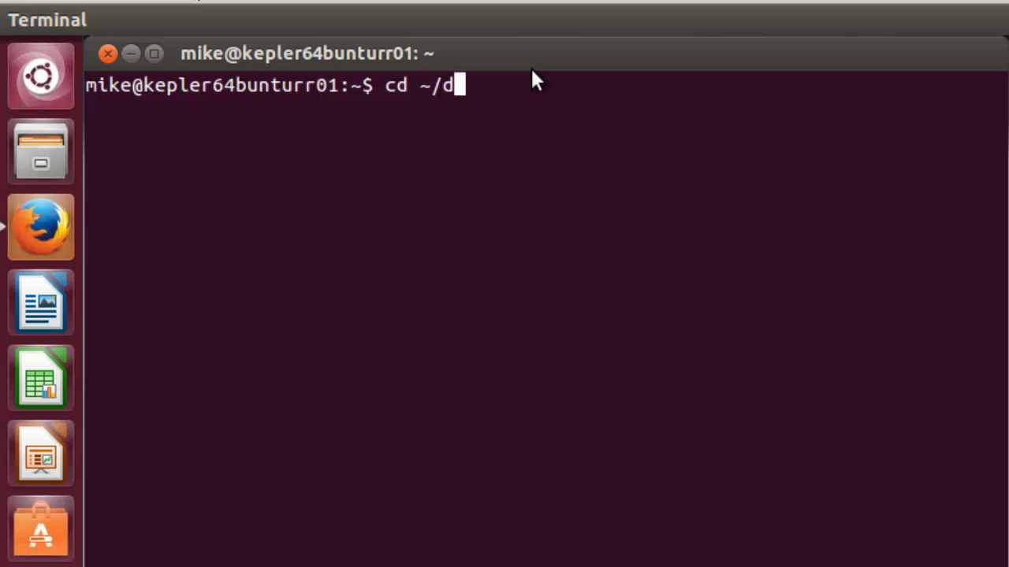
text(ownloa)
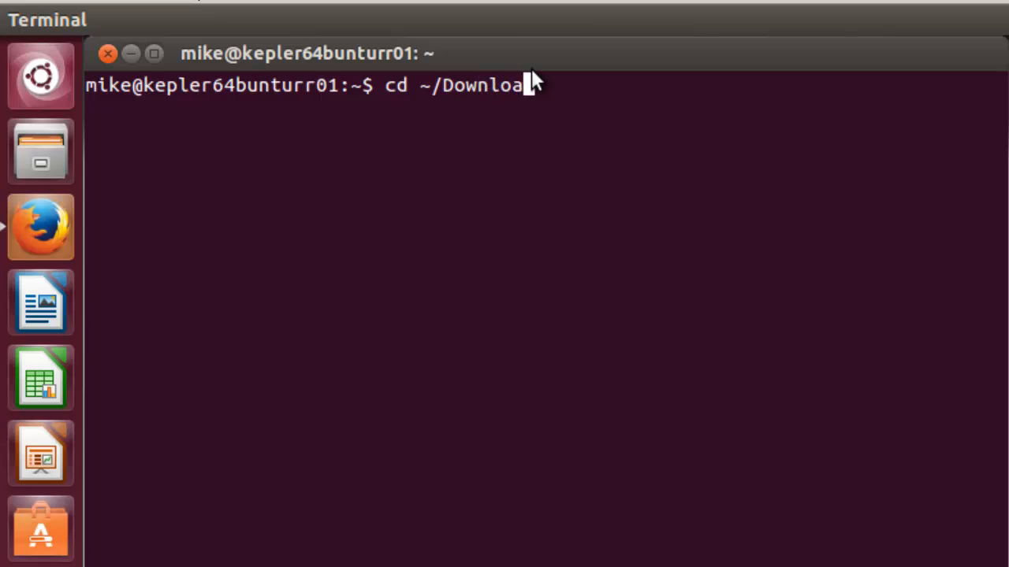
text(ls)
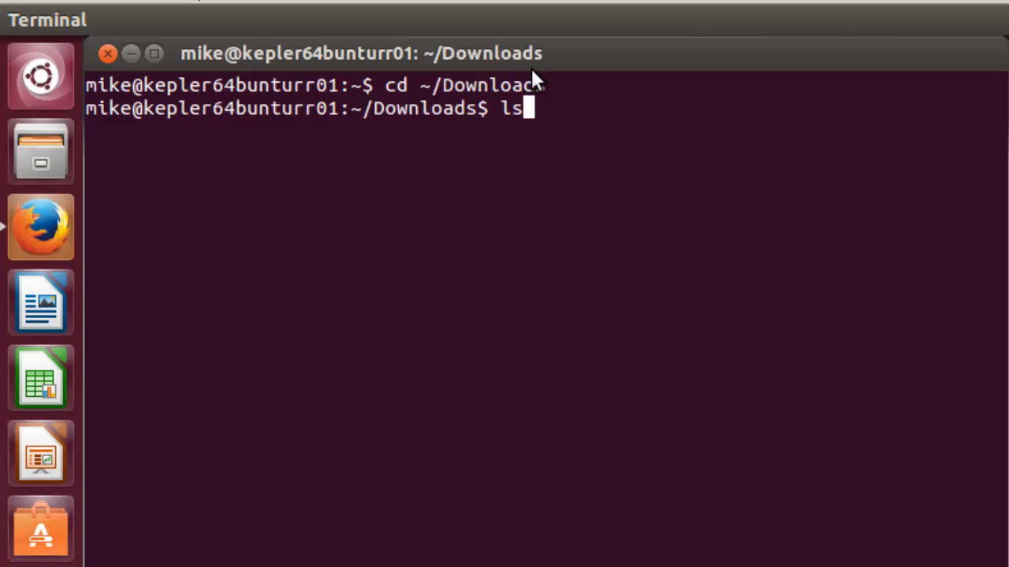
key(Return)
text(m)
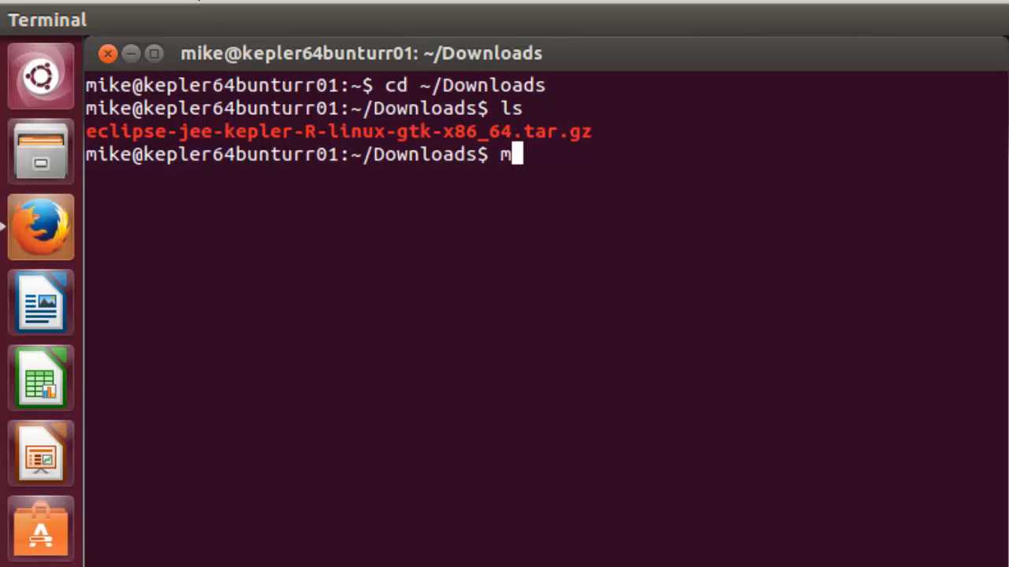
Run md5sum on the archive piped to grep with the published checksum, getting a matching line
text(d5s)
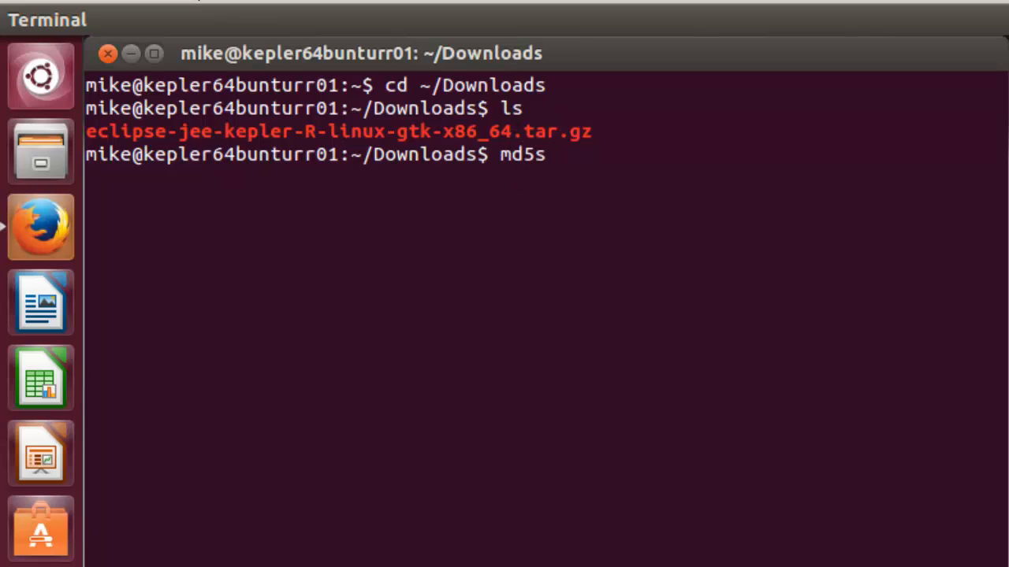
text(um)
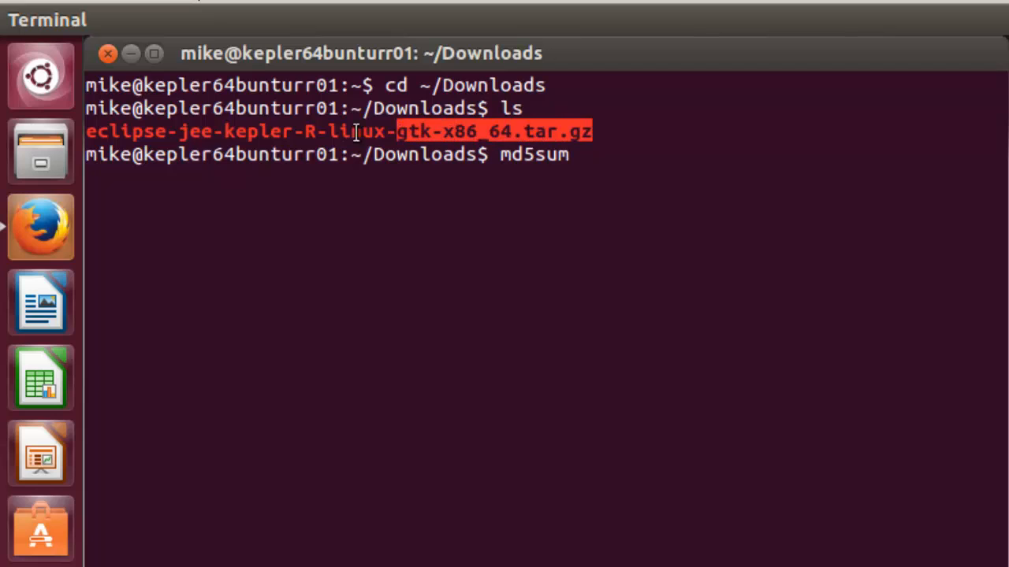
right_click(118, 139)
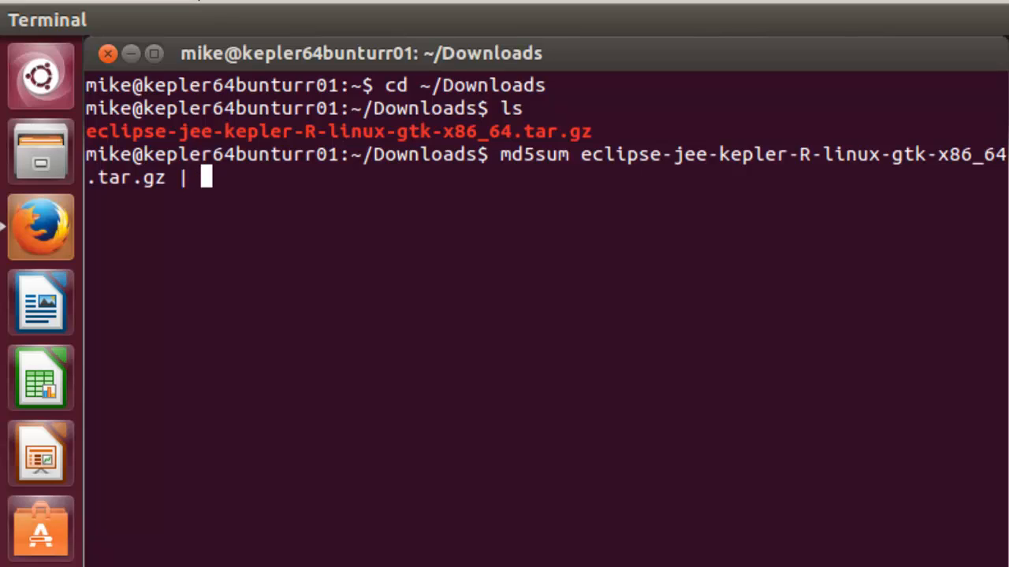
text(grep)
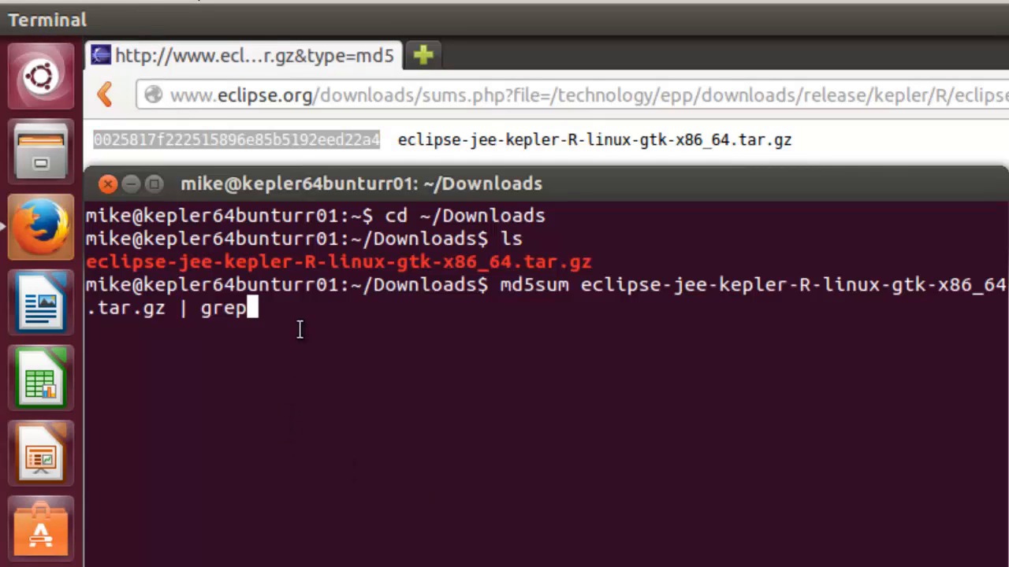
right_click(299, 315)
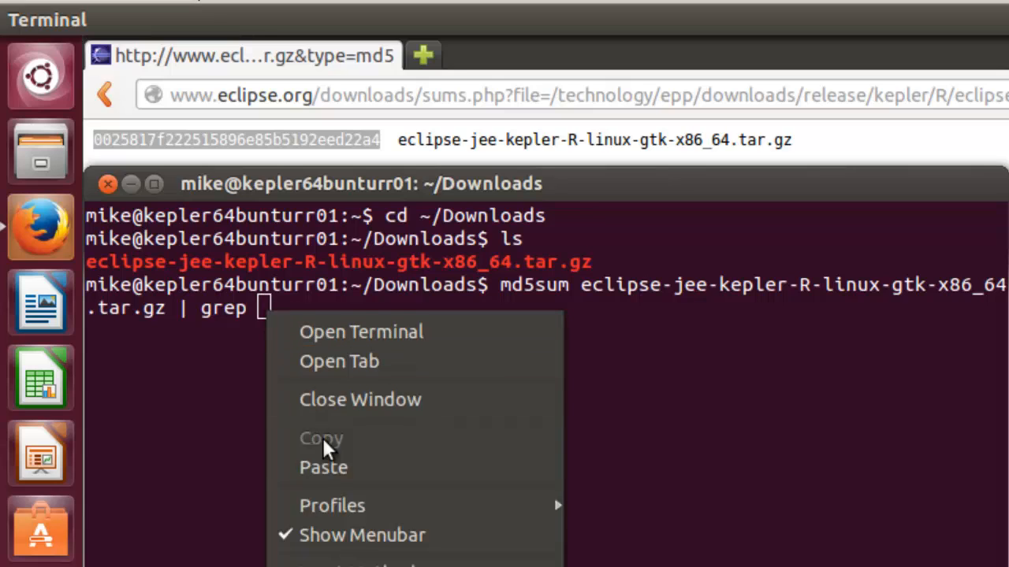
click(323, 467)
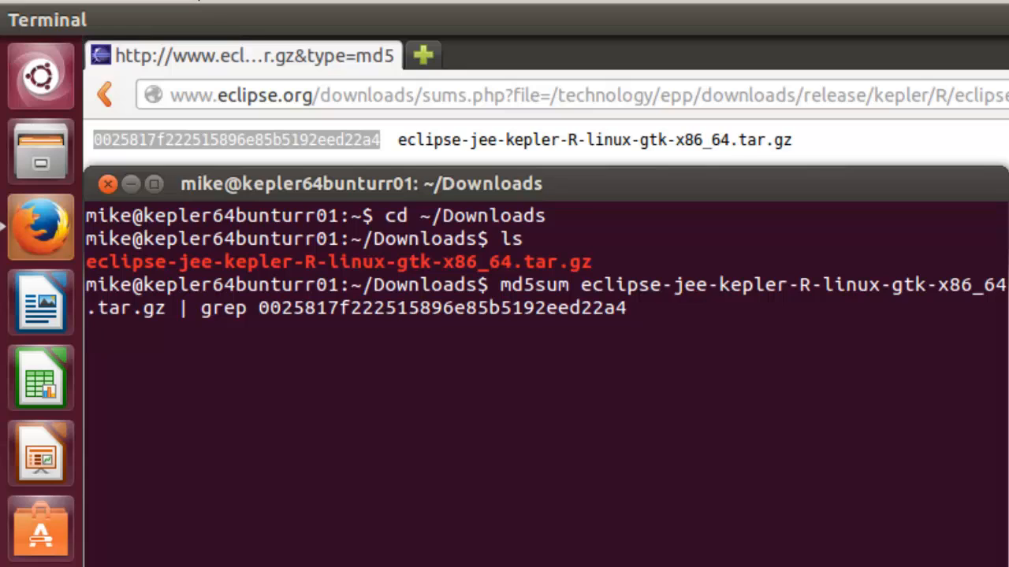
key(Return)
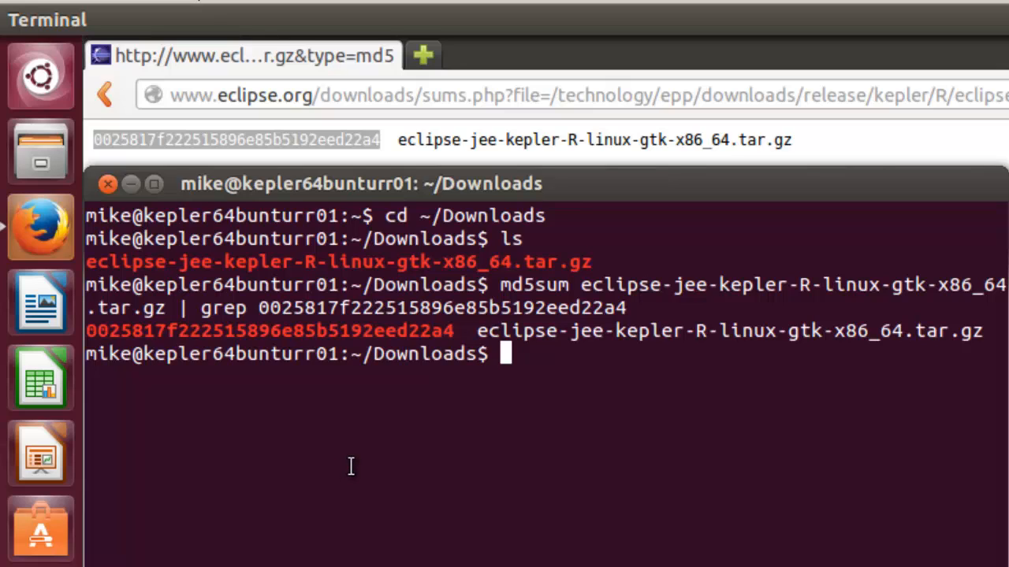
mouse_move(466, 448)
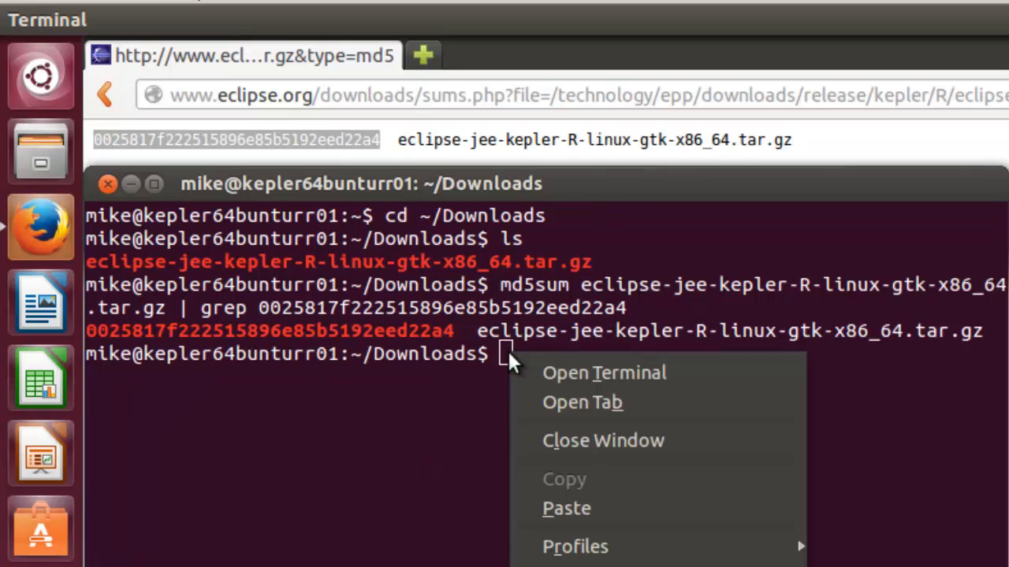
Rerun the md5sum check with the last checksum character changed to 3, which prints no match
click(566, 508)
text(md5sum eclipse-jee-kepler-R-linux-gtk-x86_64.tar.gz | grep 0025817f222515896e85b5192eed22a3)
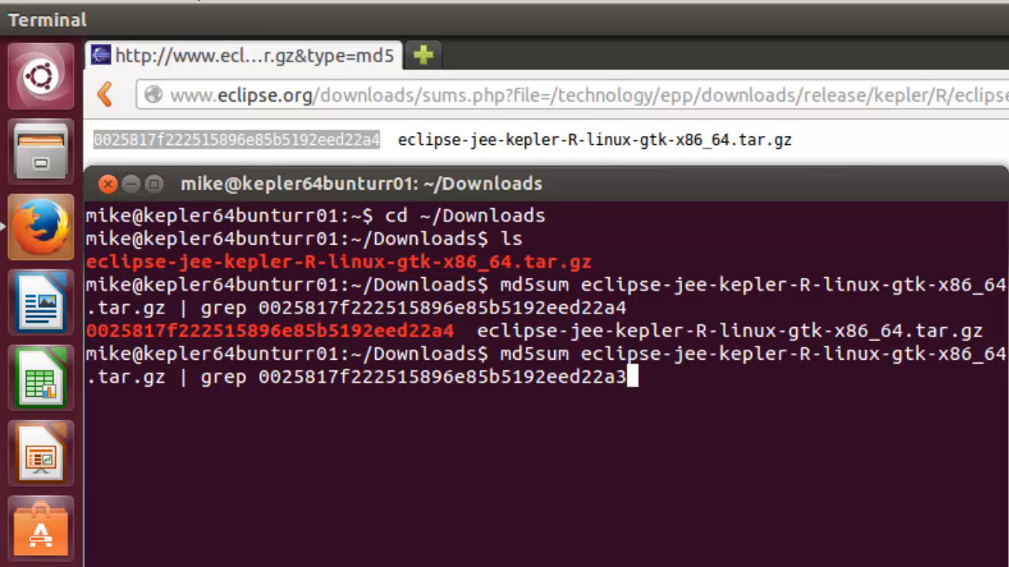
key(Return)
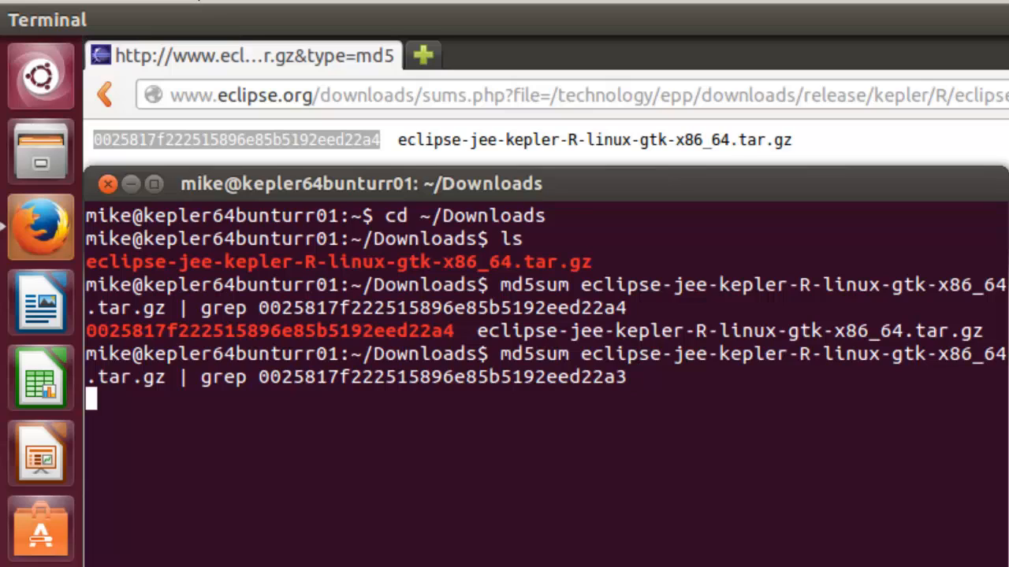
key(Return)
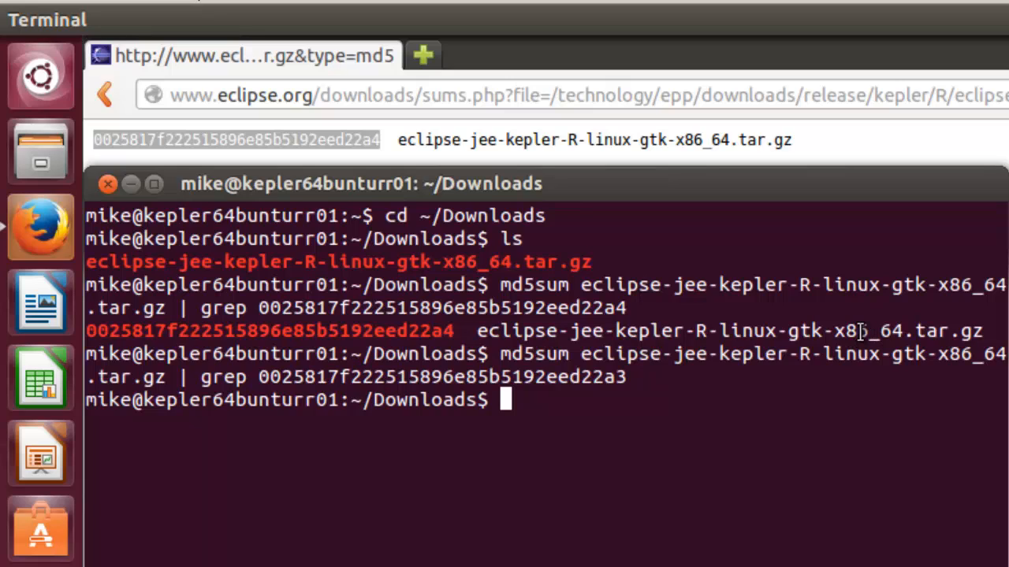
mouse_move(650, 203)
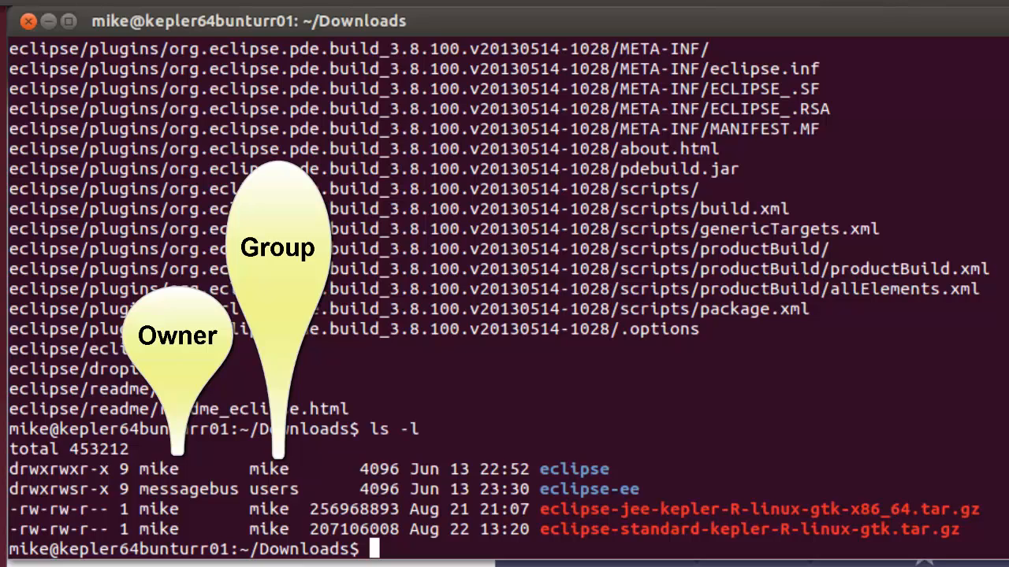
mouse_move(609, 517)
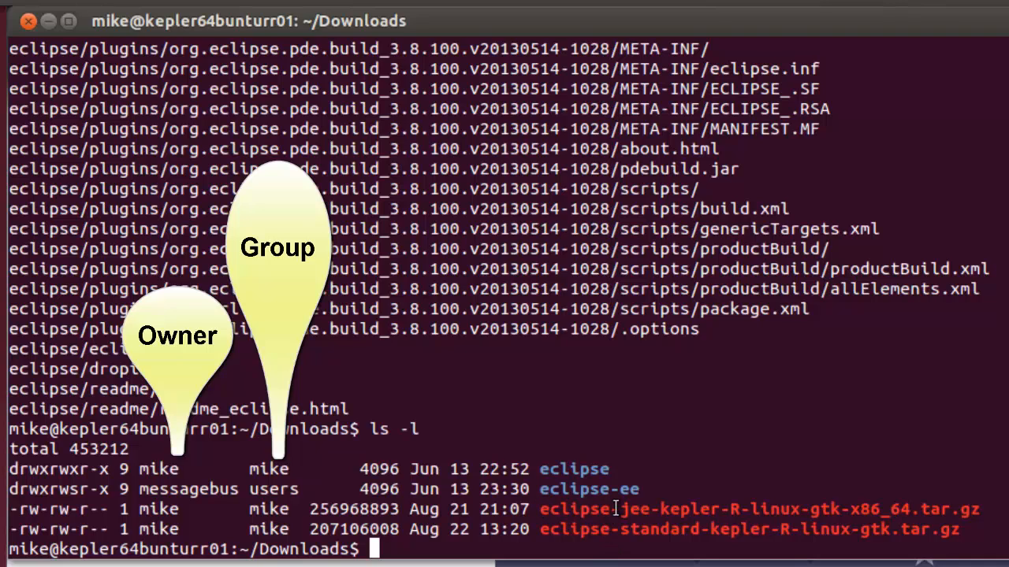
mouse_move(691, 504)
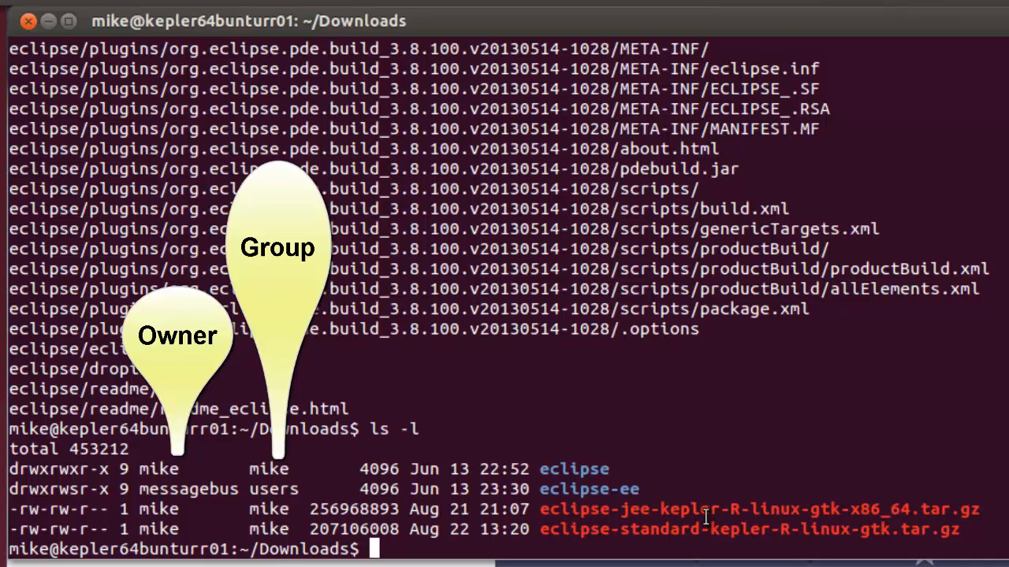
mouse_move(575, 485)
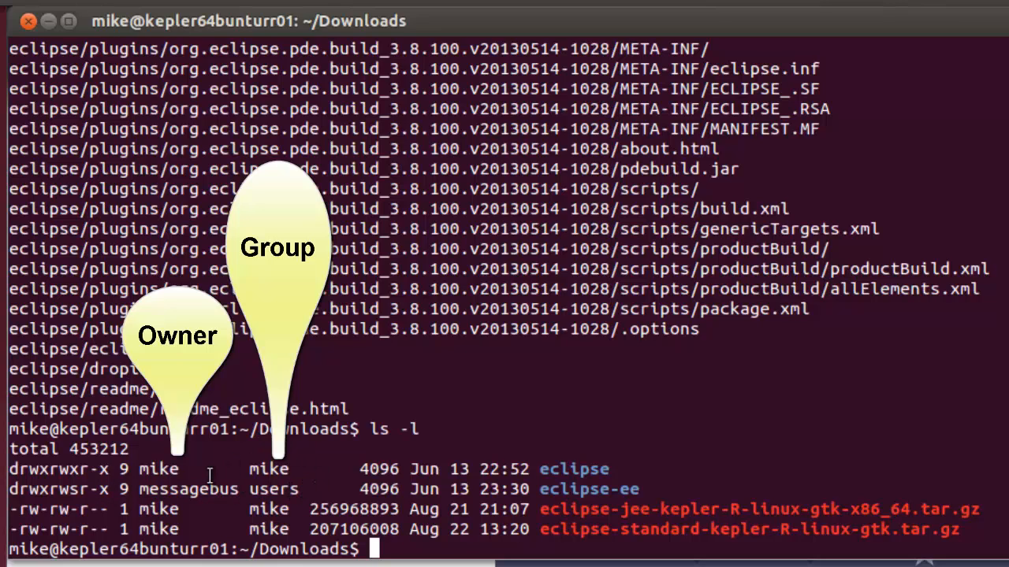
mouse_move(586, 469)
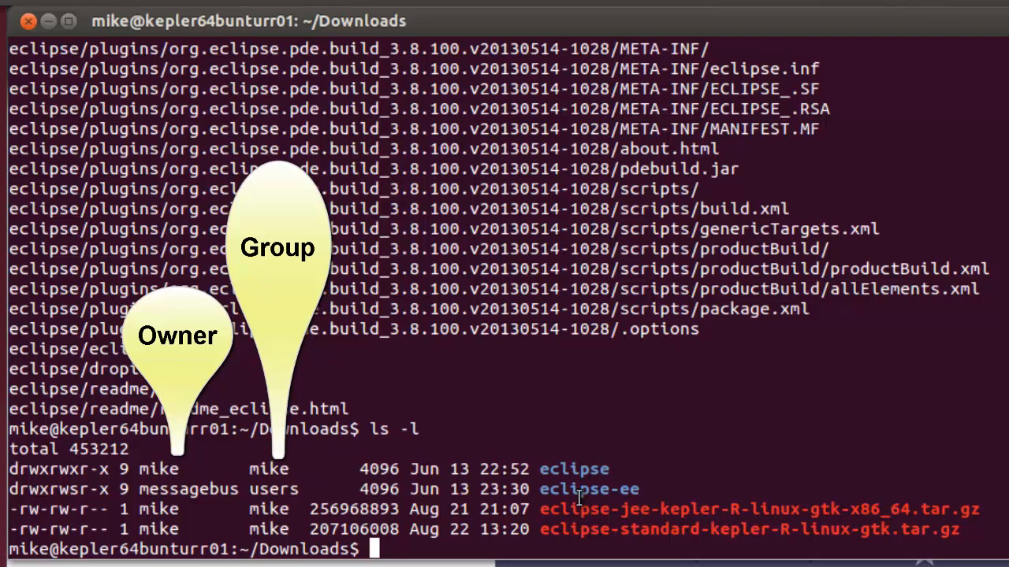
mouse_move(589, 467)
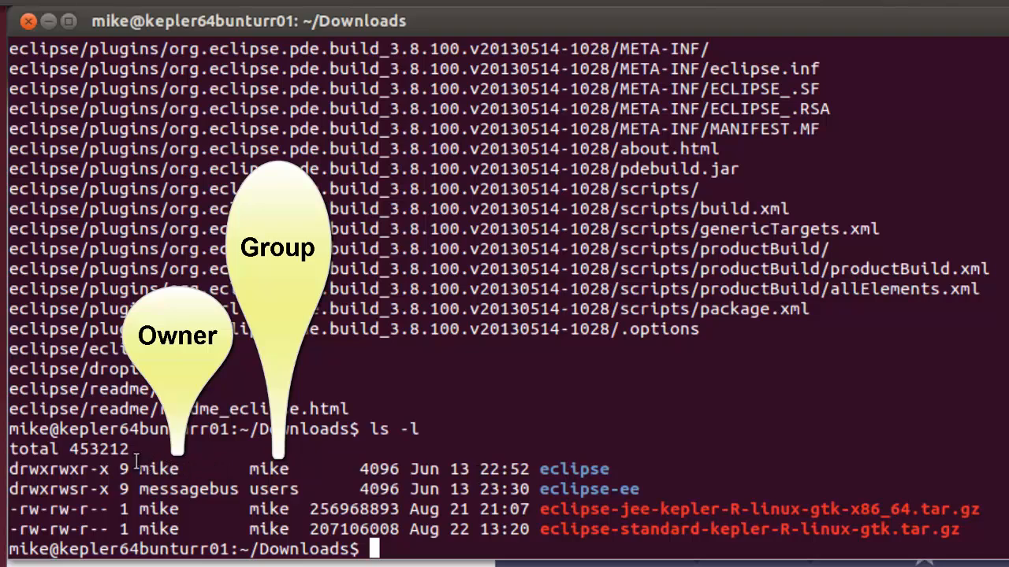
mouse_move(223, 470)
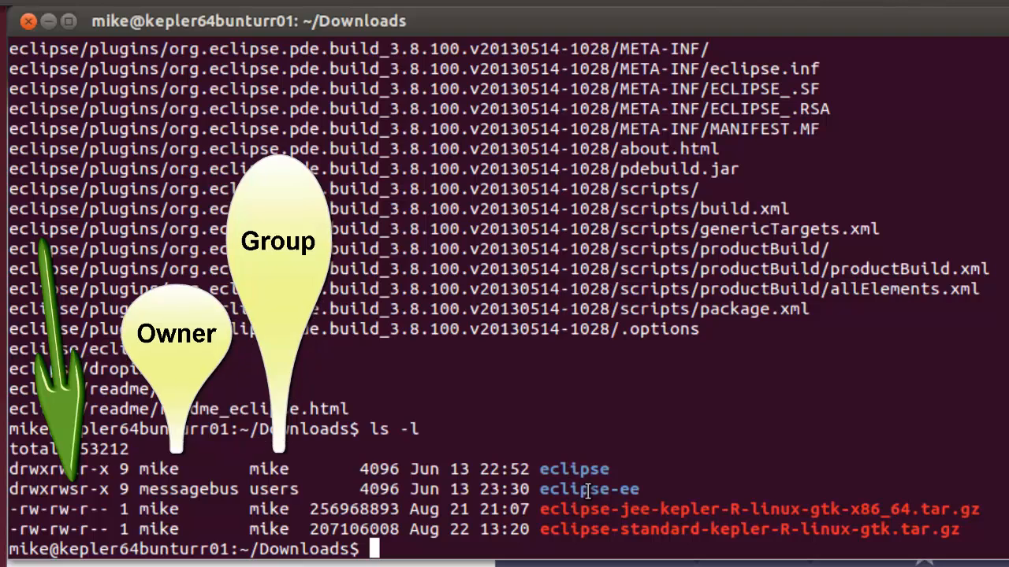
mouse_move(638, 479)
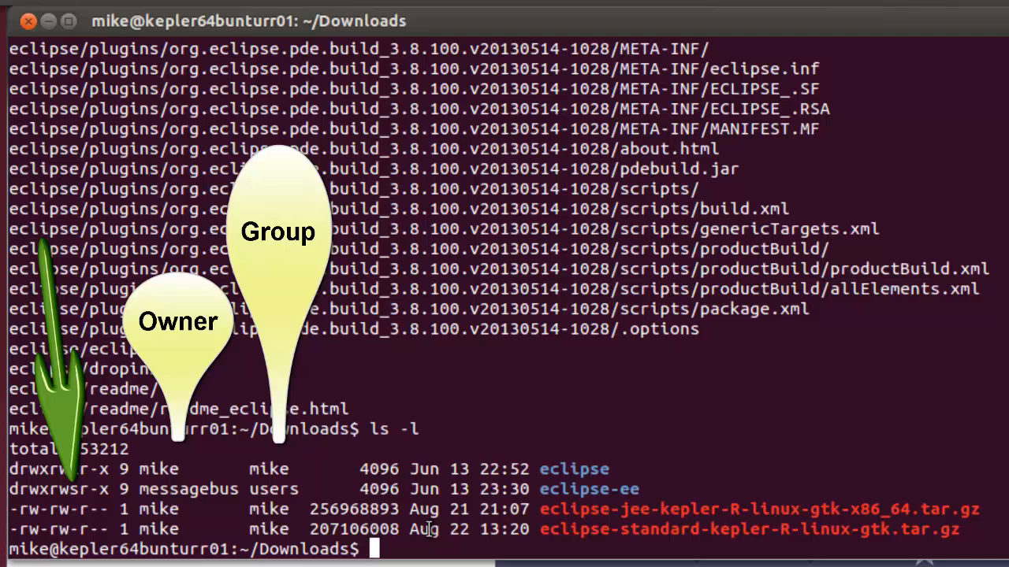
mouse_move(432, 543)
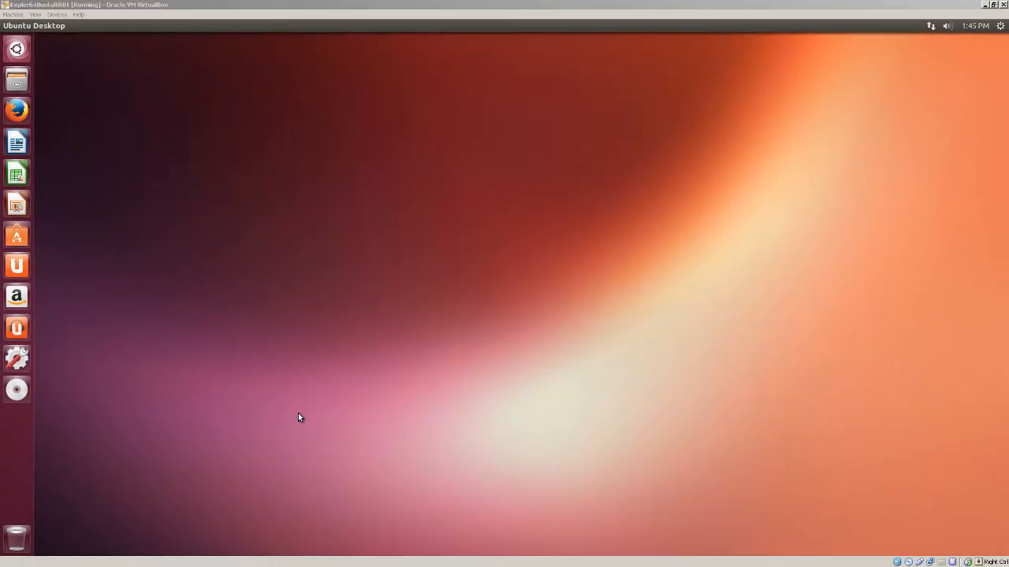
mouse_move(293, 418)
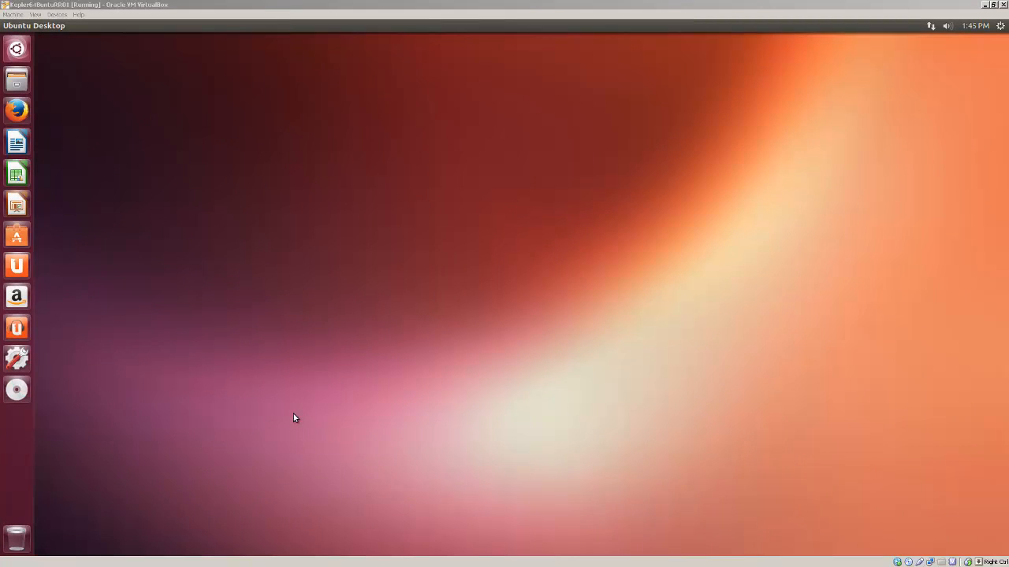
mouse_move(298, 410)
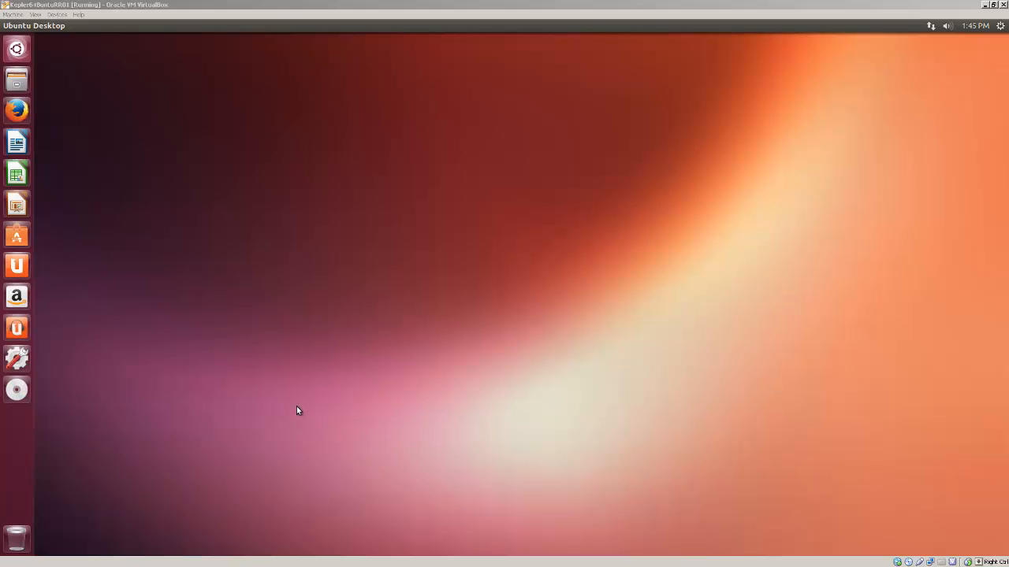
Bring up a fresh Terminal window at the home directory prompt
click(16, 47)
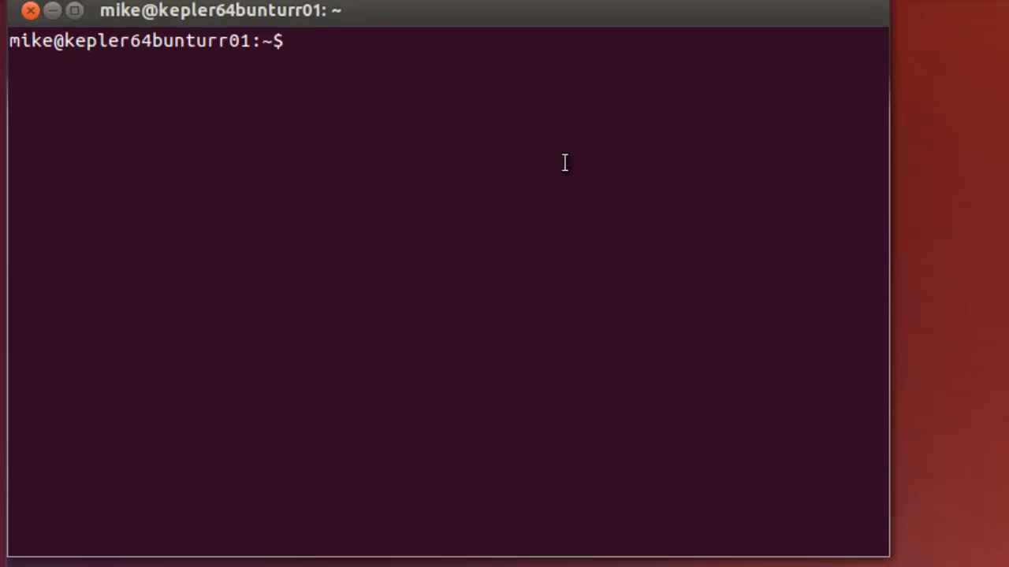
Change the working directory to ~/Downloads
text(cd)
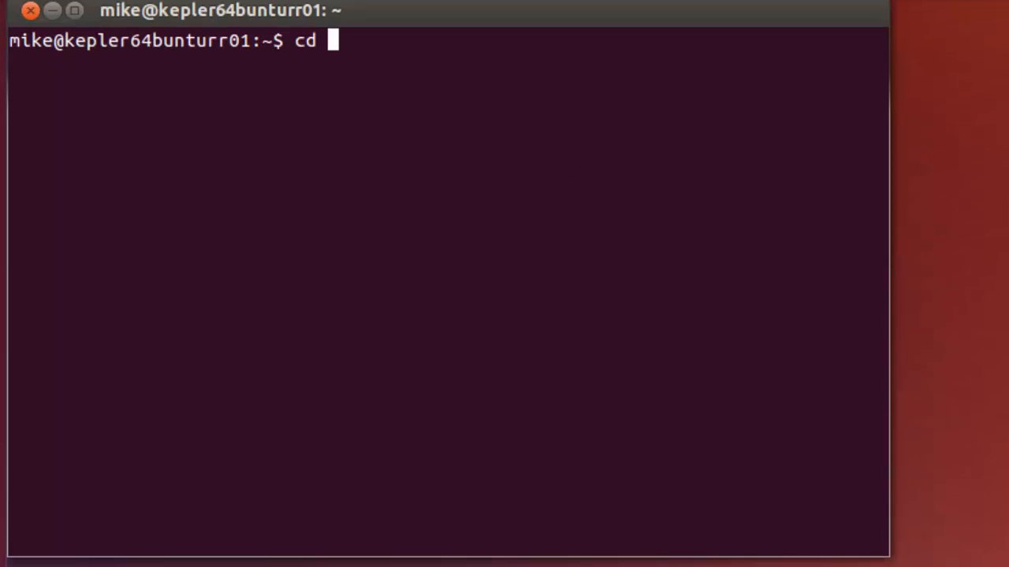
text(~/Downl)
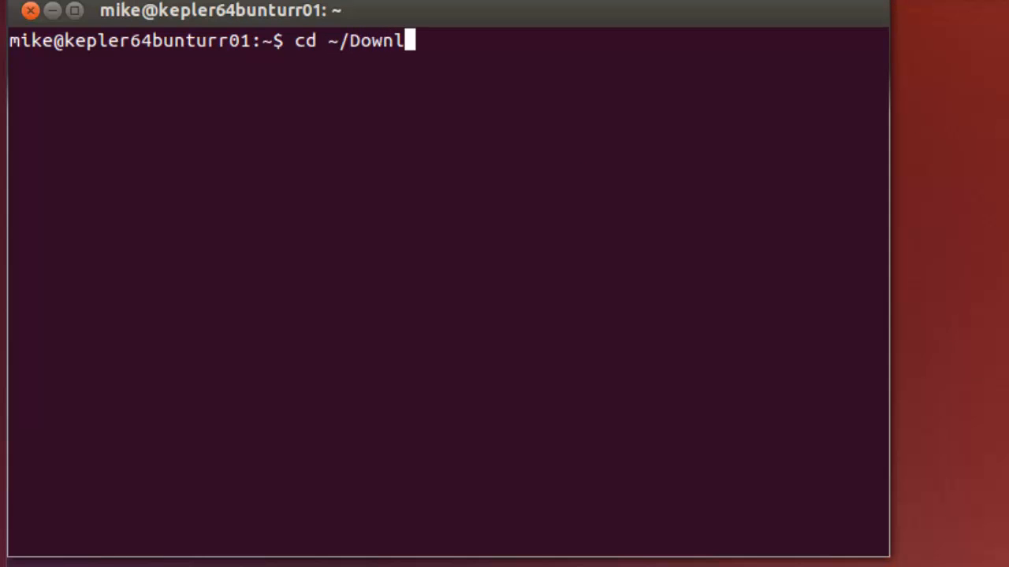
key(Return)
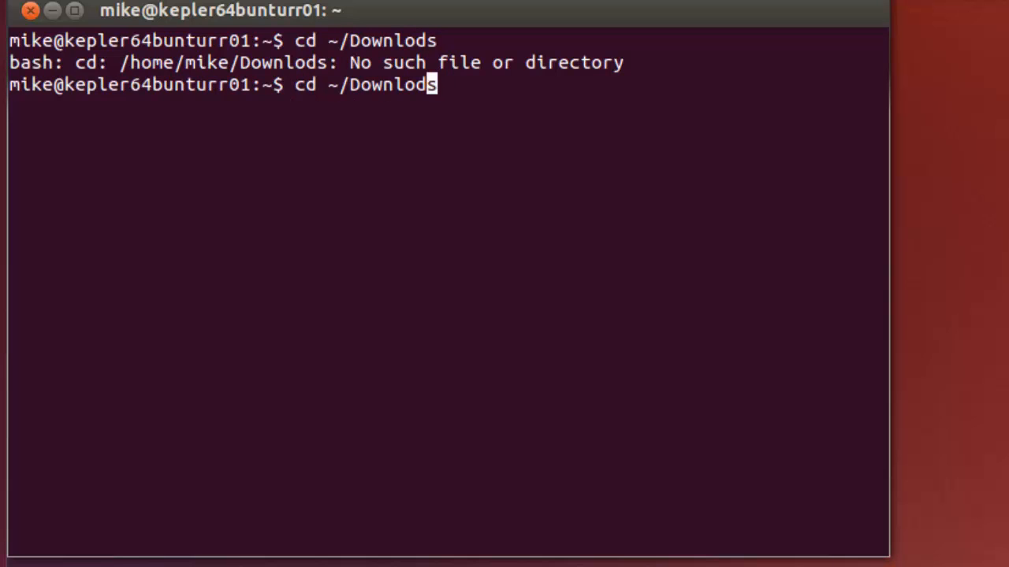
text(a)
key(Return)
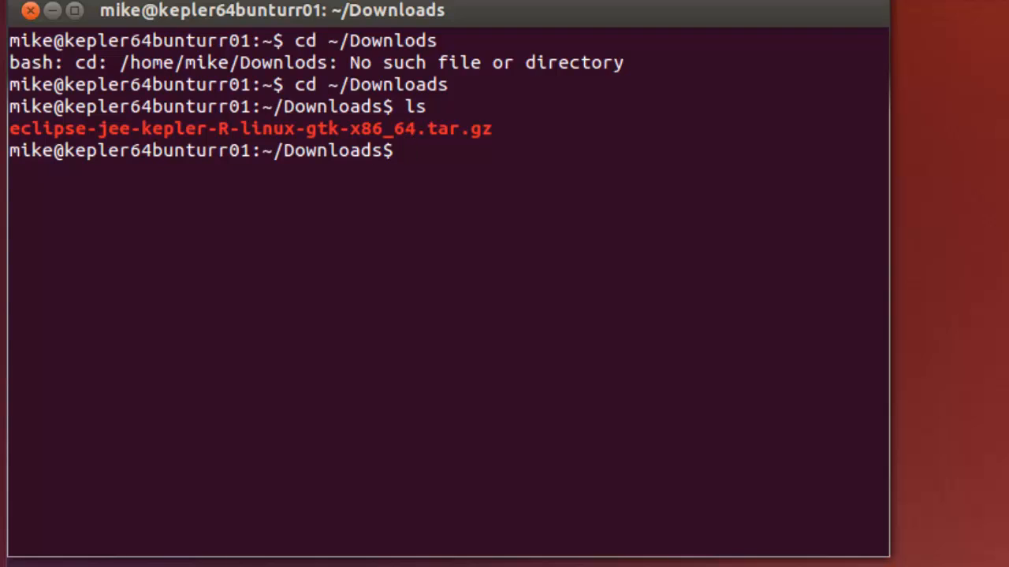
Create /opt/64 with sudo mkdir -pv and enter the sudo password
text(sudo)
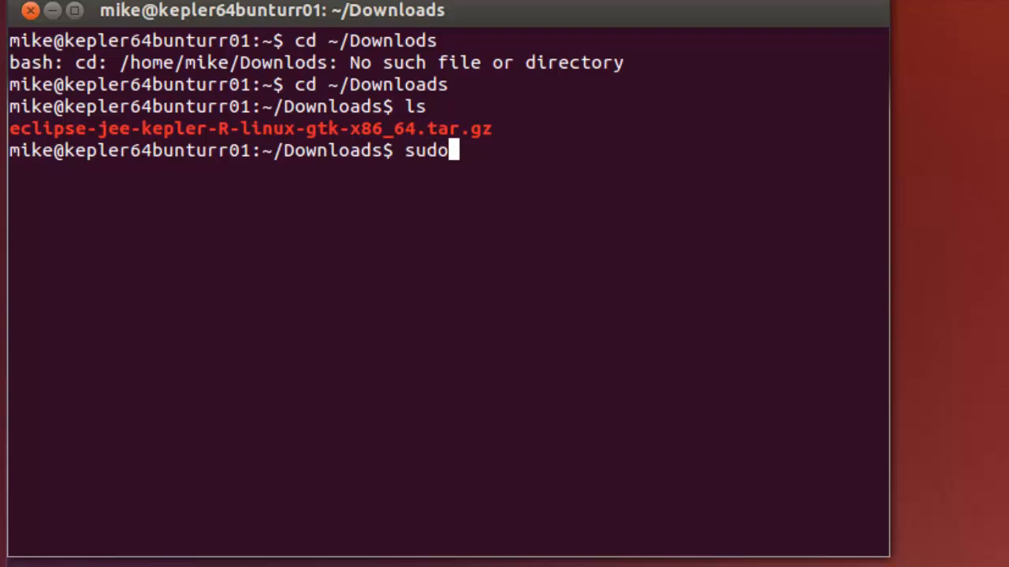
key(ctrl+u)
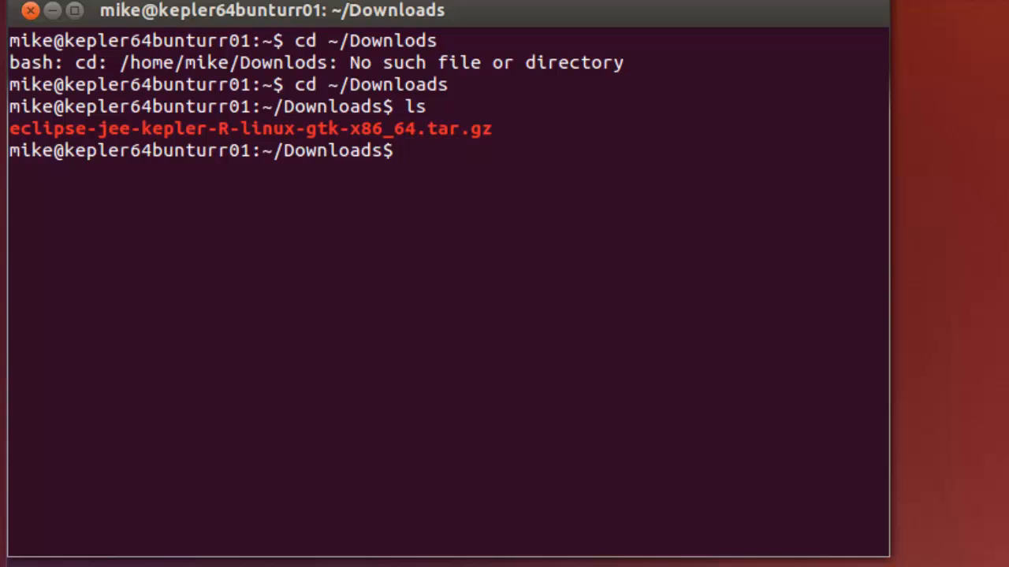
text(sudo)
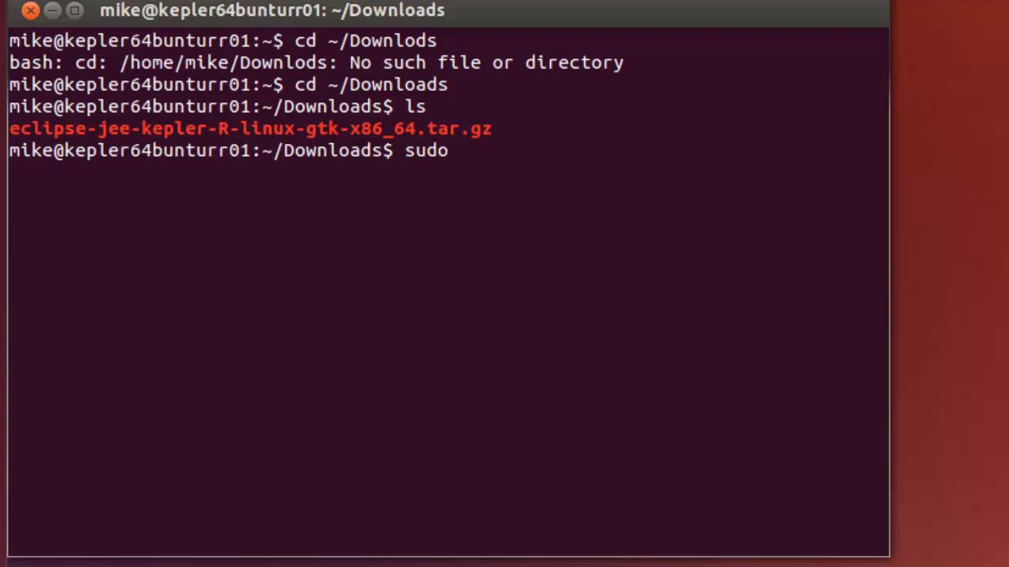
text(/o)
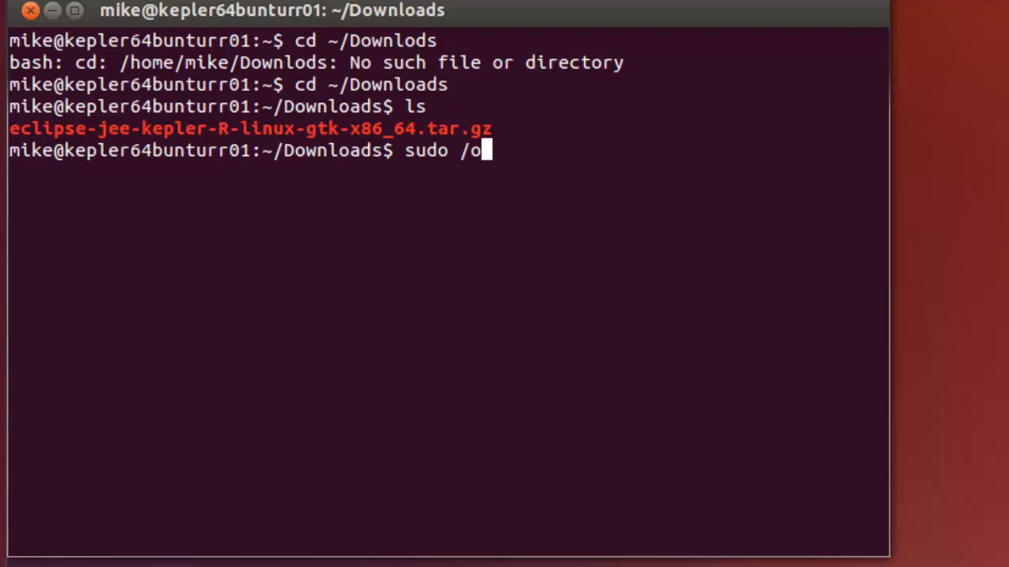
text(mkdir)
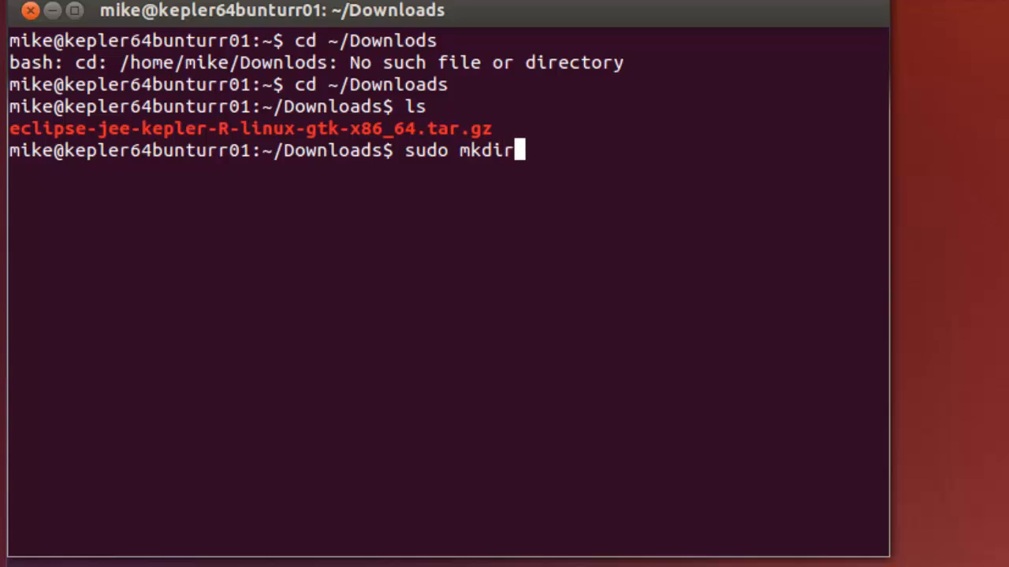
text(-)
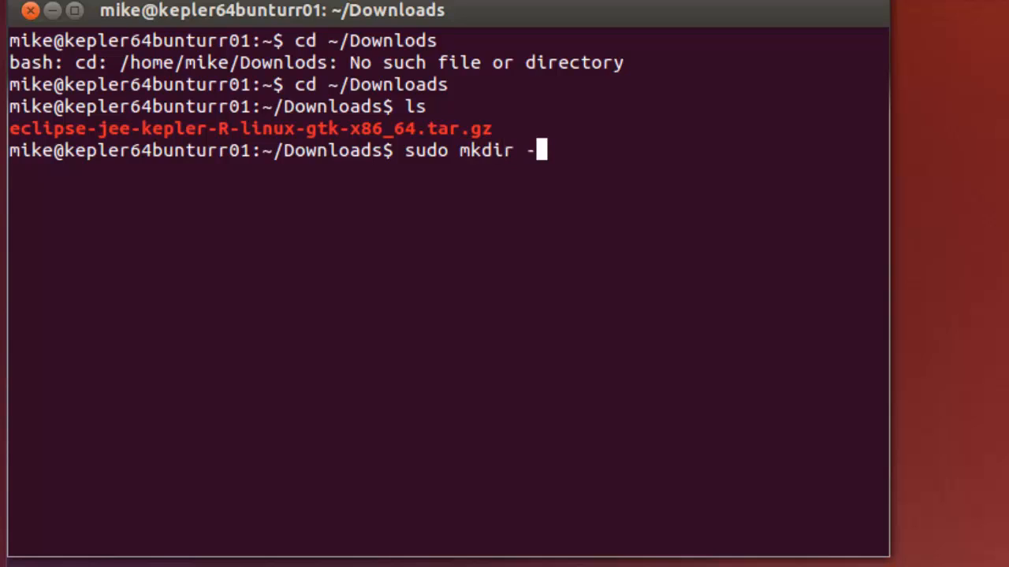
text(pv)
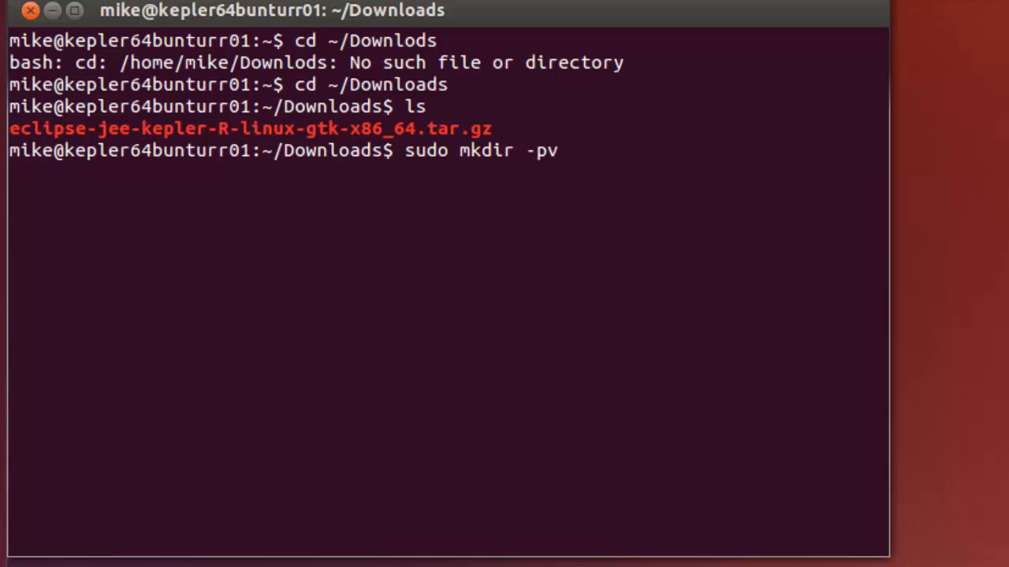
text(/opt)
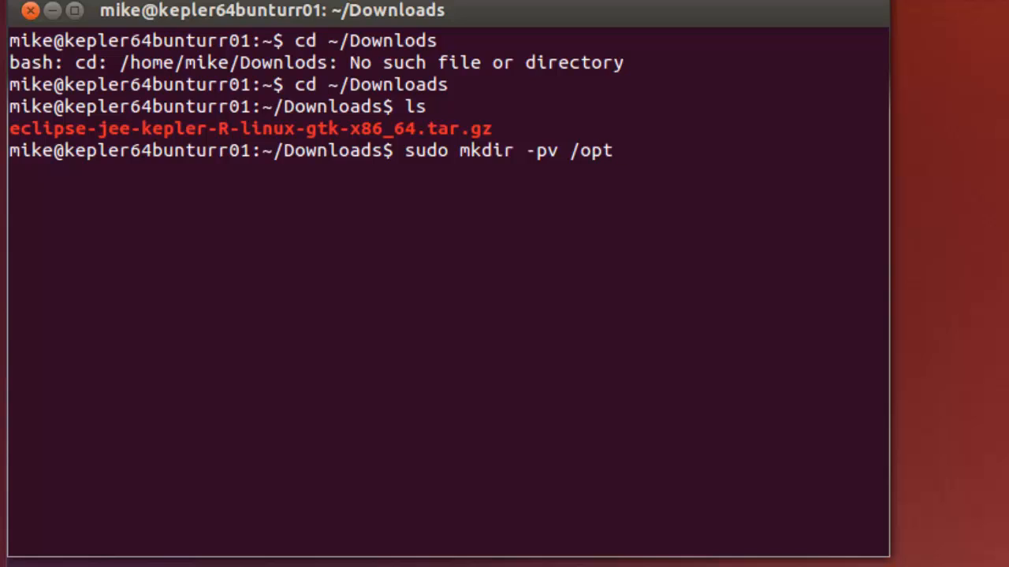
text(/64)
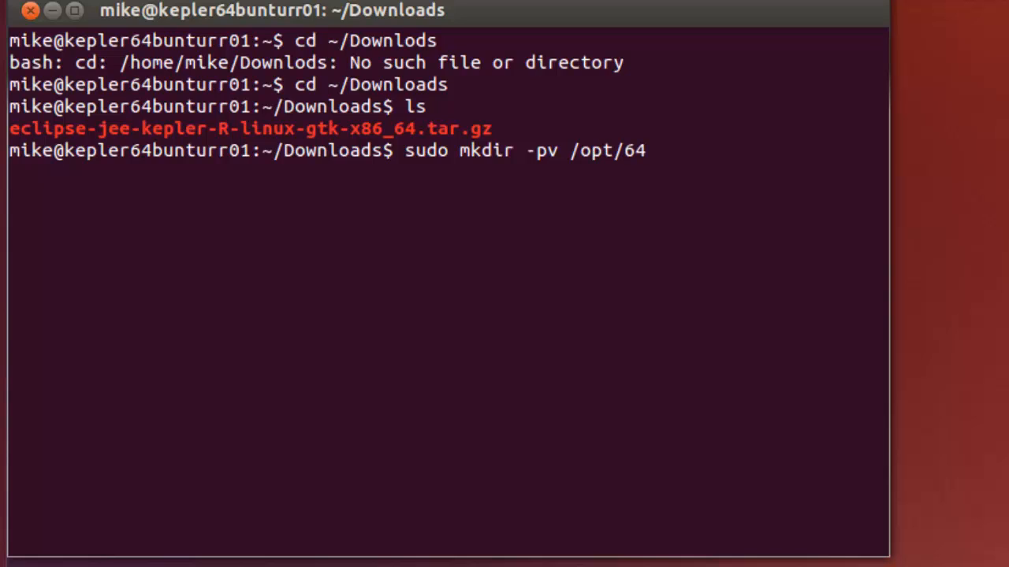
key(Return)
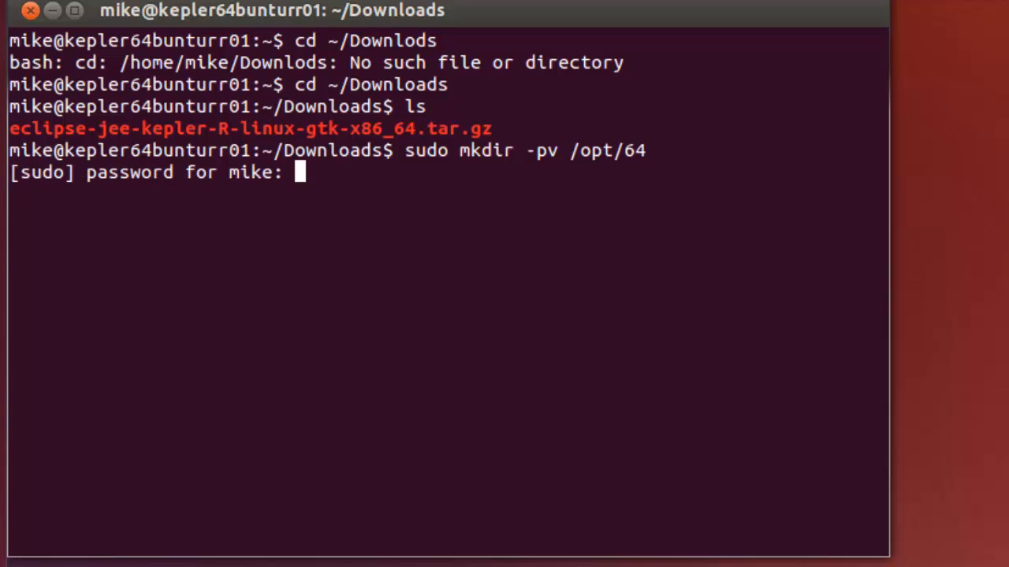
key(Return)
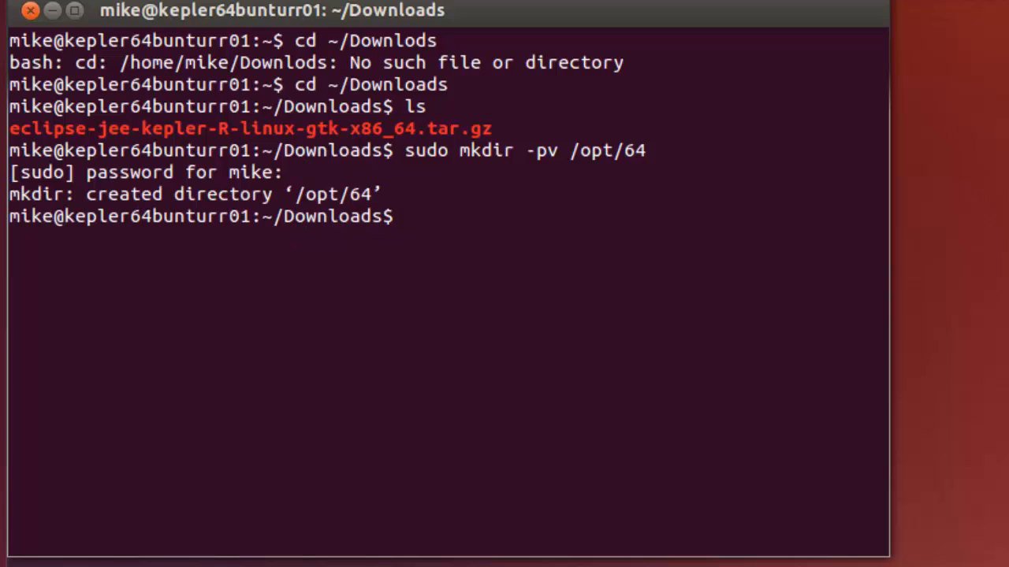
Build a sudo tar xzvf command with the archive name copied from the listing
text(sudo ta)
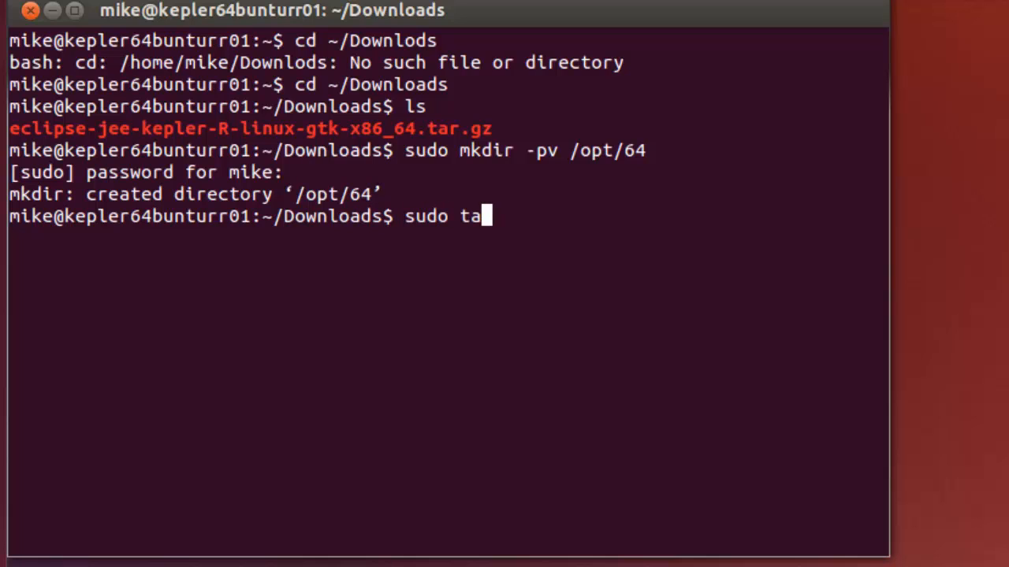
text(r)
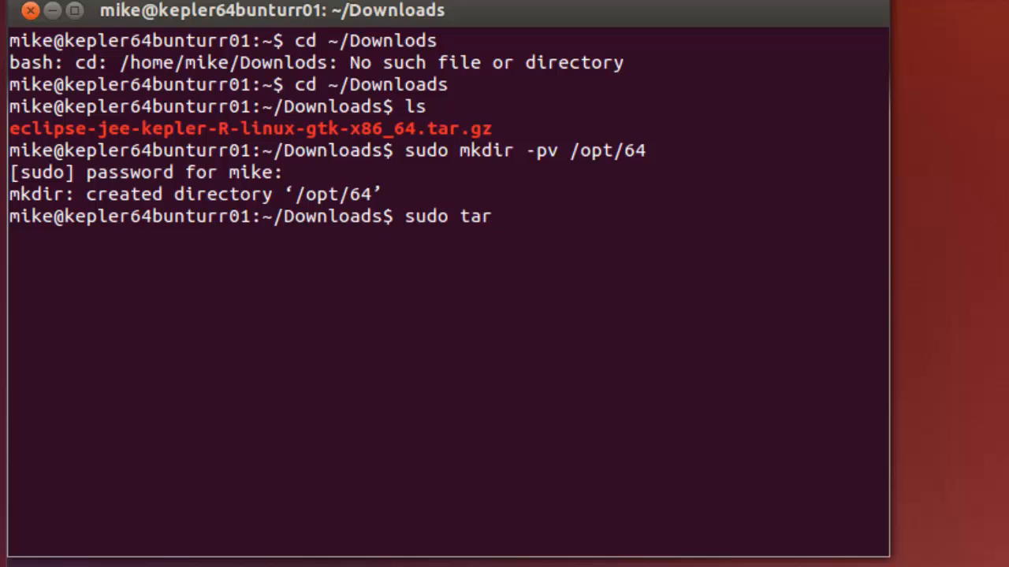
text(xzv)
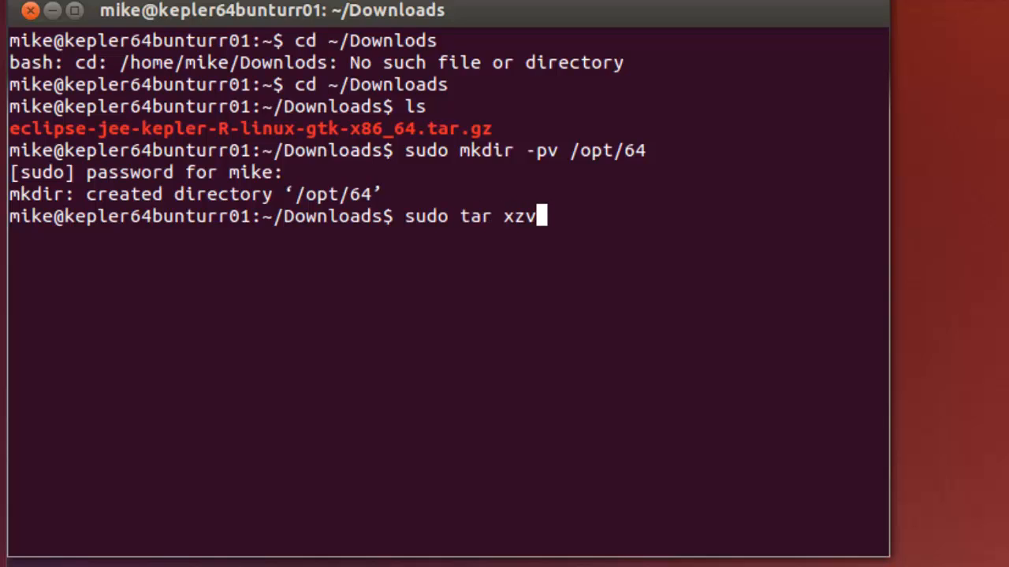
text(f)
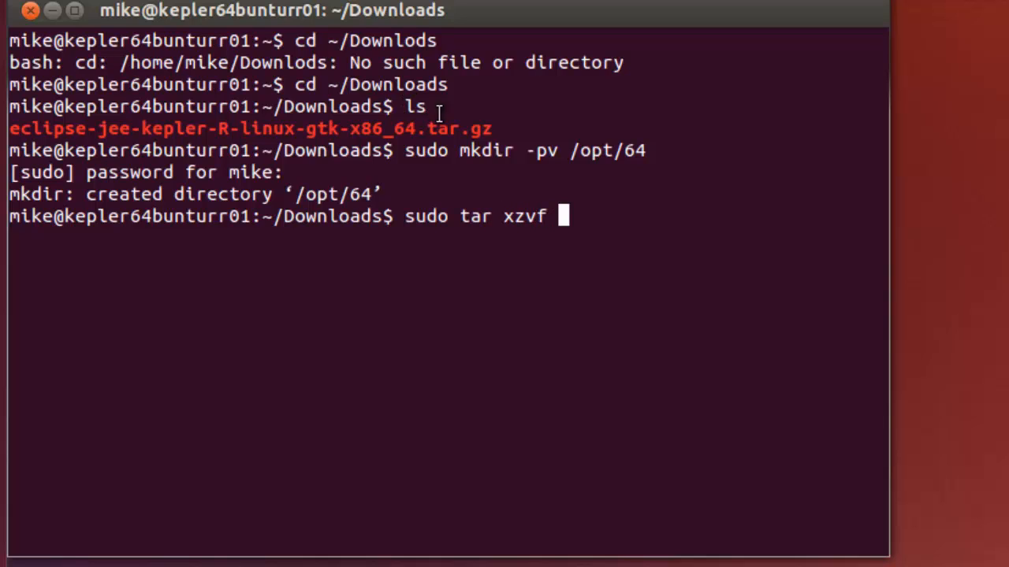
double_click(249, 129)
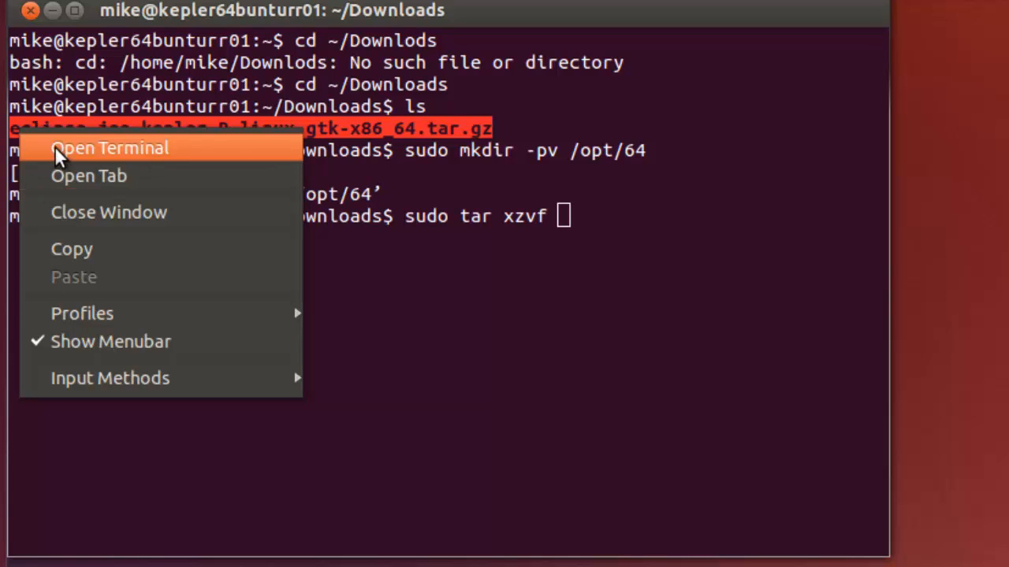
mouse_move(73, 249)
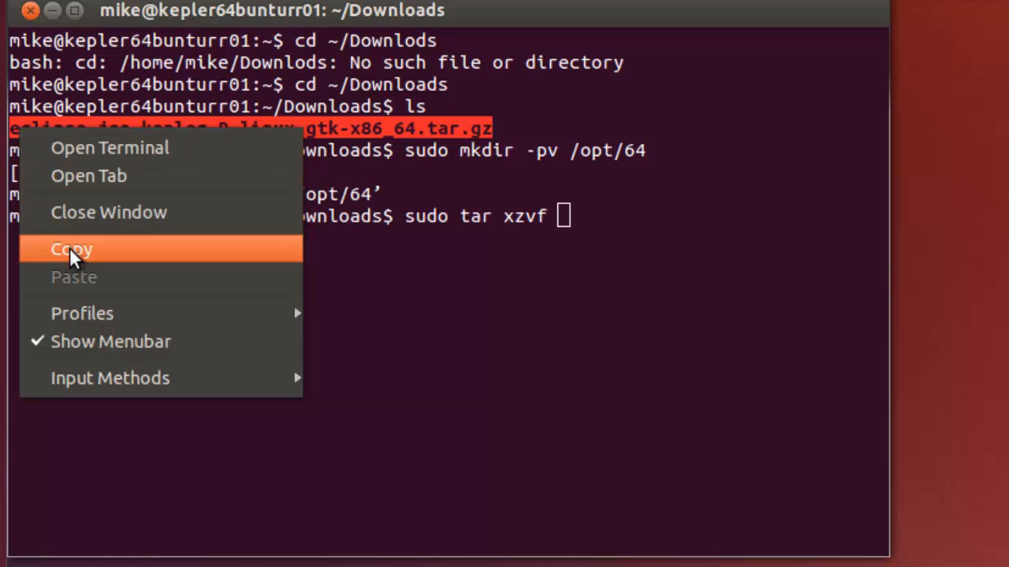
click(71, 249)
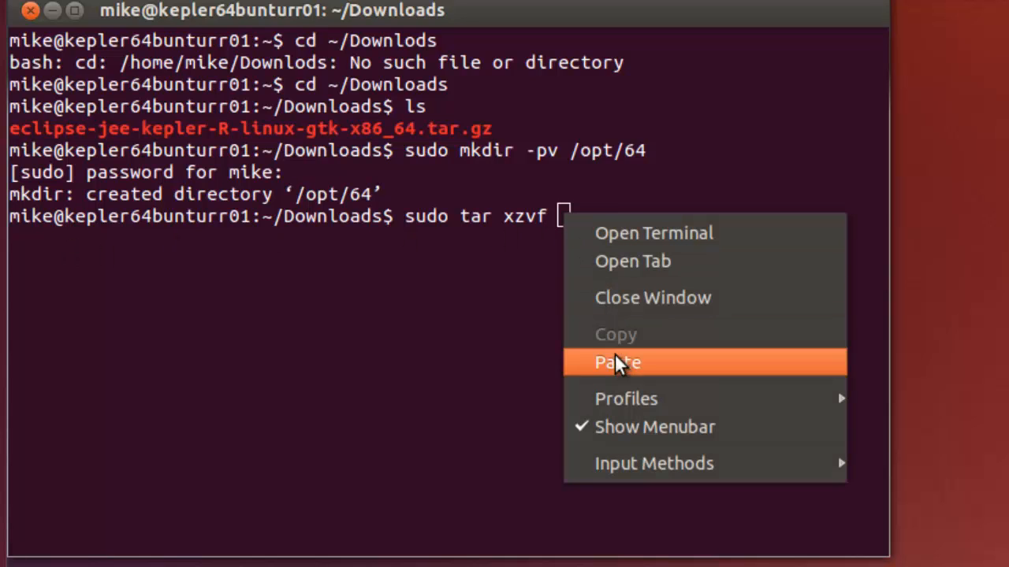
click(618, 362)
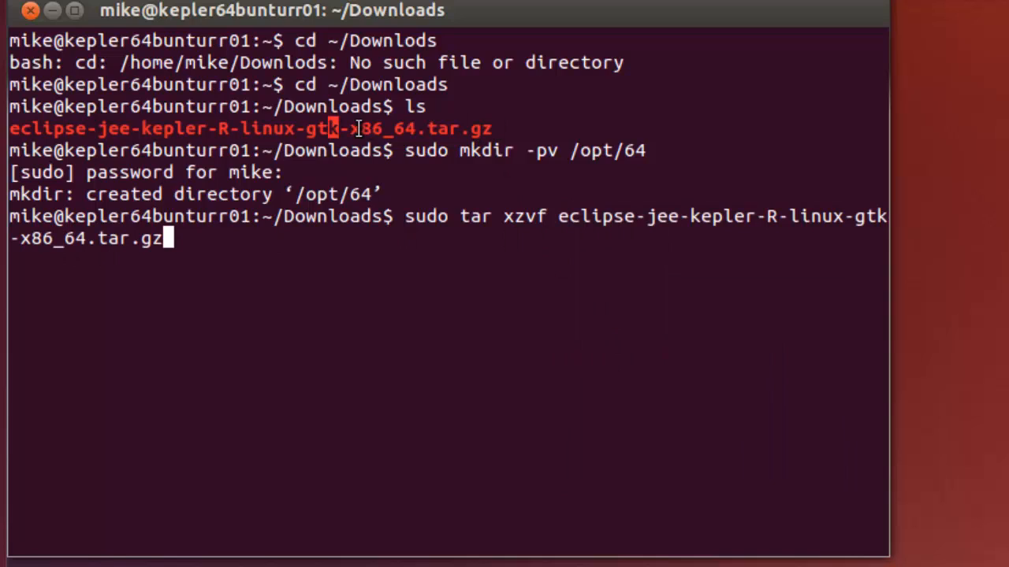
drag(354, 129, 567, 129)
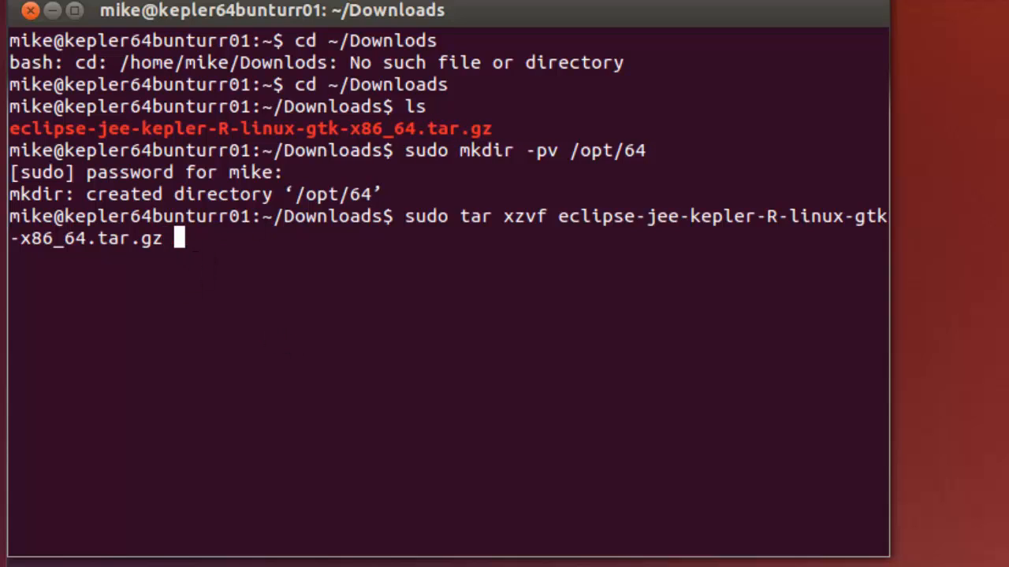
Add -C /opt/64 and run the extraction of the Eclipse archive into /opt/64
text(-C)
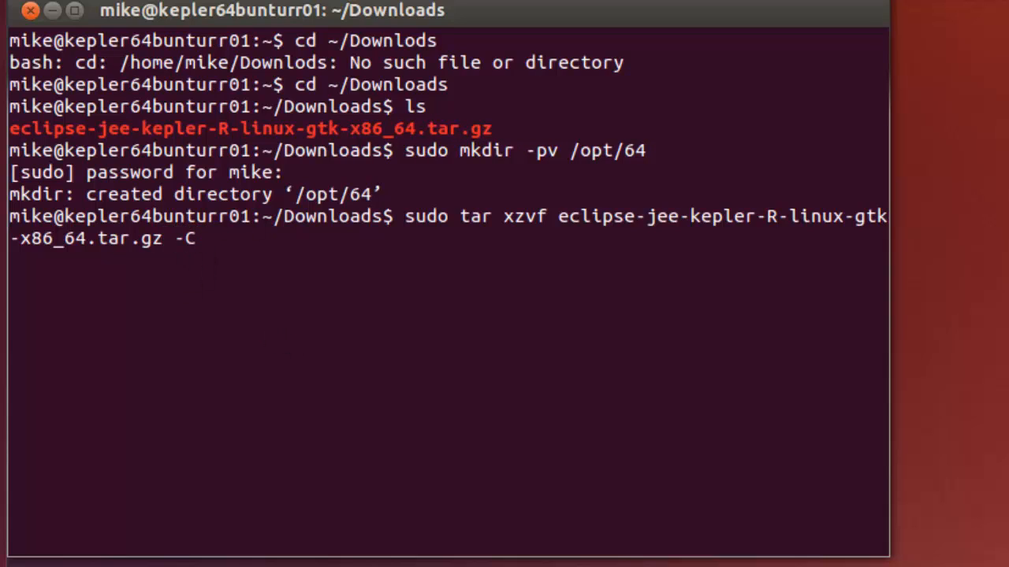
text(/)
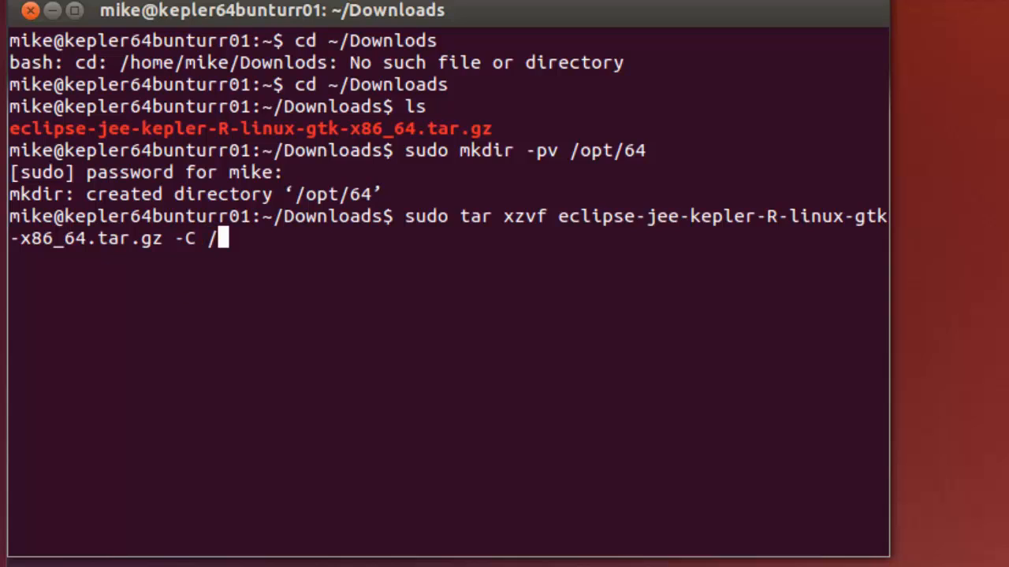
text(opt/)
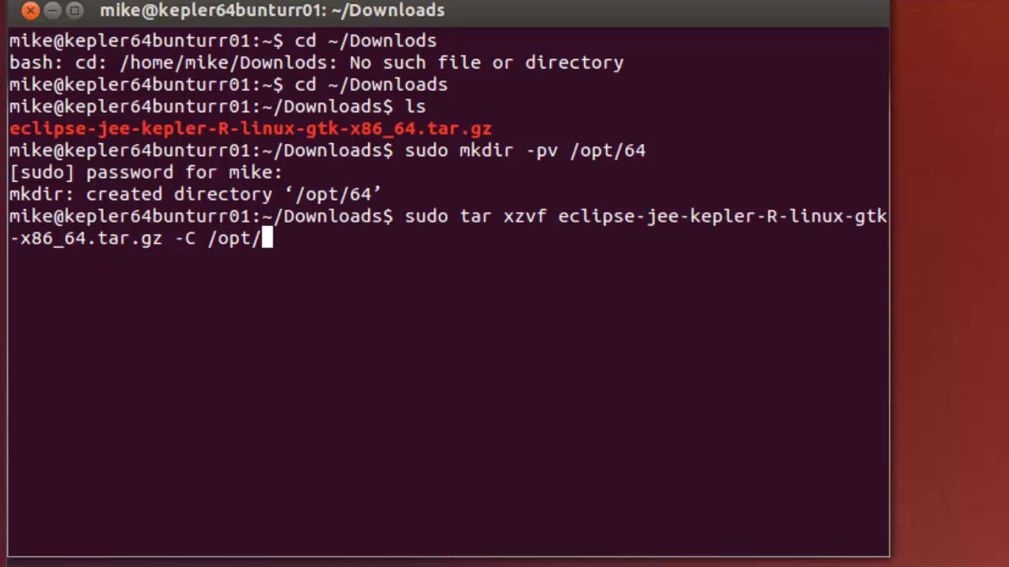
text(64)
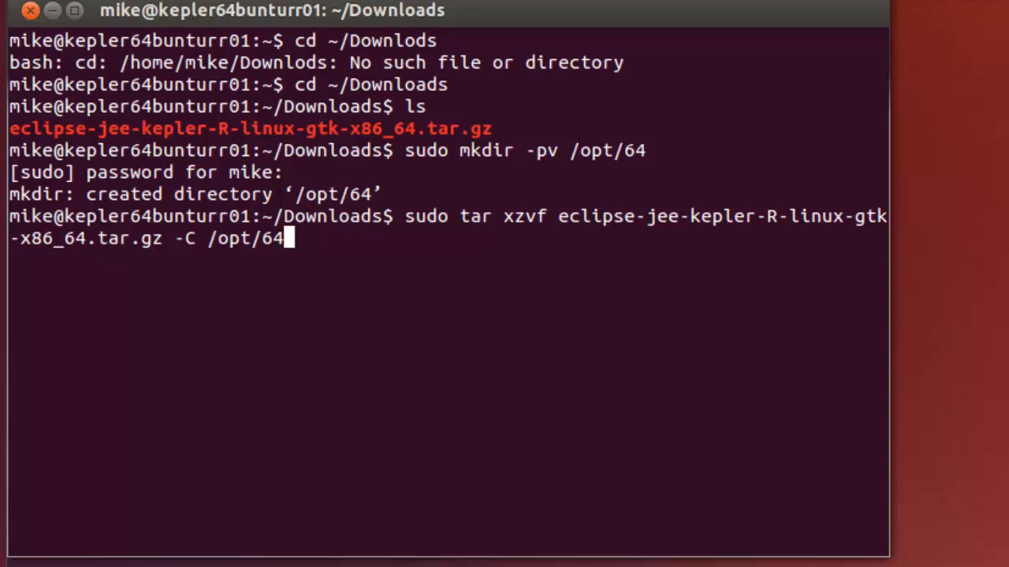
key(Return)
text(c)
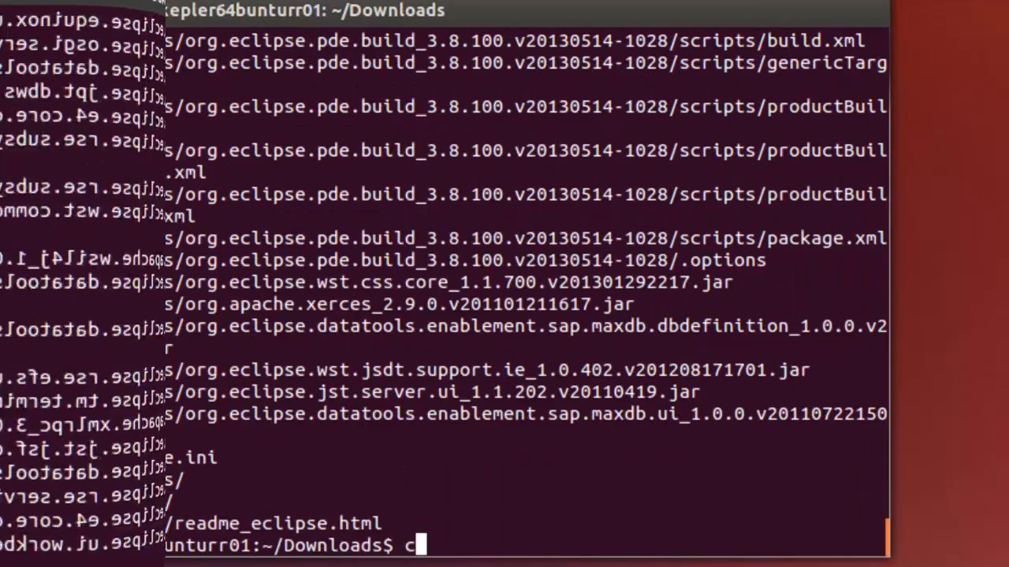
Change into /opt/64 and list it, showing the single extracted eclipse directory
text(d /op)
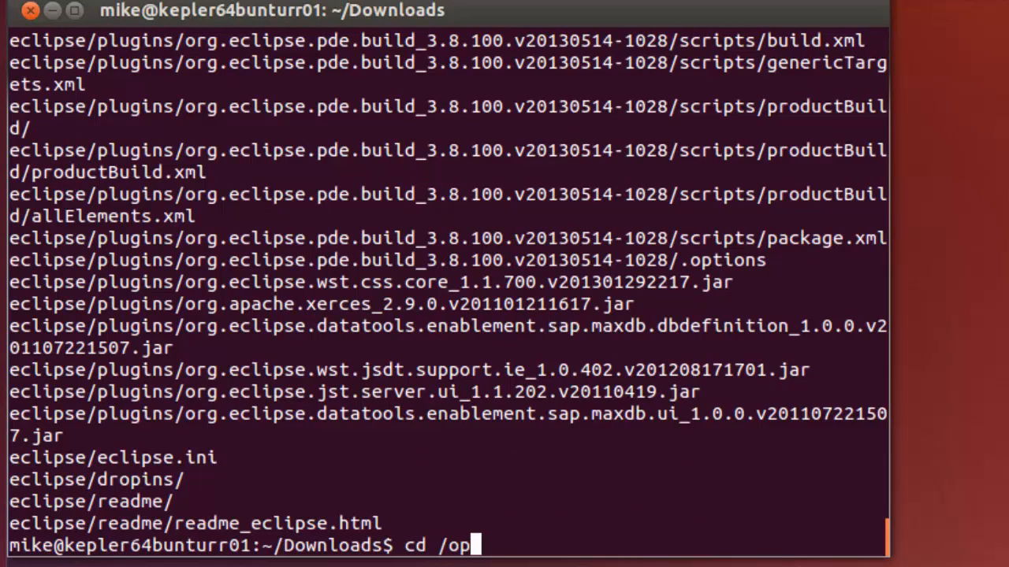
text(t/)
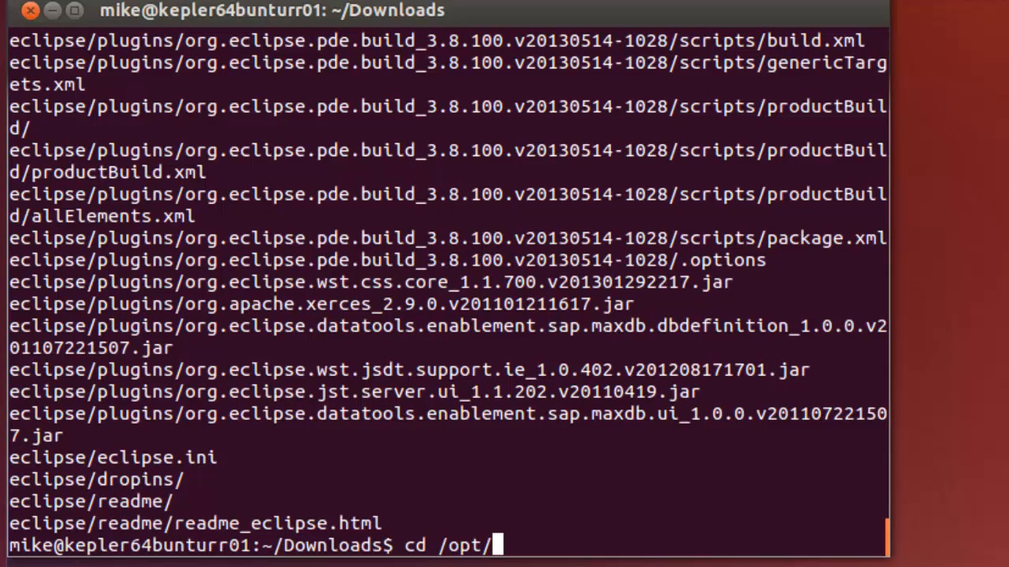
key(Return)
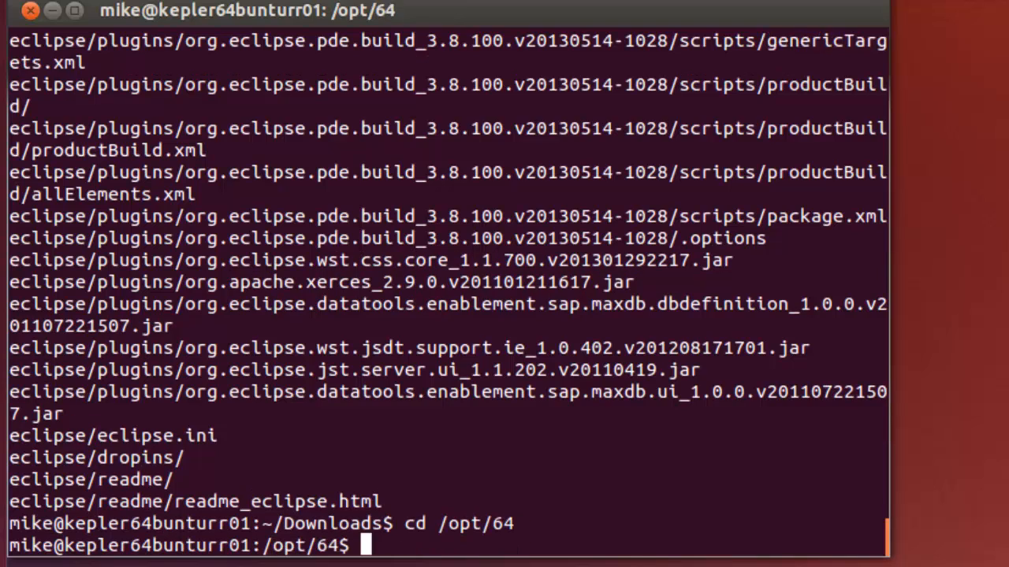
text(ls -l)
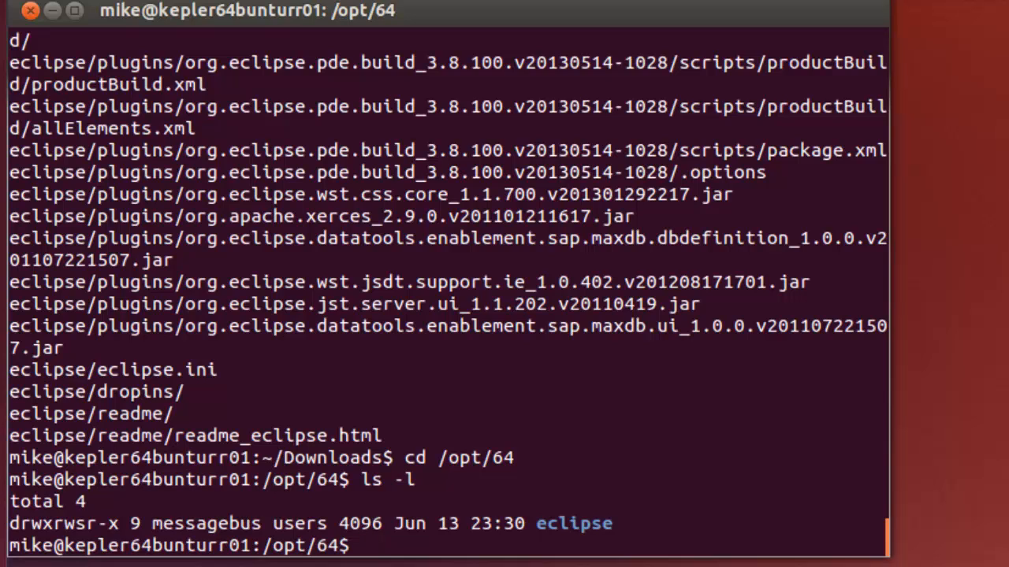
Create the symlink /usr/bin/eclipse pointing to /opt/64/eclipse/eclipse with sudo ln -s, giving the password
text(sud)
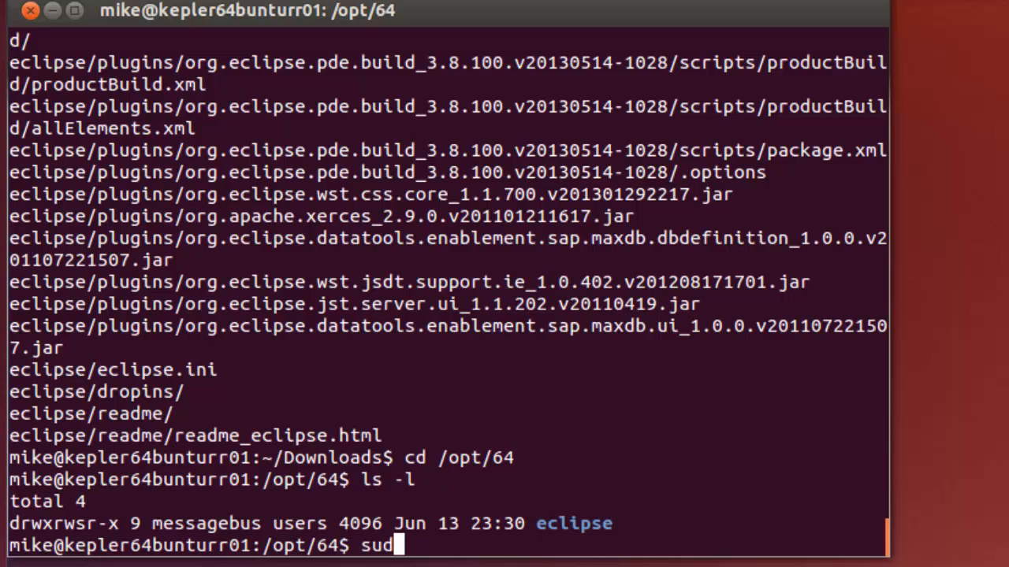
text(o ln)
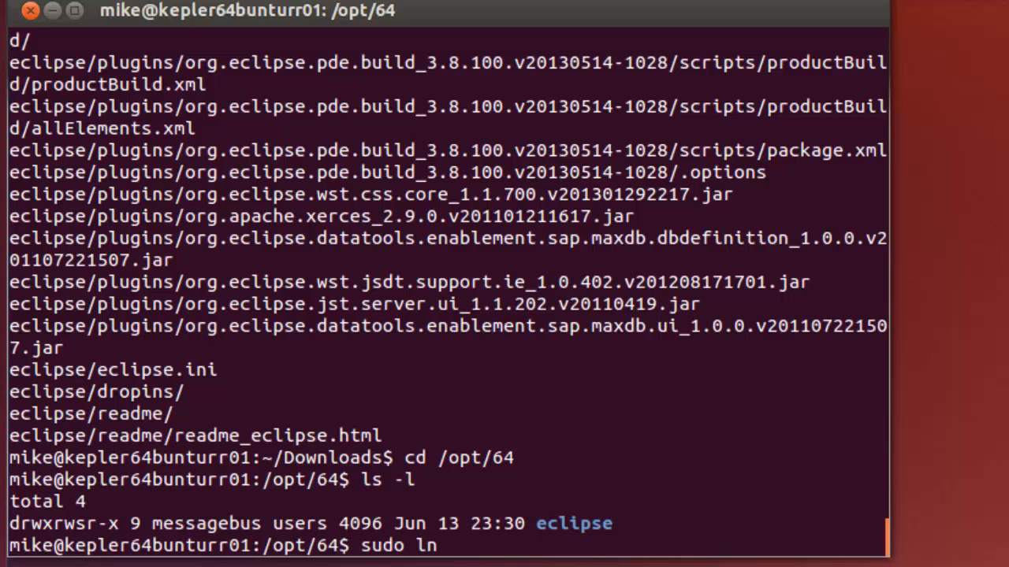
text(-)
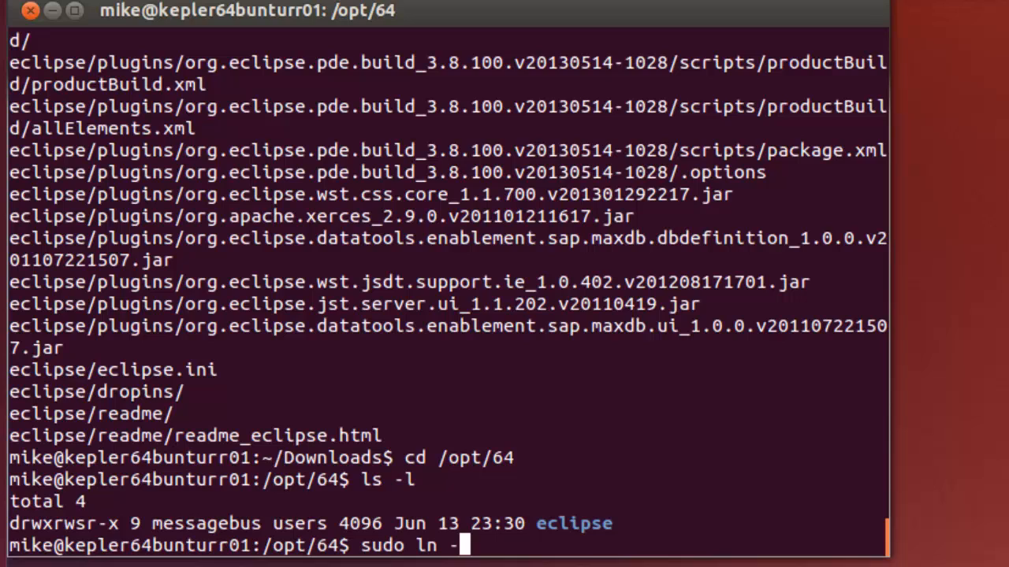
text(s)
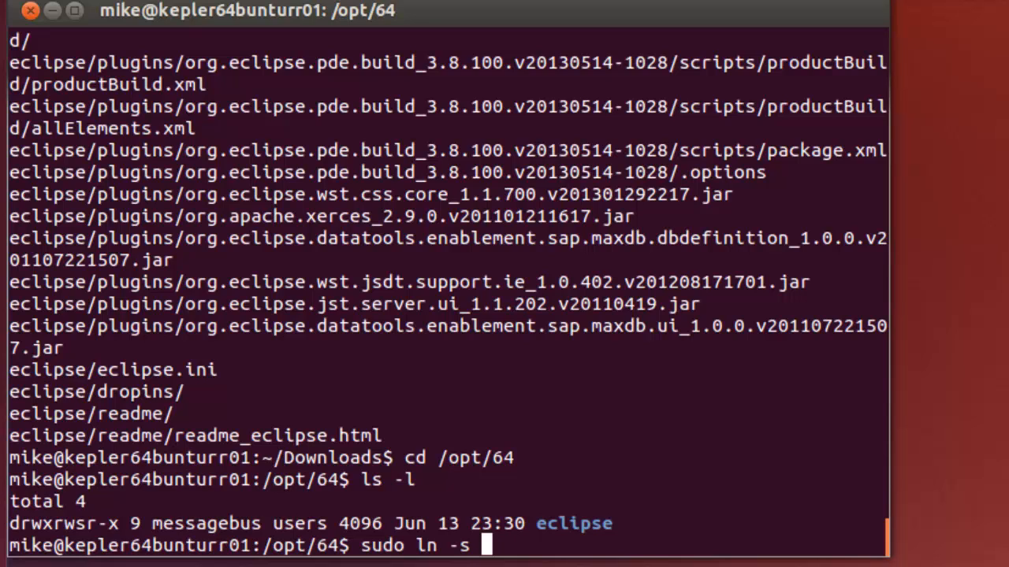
text(/)
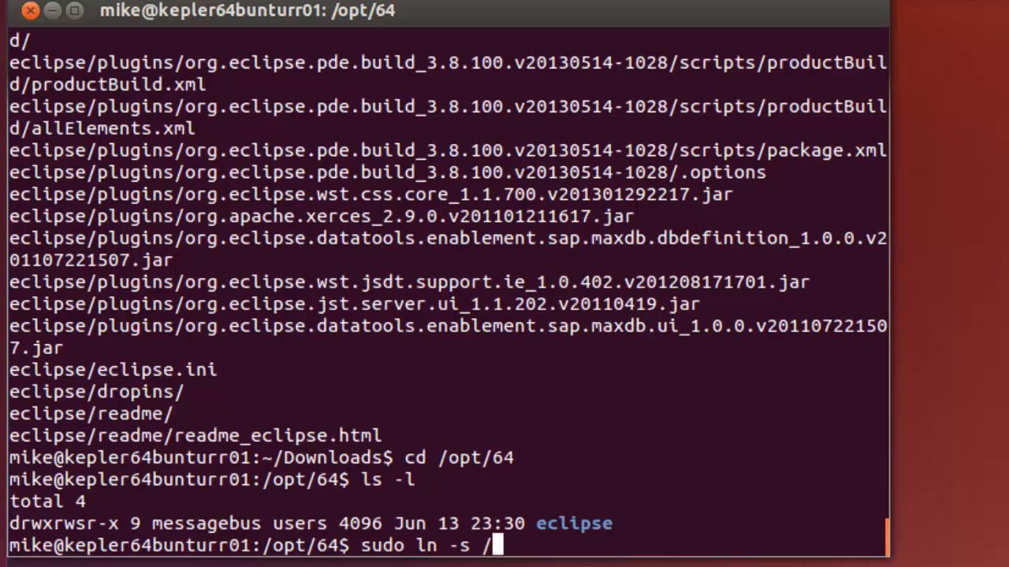
text(op)
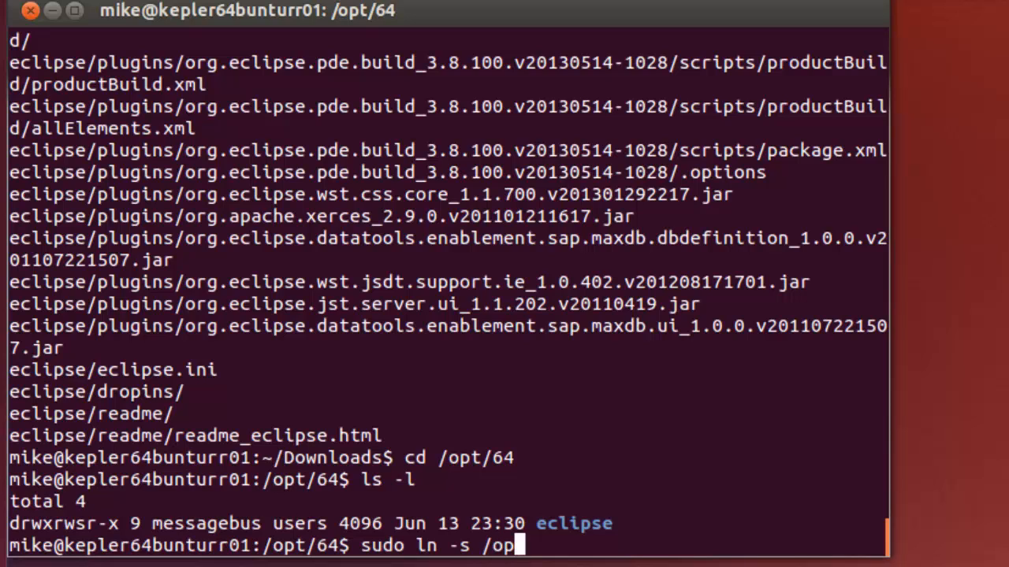
text(t)
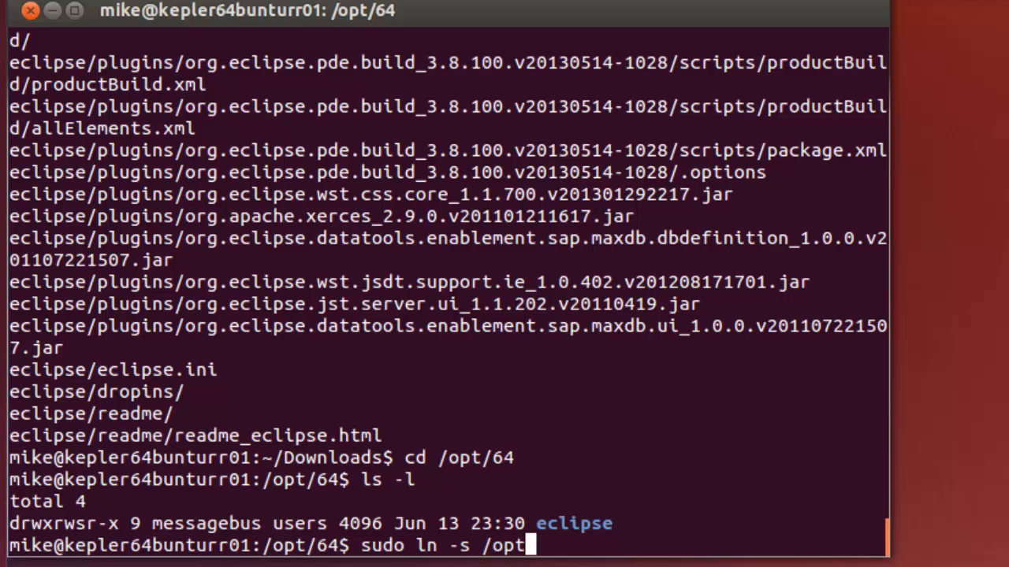
text(/64/ec)
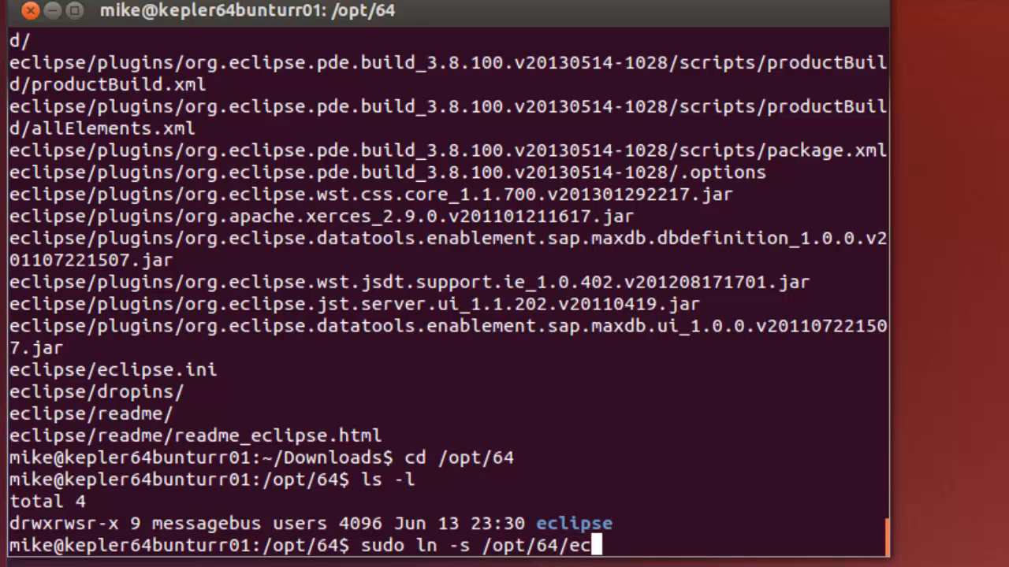
text(lipse)
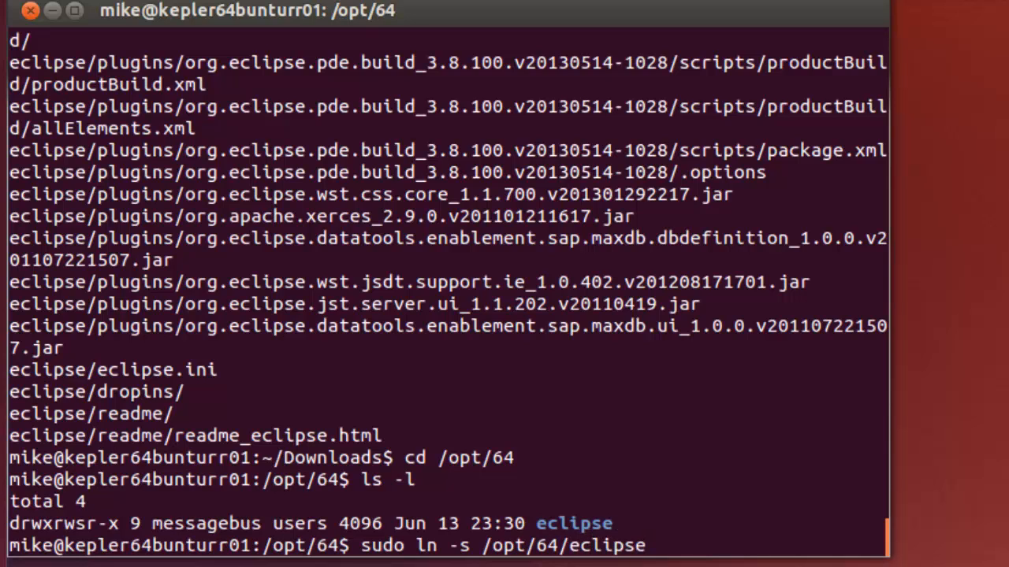
text(/eclipse)
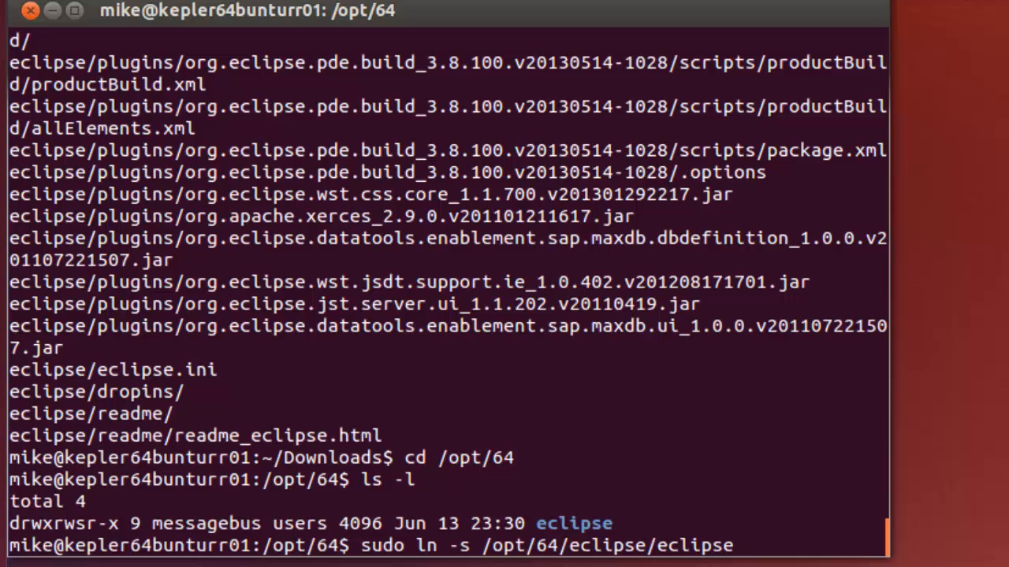
text(/u)
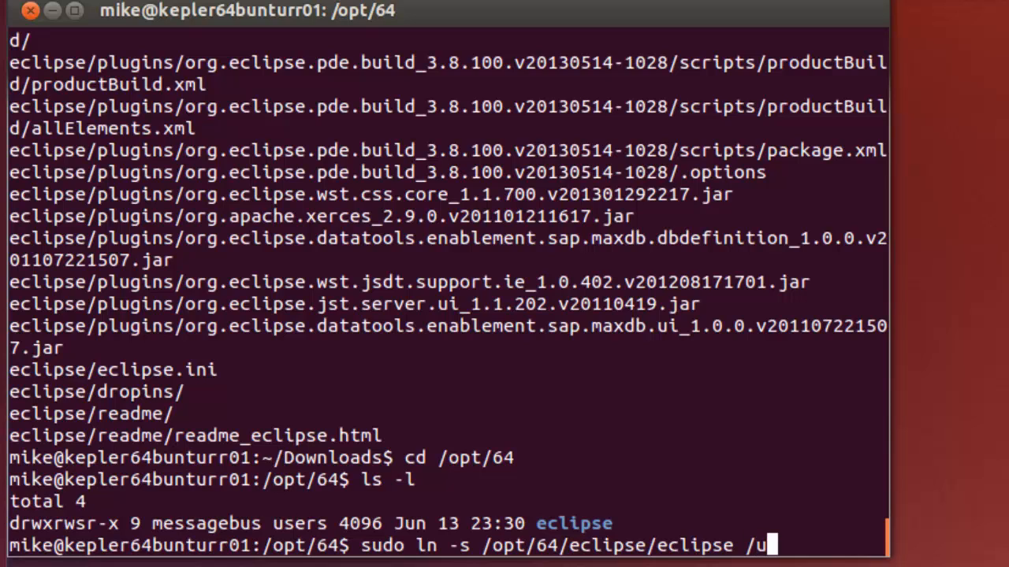
text(sr/b)
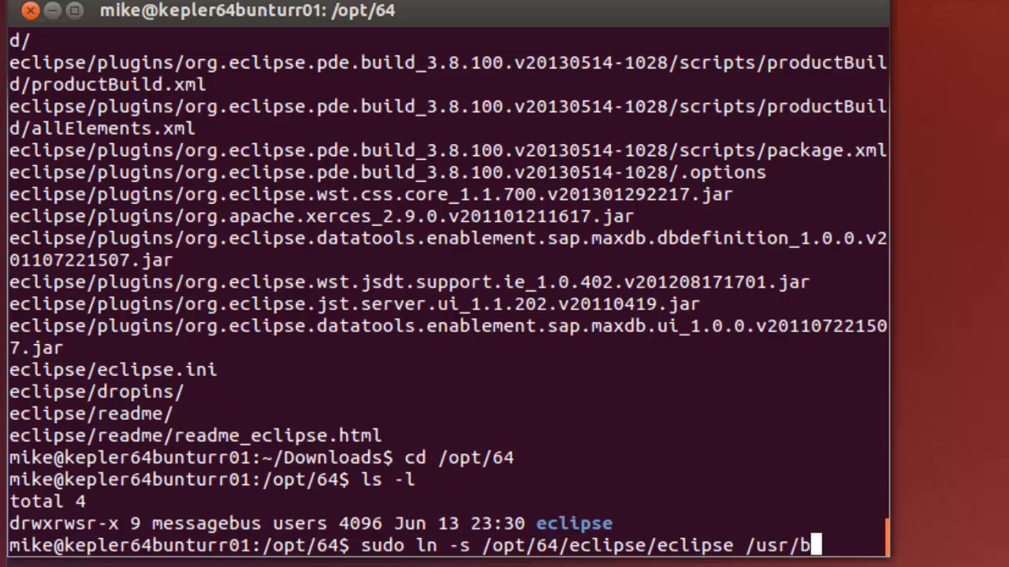
text(in/)
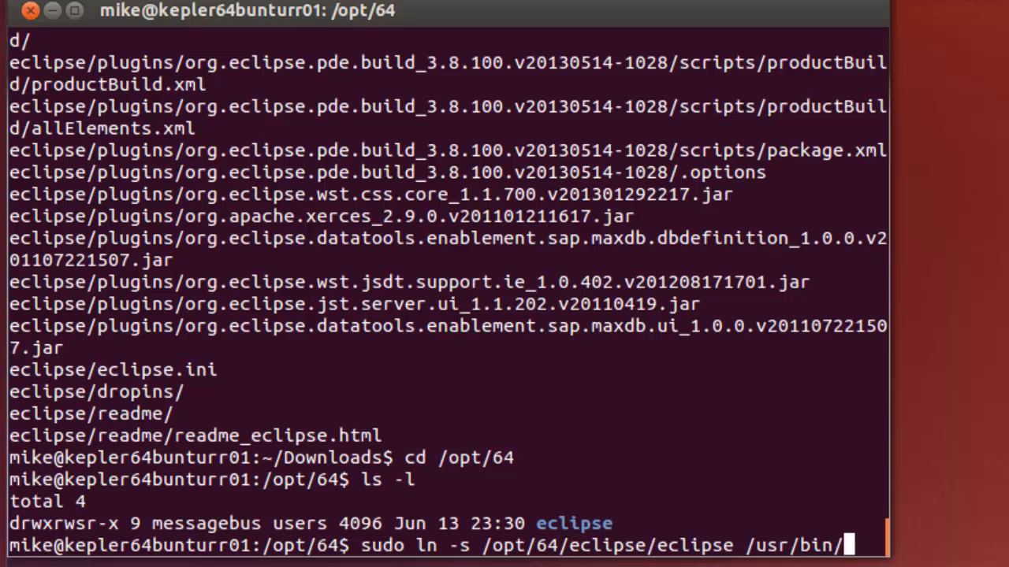
text(eclipse)
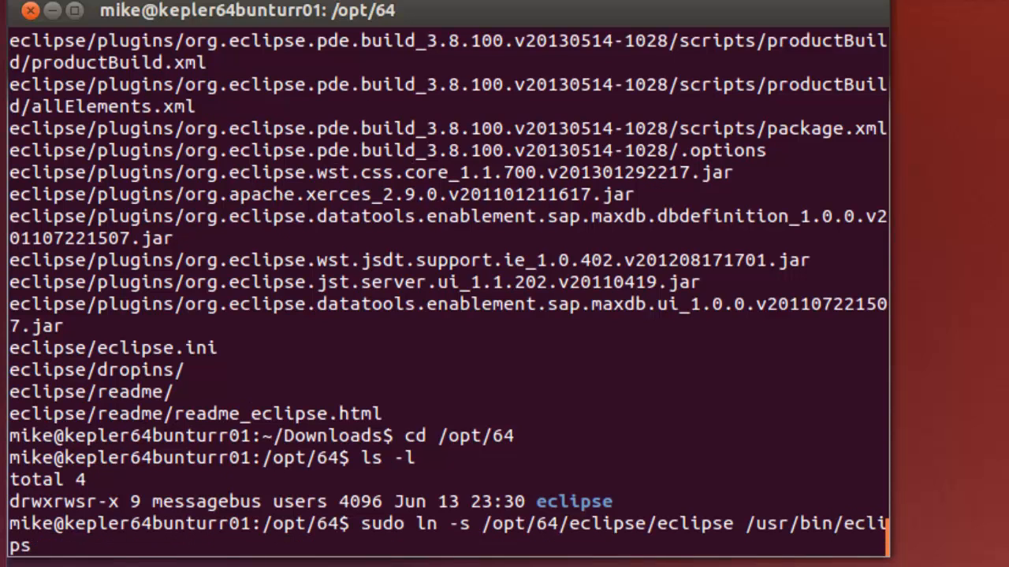
text(e)
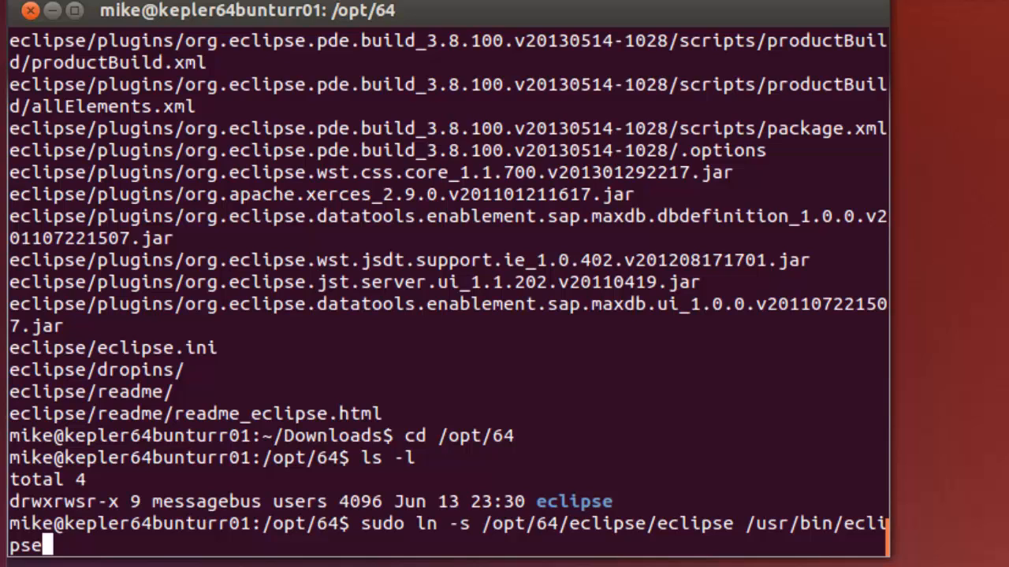
key(Return)
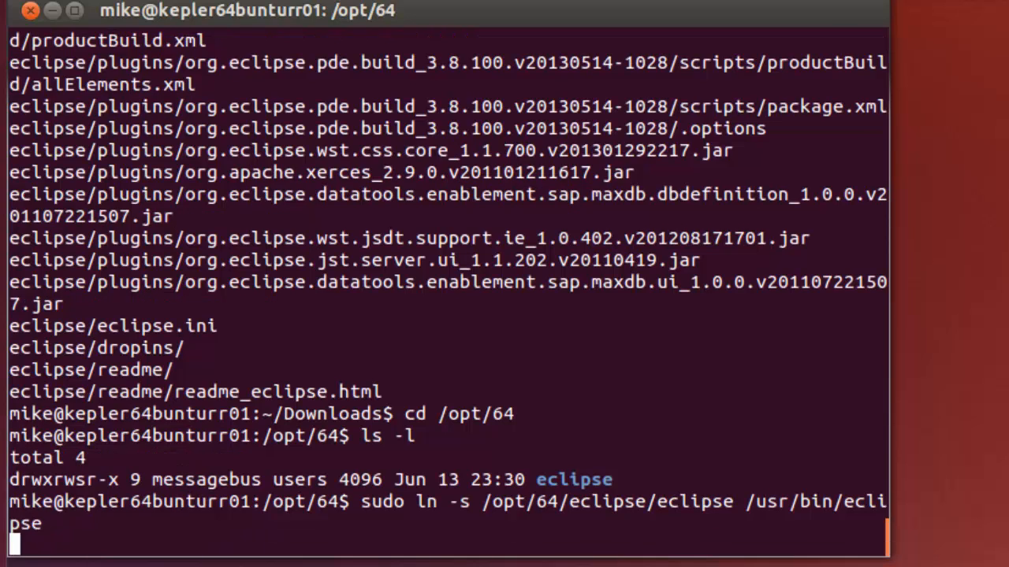
key(Return)
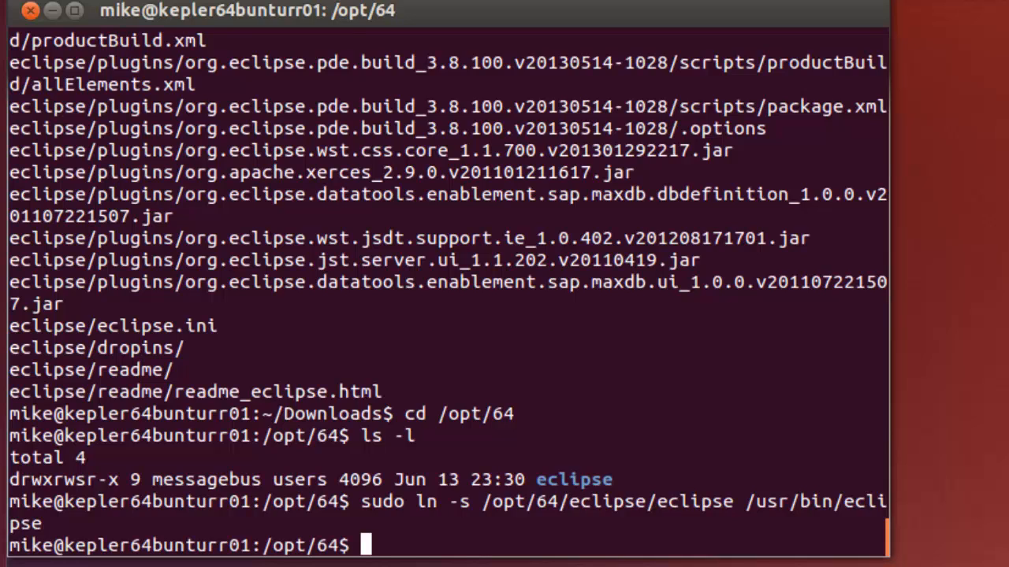
Change into /usr/bin and enlarge the terminal window by dragging its corner
text(cd)
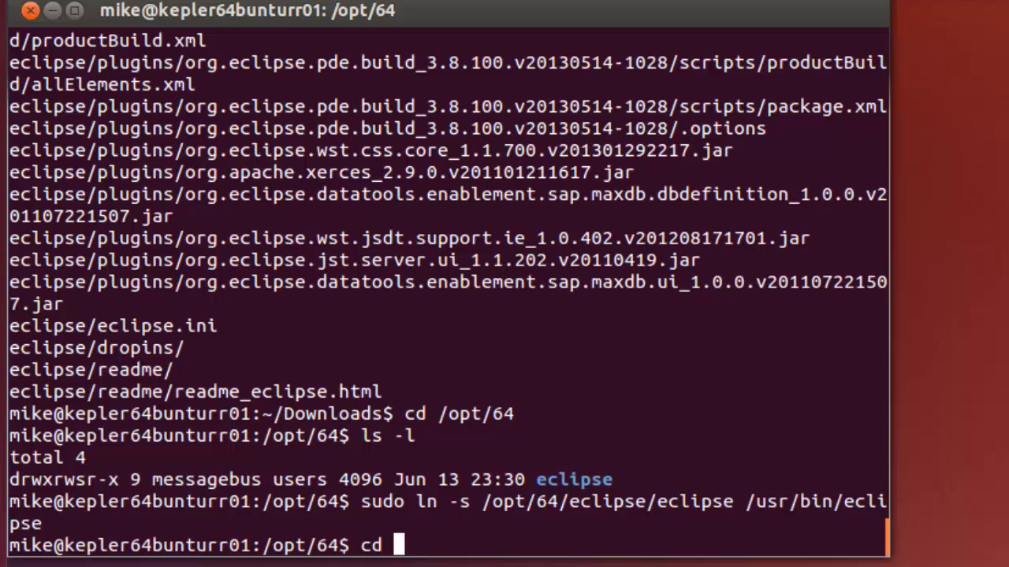
text(/usr/bin)
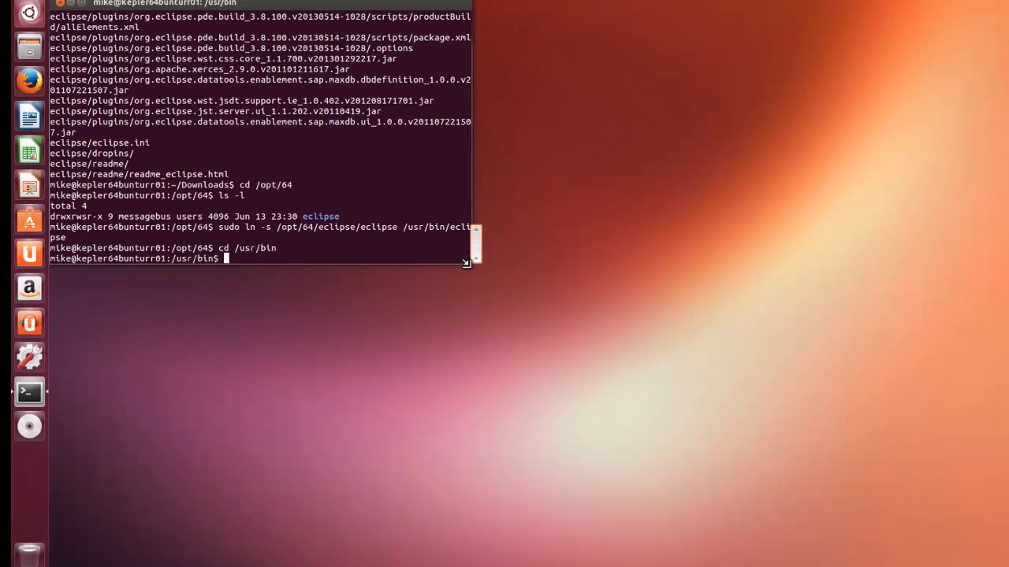
drag(465, 262, 471, 375)
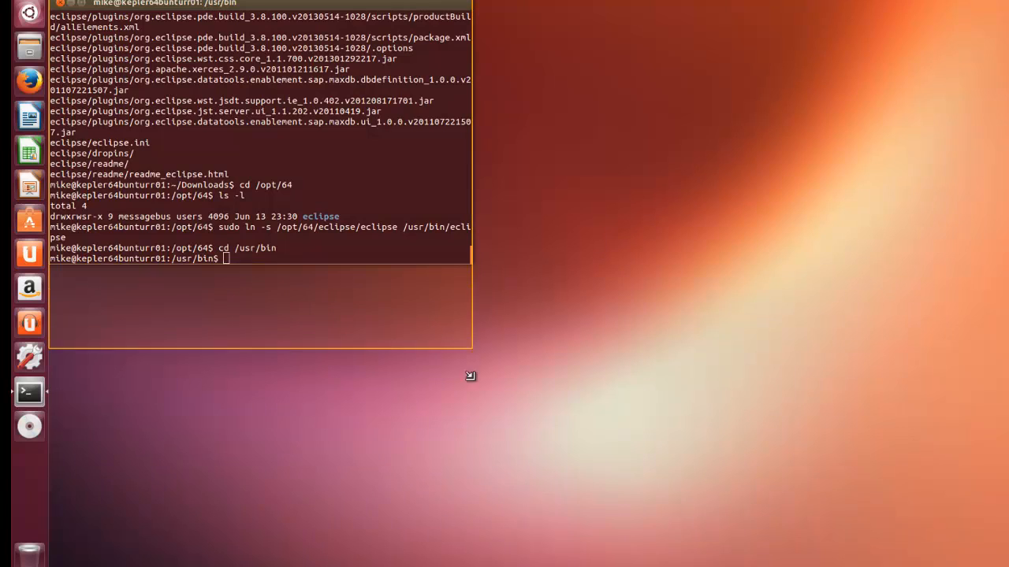
drag(470, 375, 498, 539)
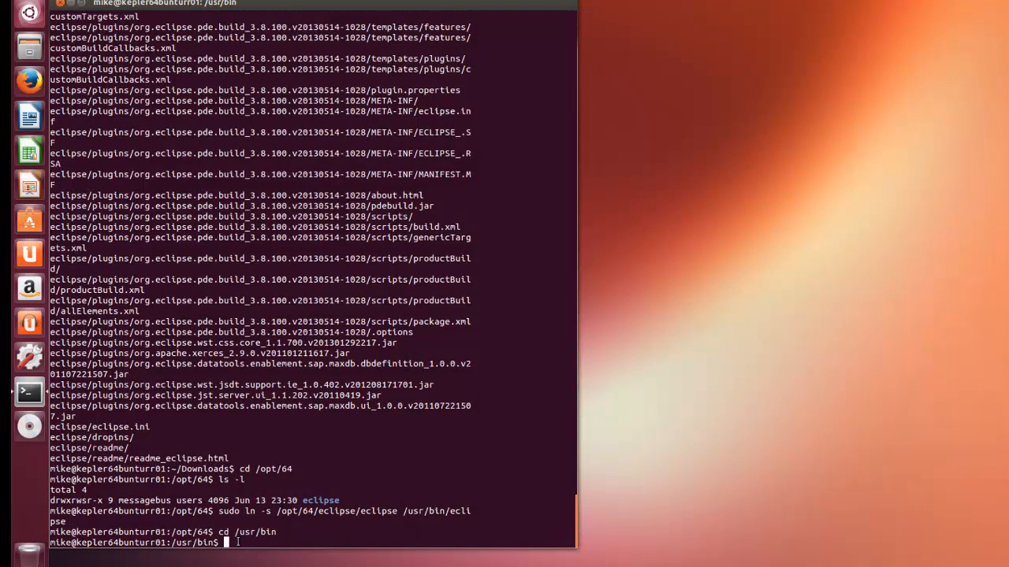
List the /usr/bin contents and scroll to find the new eclipse entry
text(l)
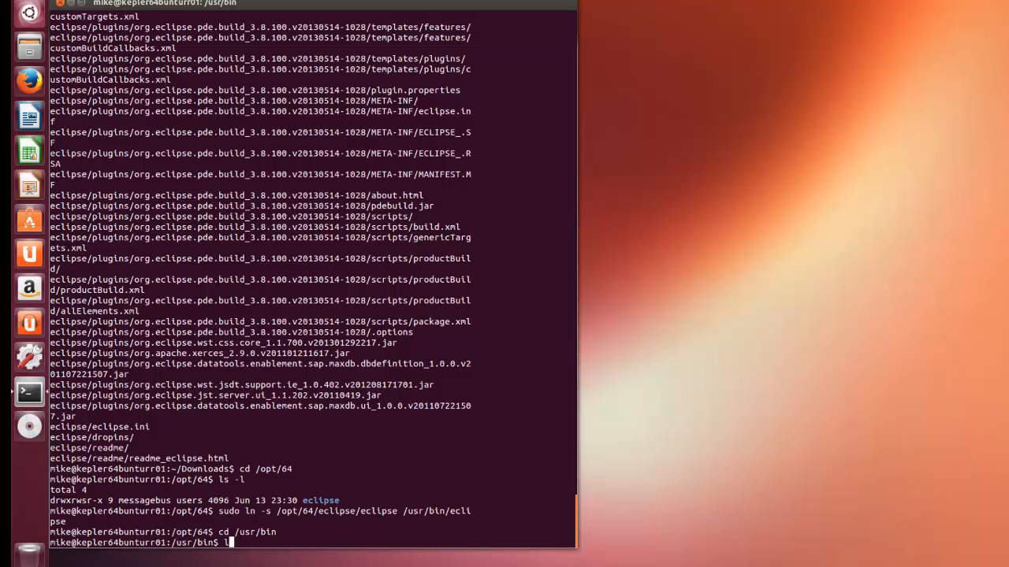
key(Return)
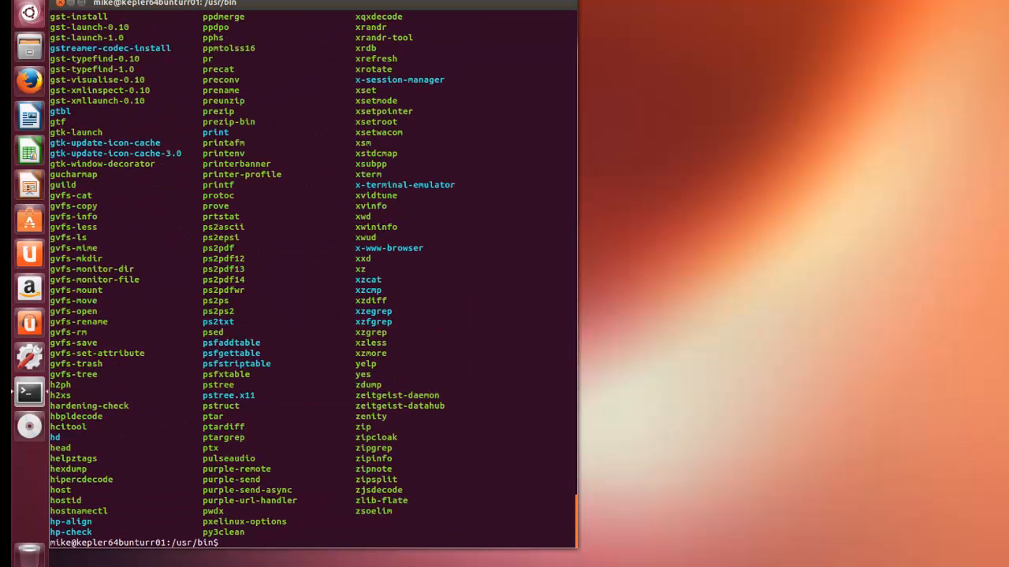
mouse_move(576, 492)
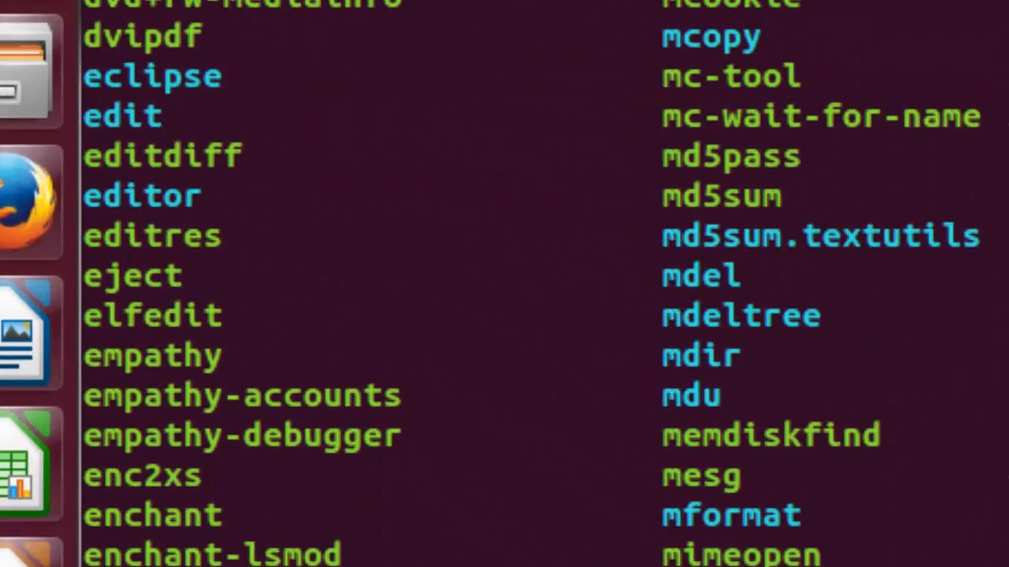
mouse_move(233, 76)
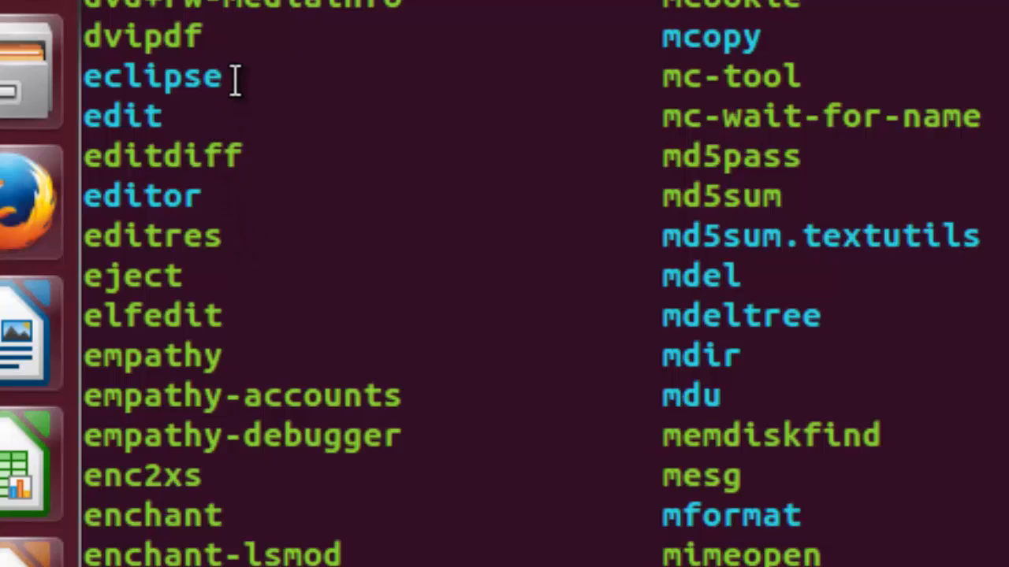
mouse_move(67, 87)
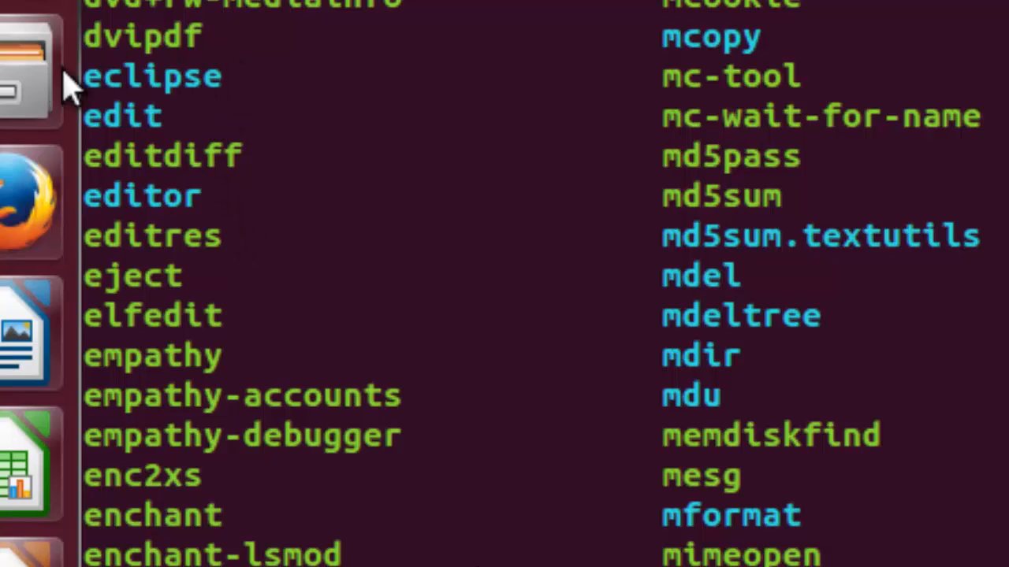
mouse_move(111, 79)
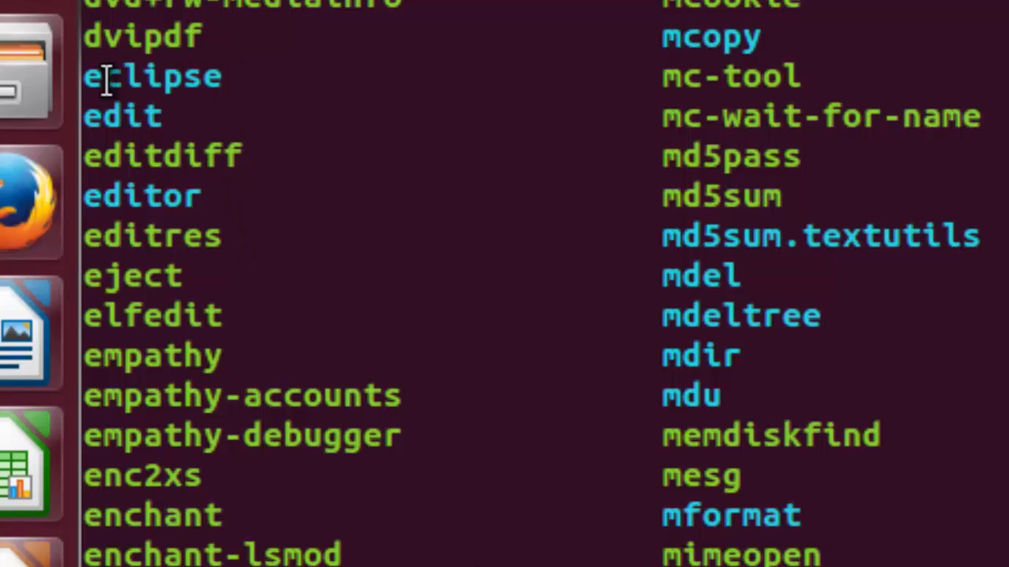
mouse_move(228, 76)
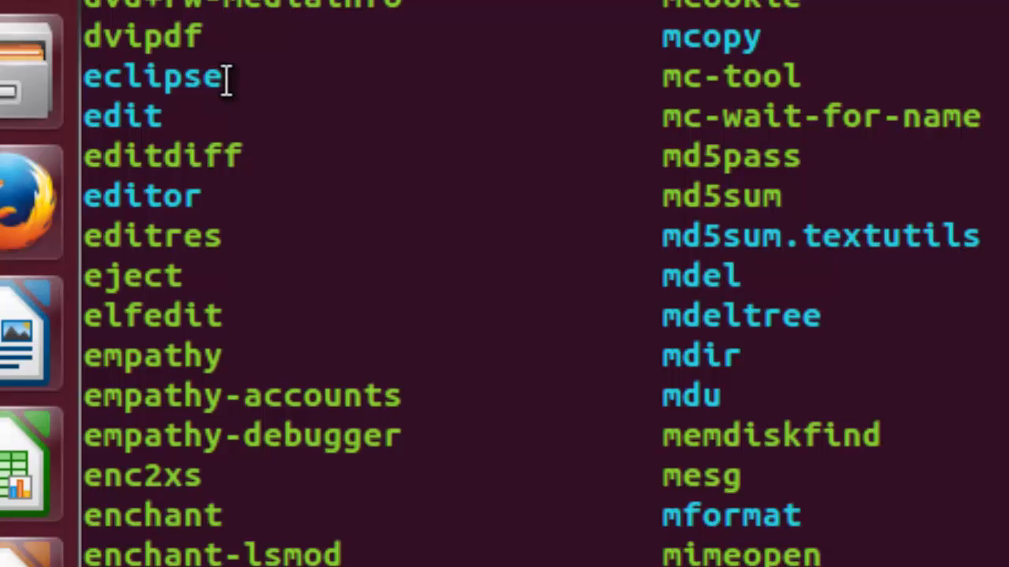
mouse_move(419, 109)
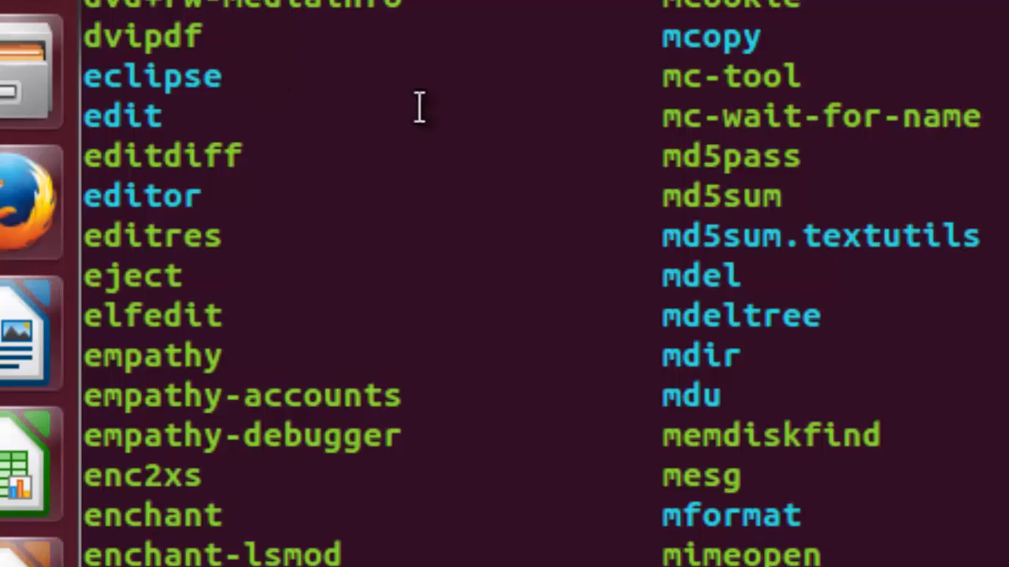
scroll(down, 3)
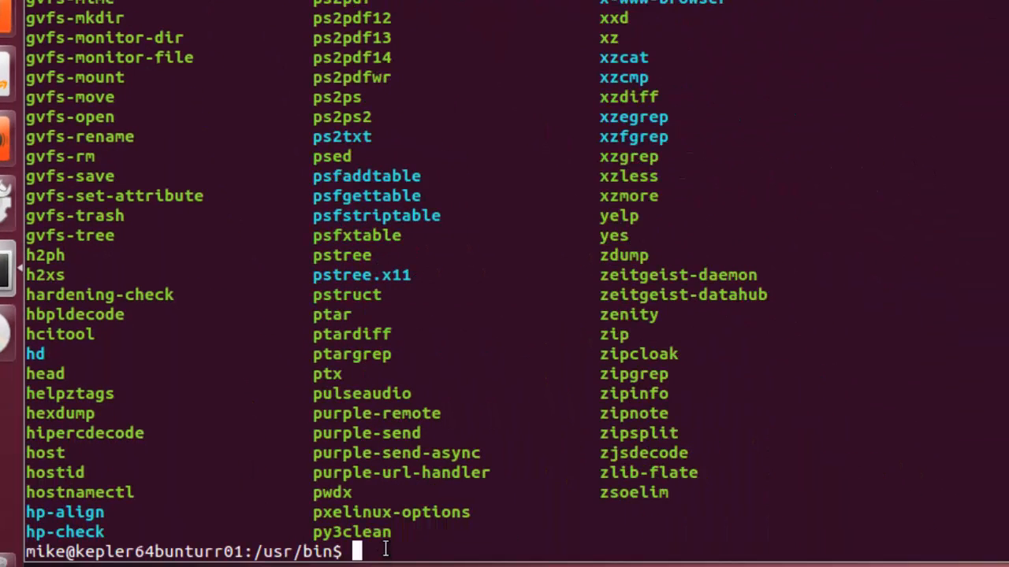
Change directory into /usr/share/applications
text(cd)
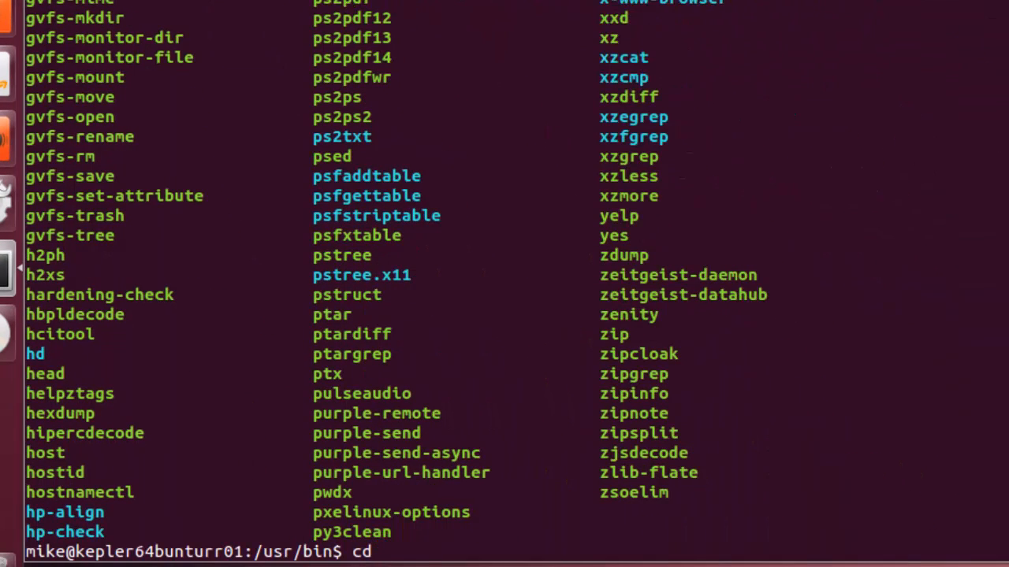
text(/)
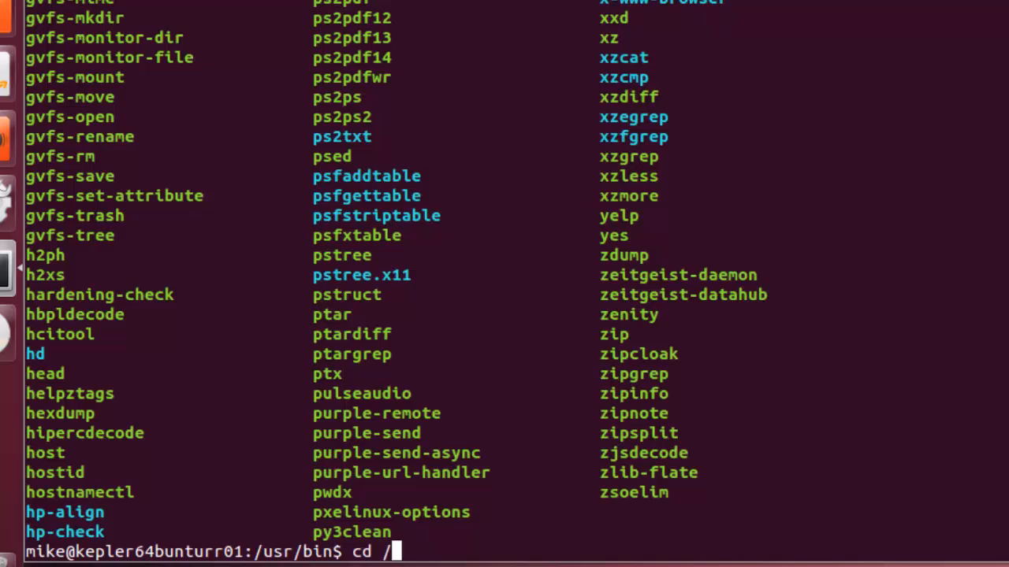
text(usr/)
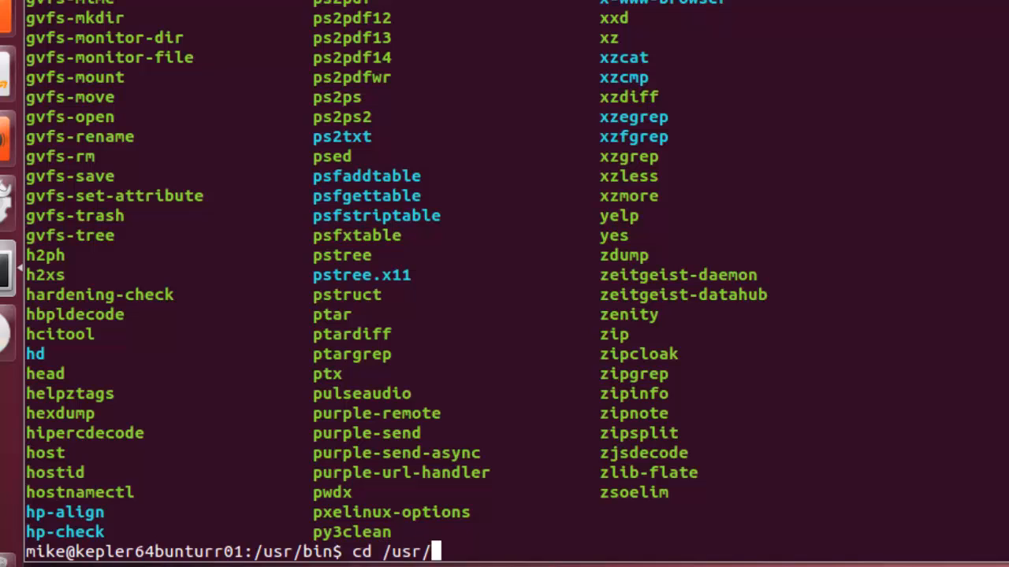
text(share)
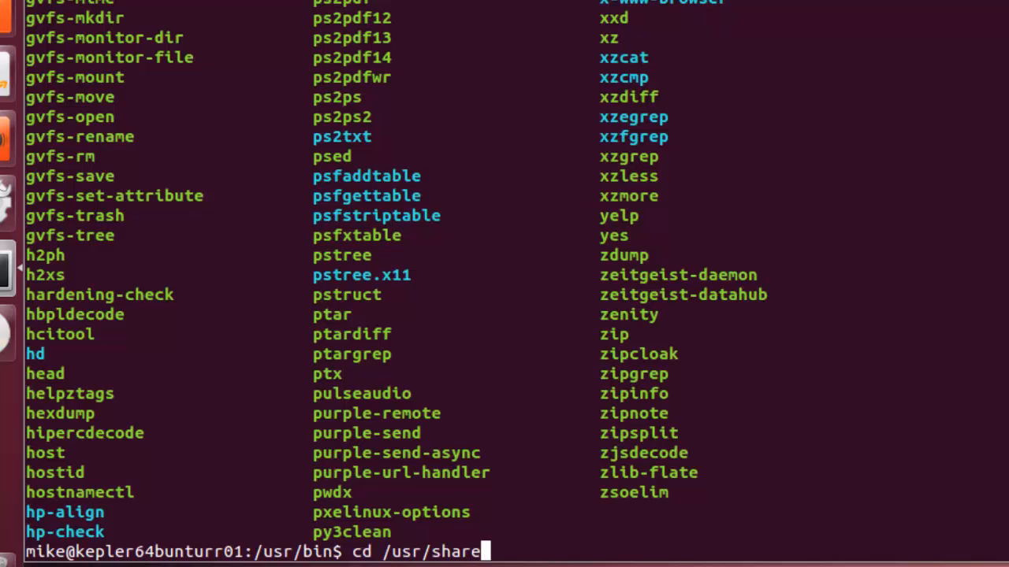
text(/applica)
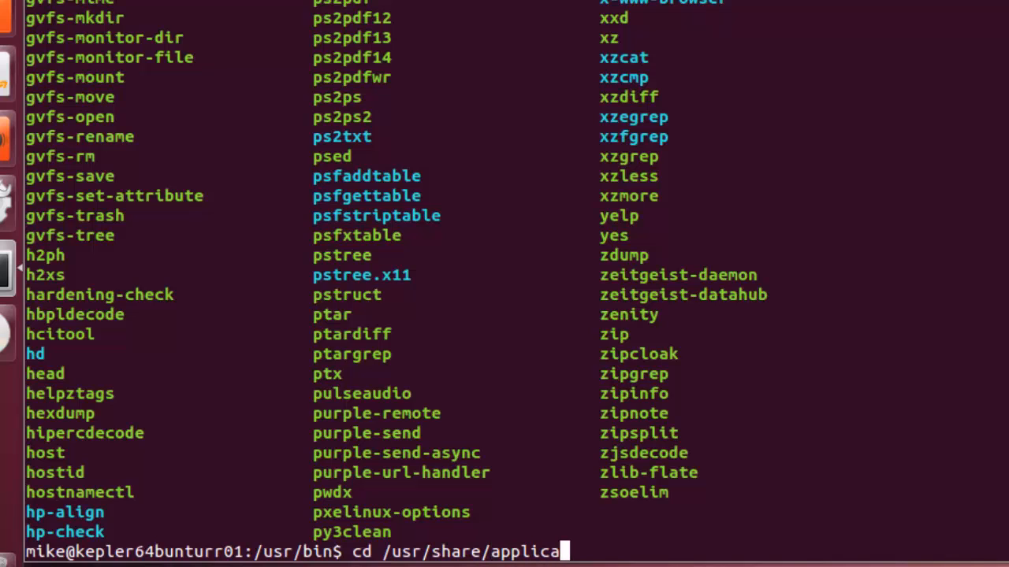
text(tions)
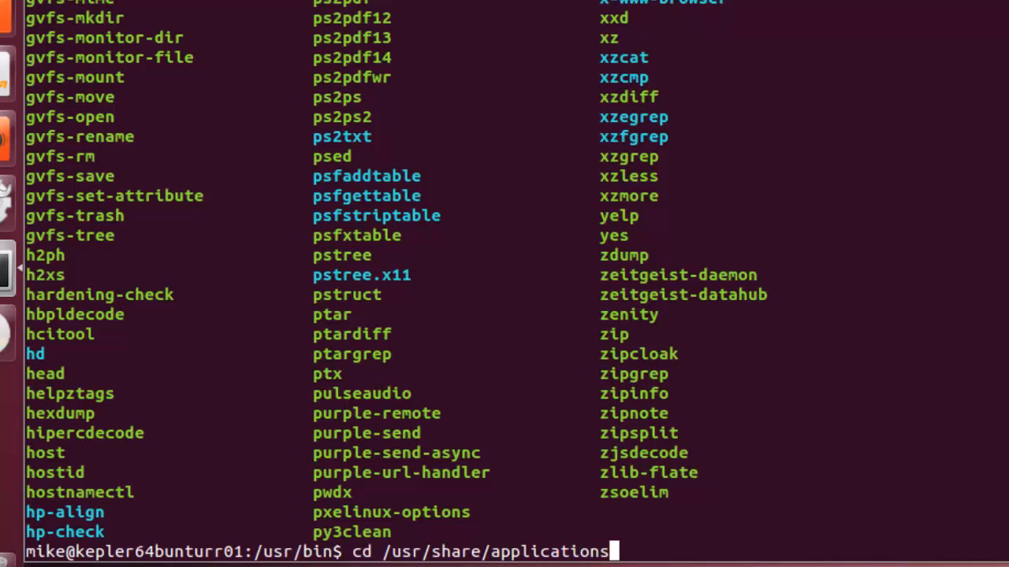
key(Return)
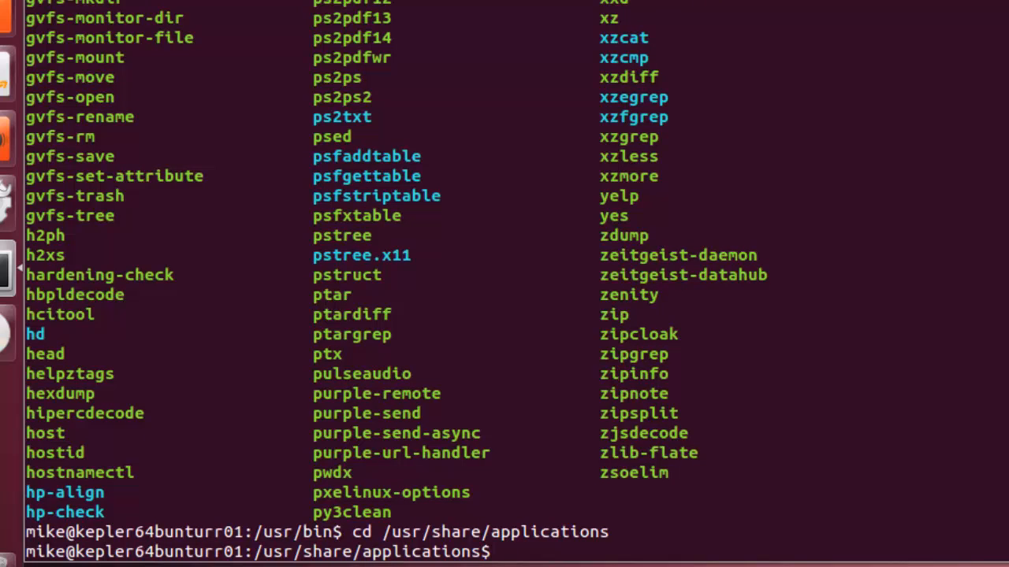
Enter sudo vim eclipse.desktop to create the launcher file as superuser
text(sudo)
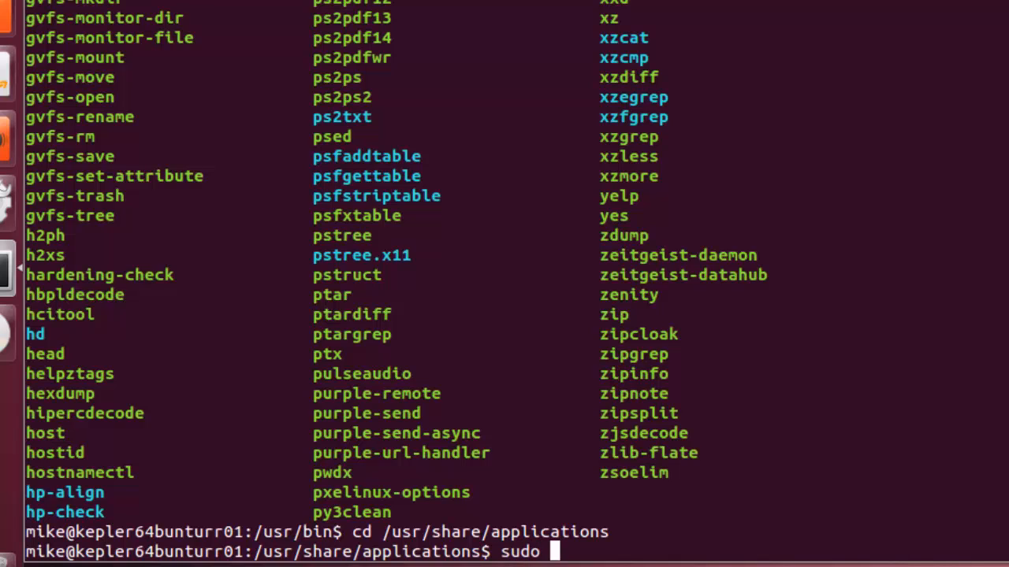
text(v)
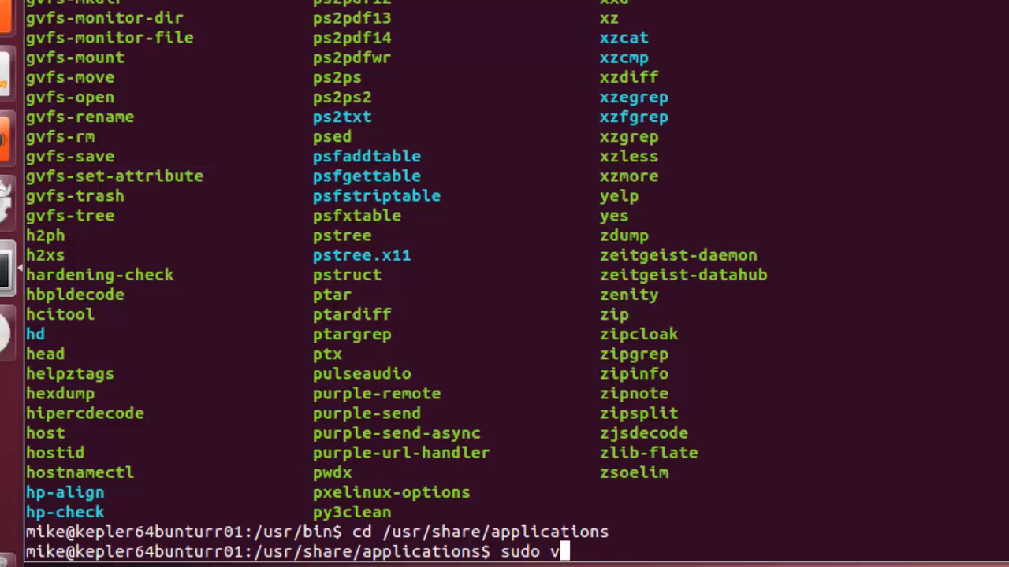
text(im)
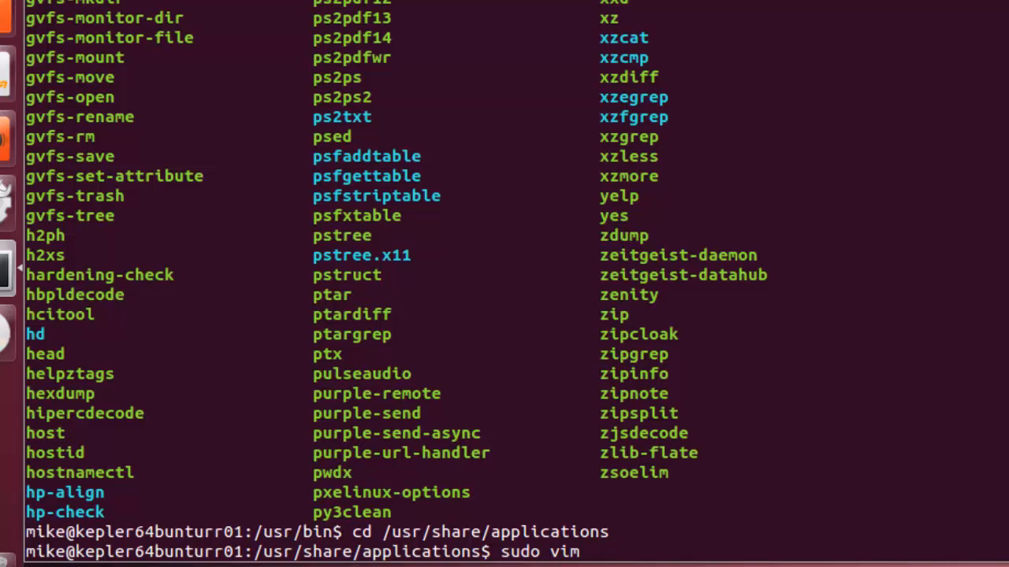
text(e)
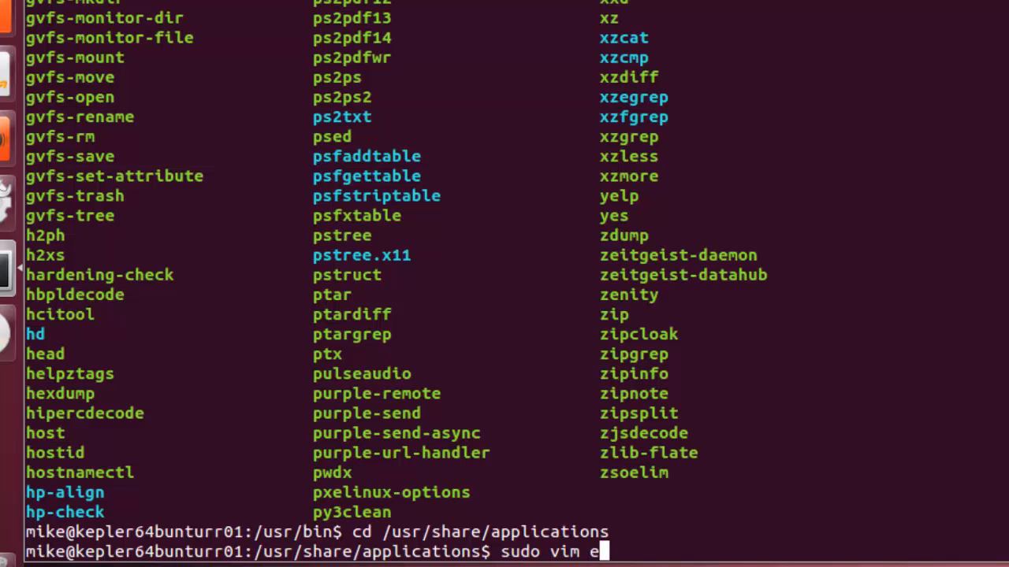
text(clipse)
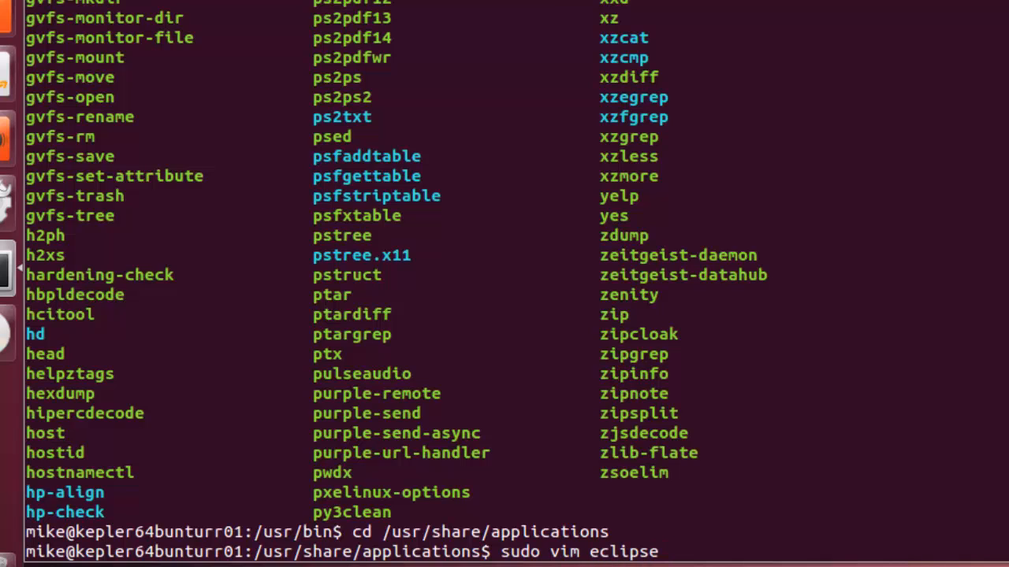
text(.deskt)
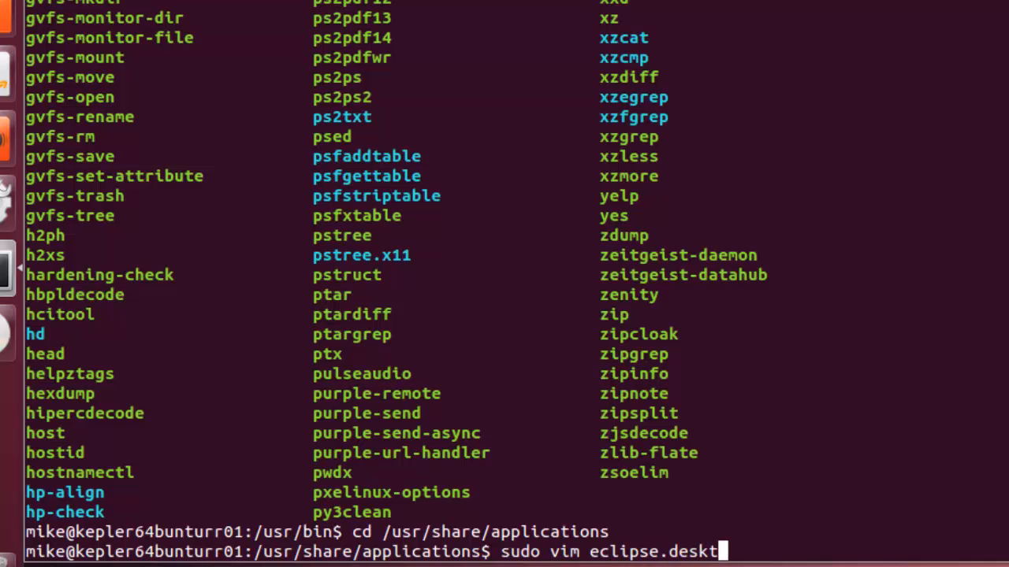
scroll(up, 3)
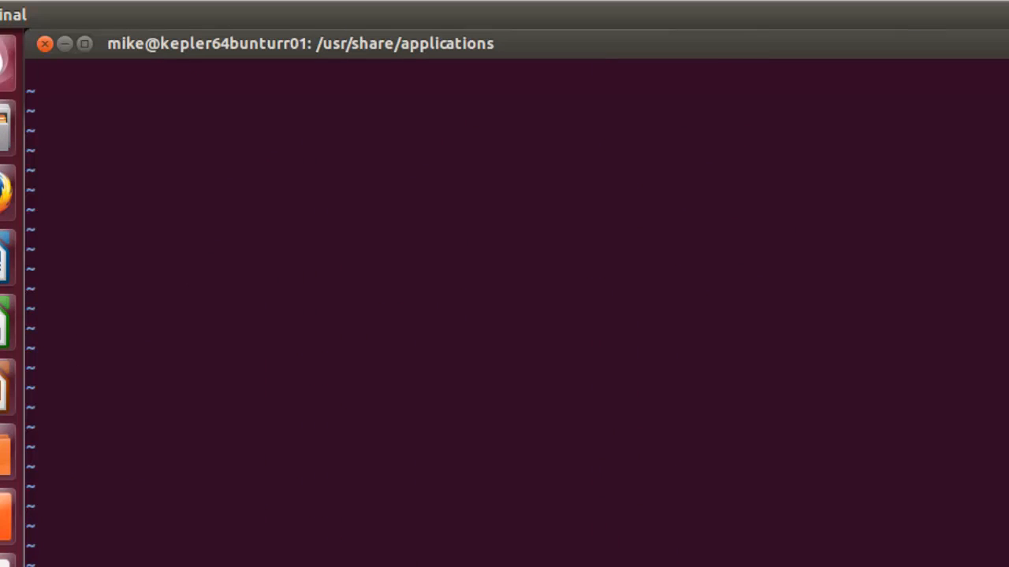
Write the [Desktop Entry] header with Name=Eclipse and Name[en]=Eclipse lines
text([)
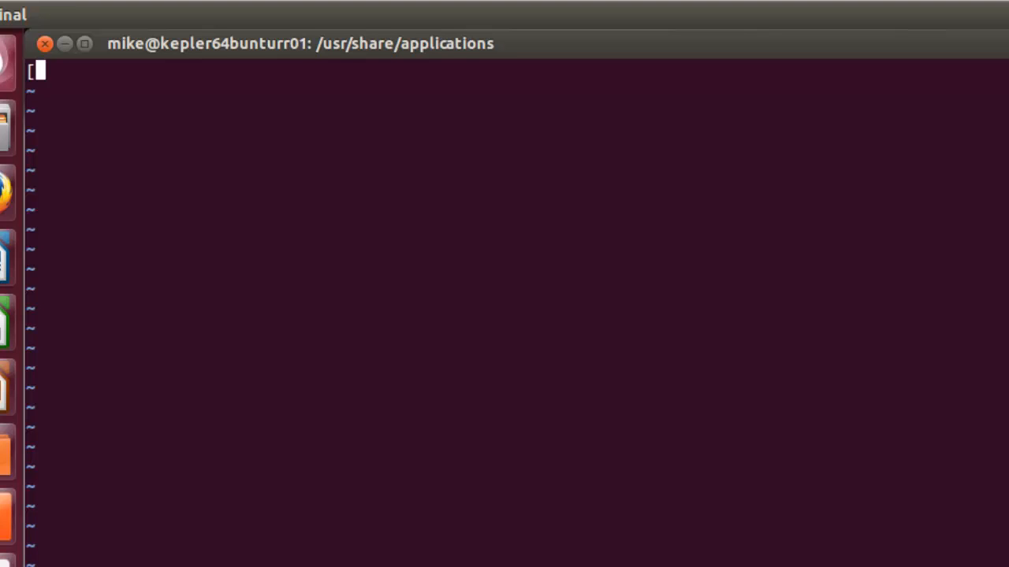
text(Desktop)
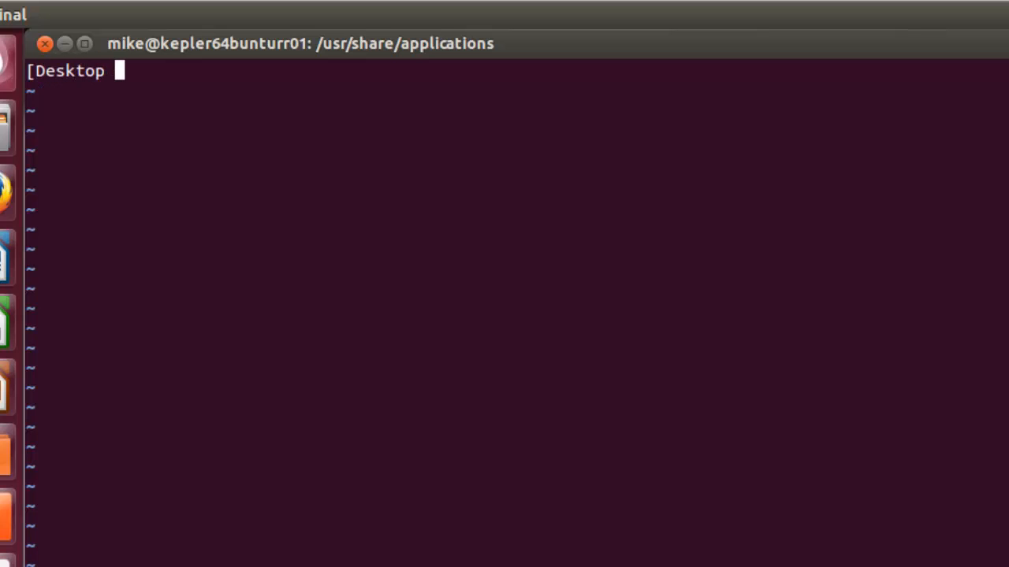
text(Entry)
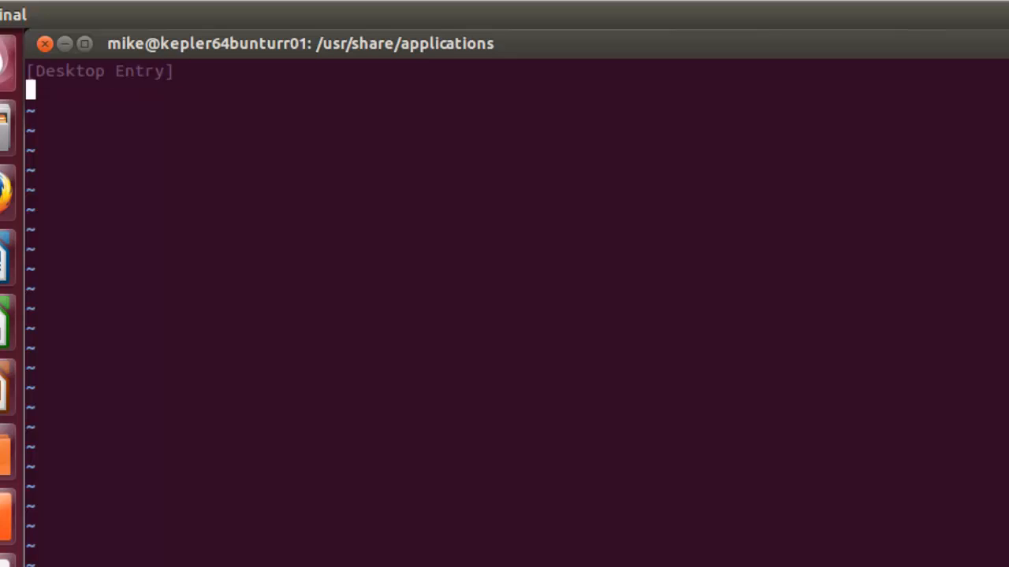
text(Name)
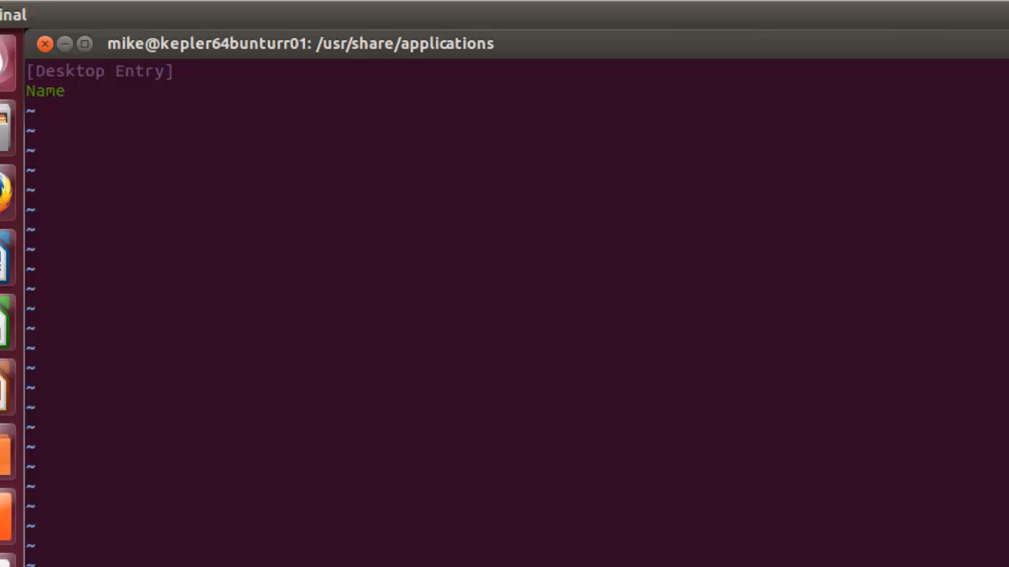
text(=Eclipse)
text(N)
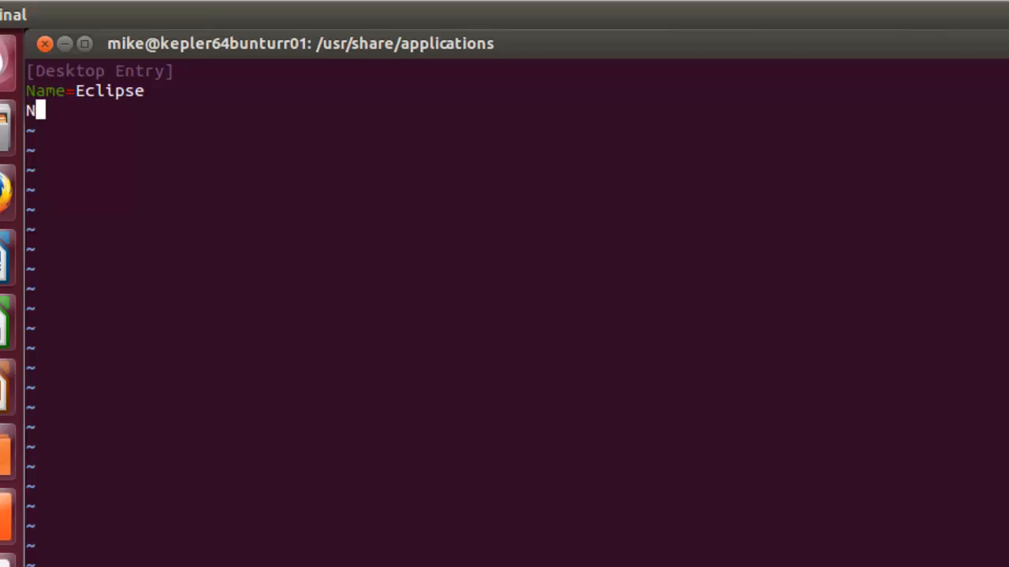
text(ame[e)
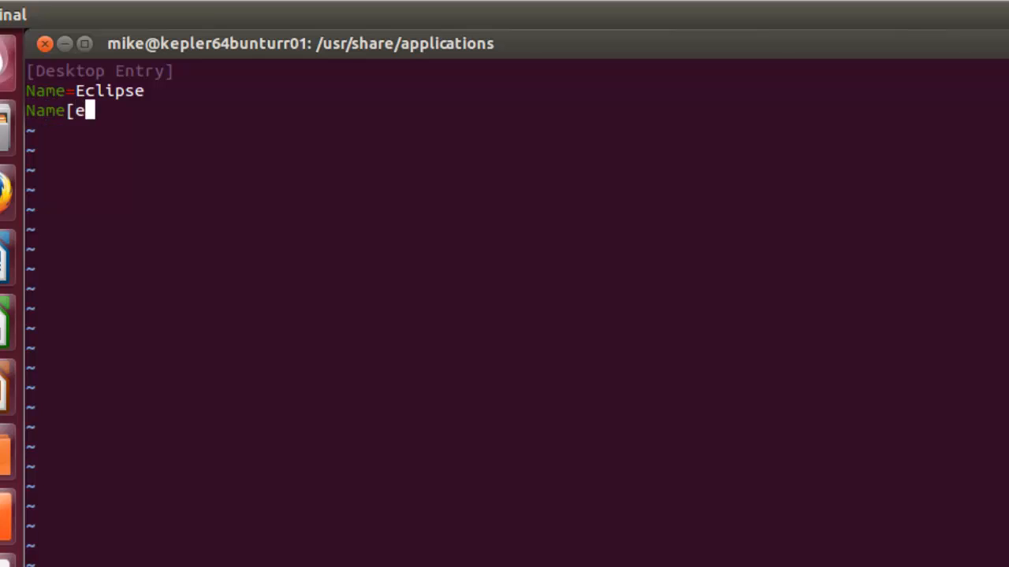
text(n])
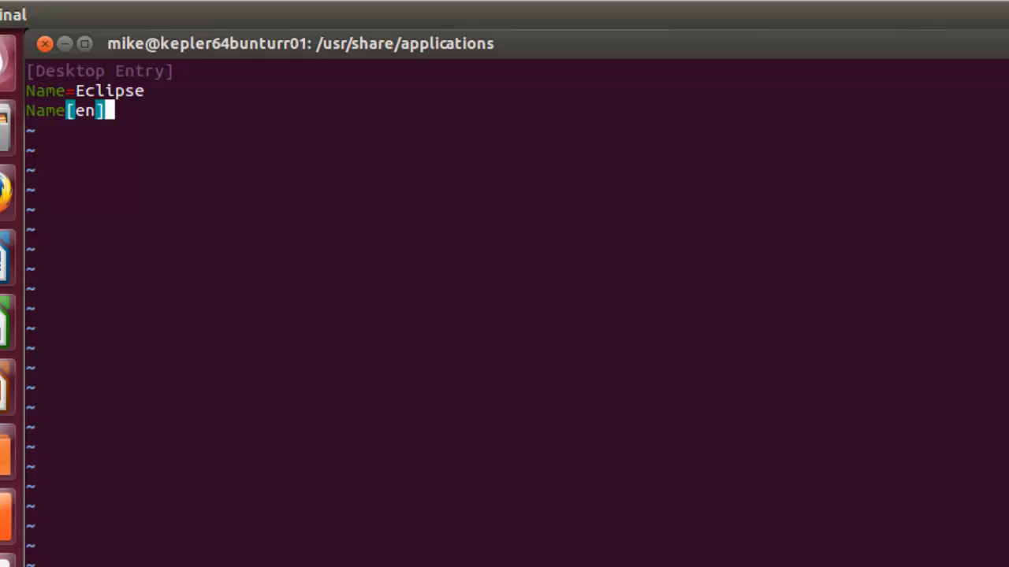
text(=Eclipse)
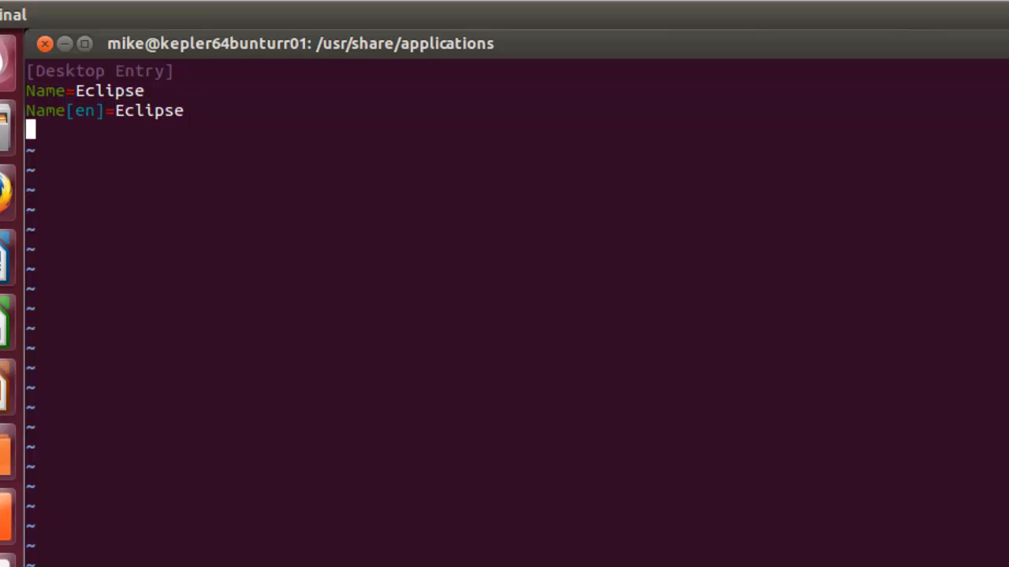
Add Type=Application and Exec=eclipse lines to the desktop entry
text(Type)
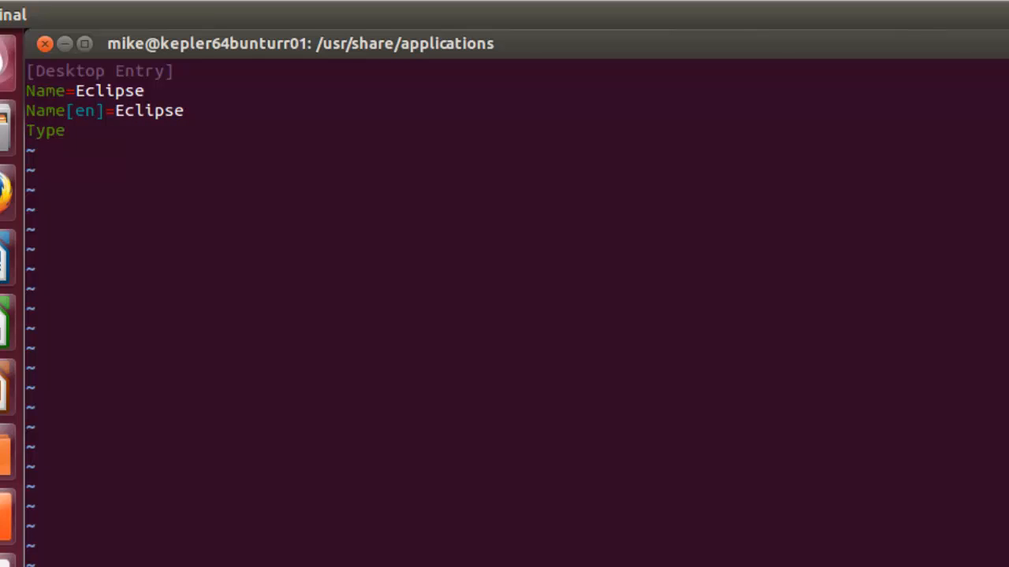
text(=Applica)
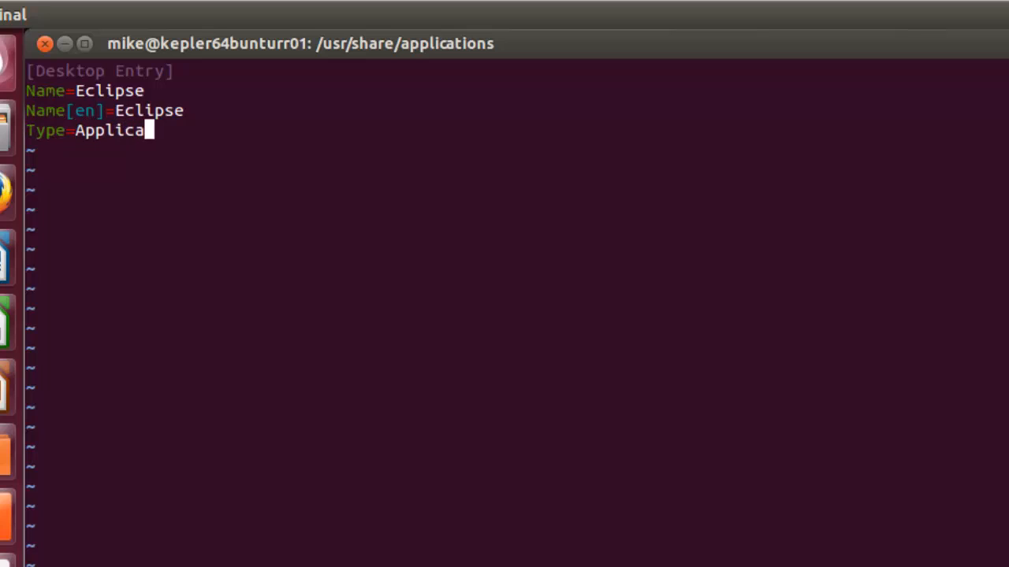
text(tion)
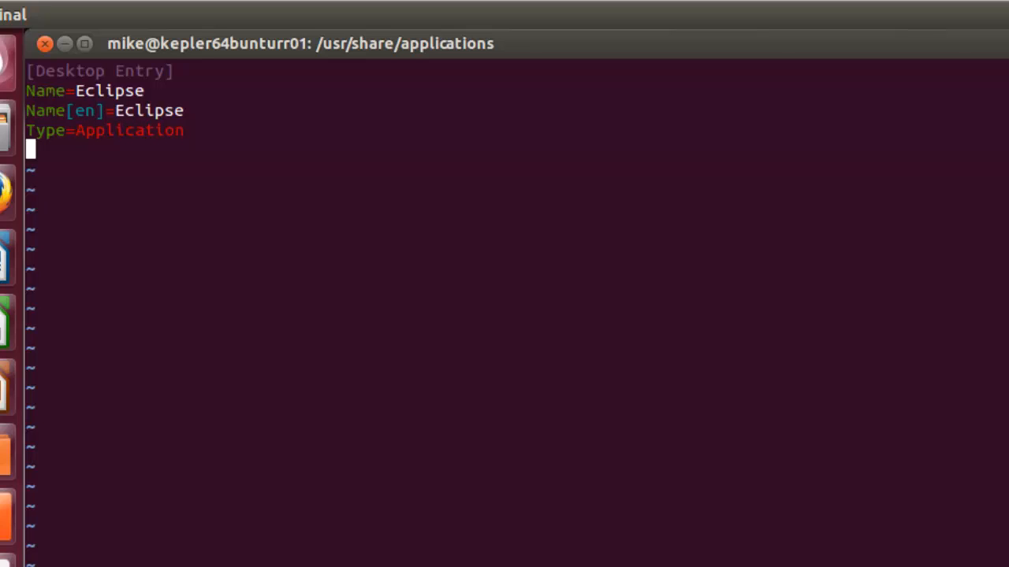
text(Exec=)
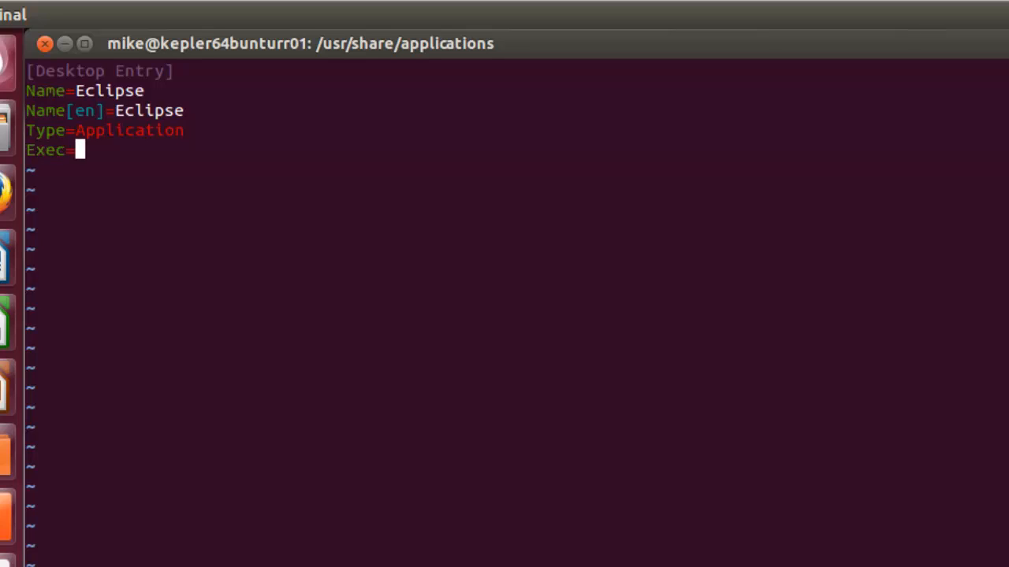
text(ecl)
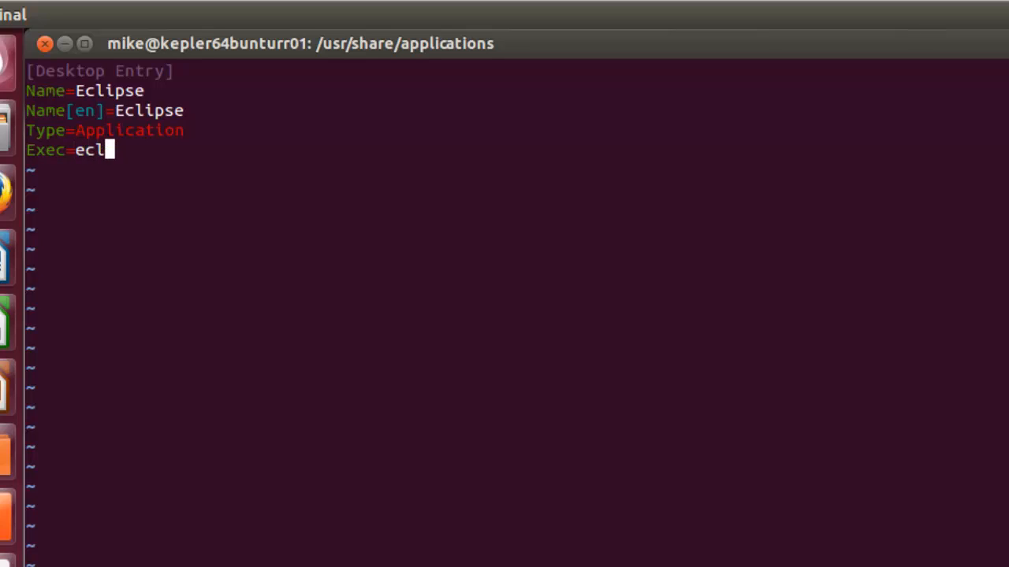
text(ipse)
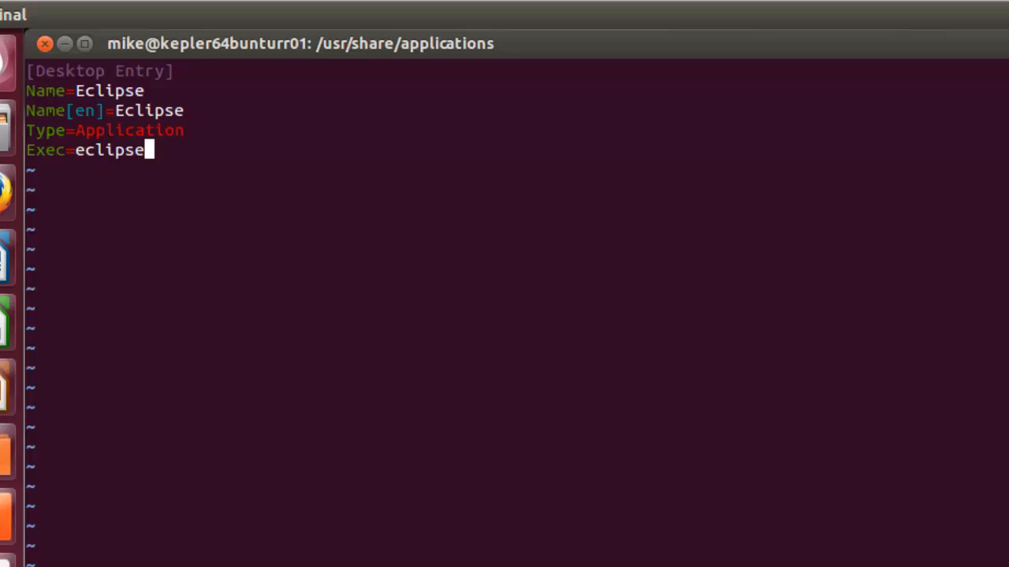
key(Return)
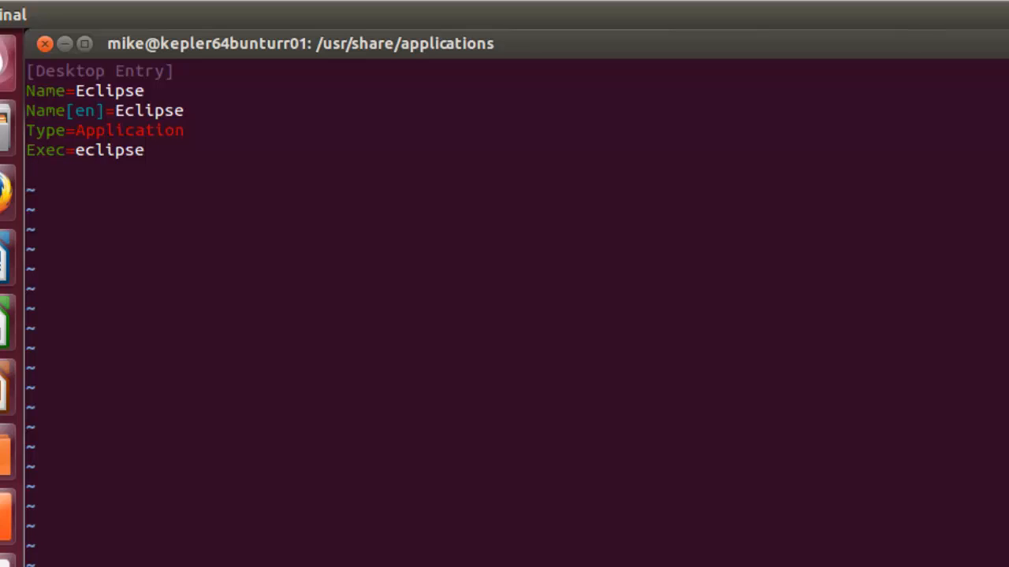
Add Terminal=false and begin the Icon line
text(Ter)
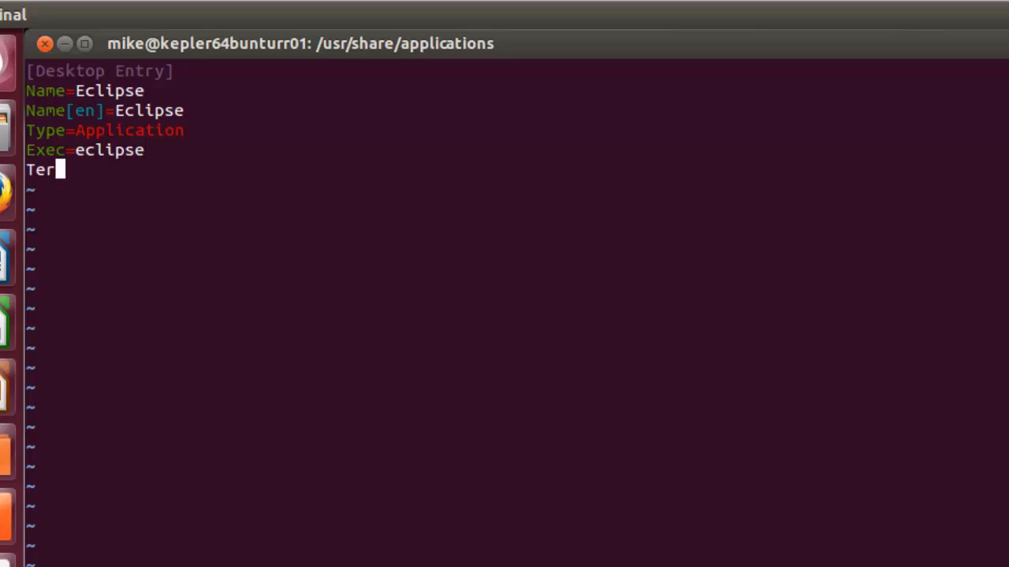
text(minal)
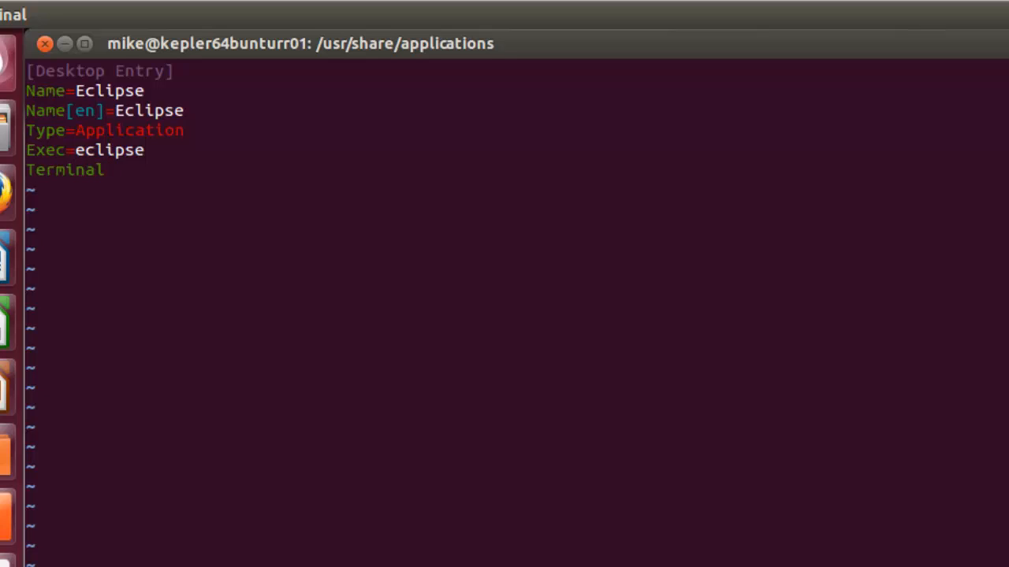
text(=fal)
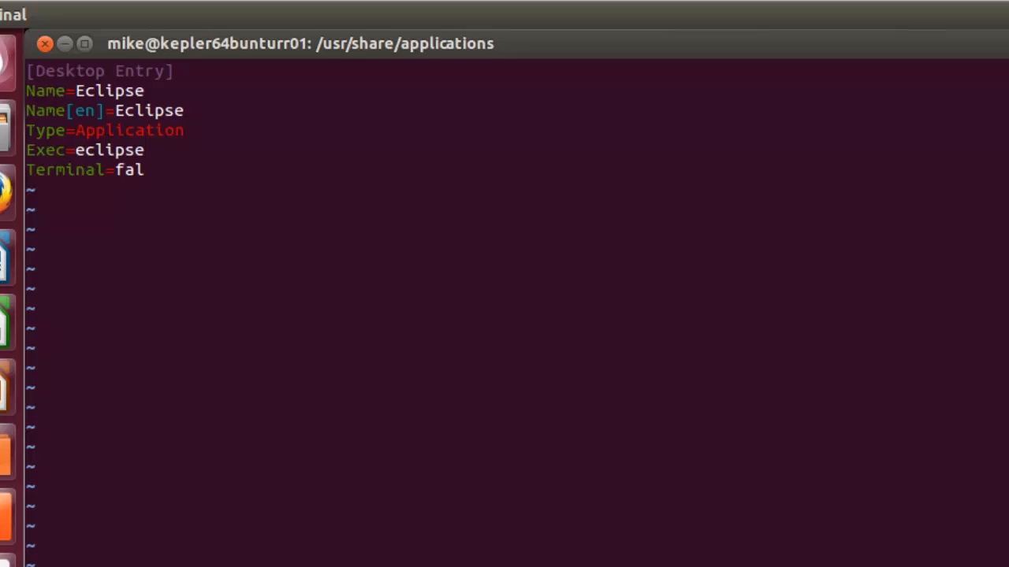
text(se)
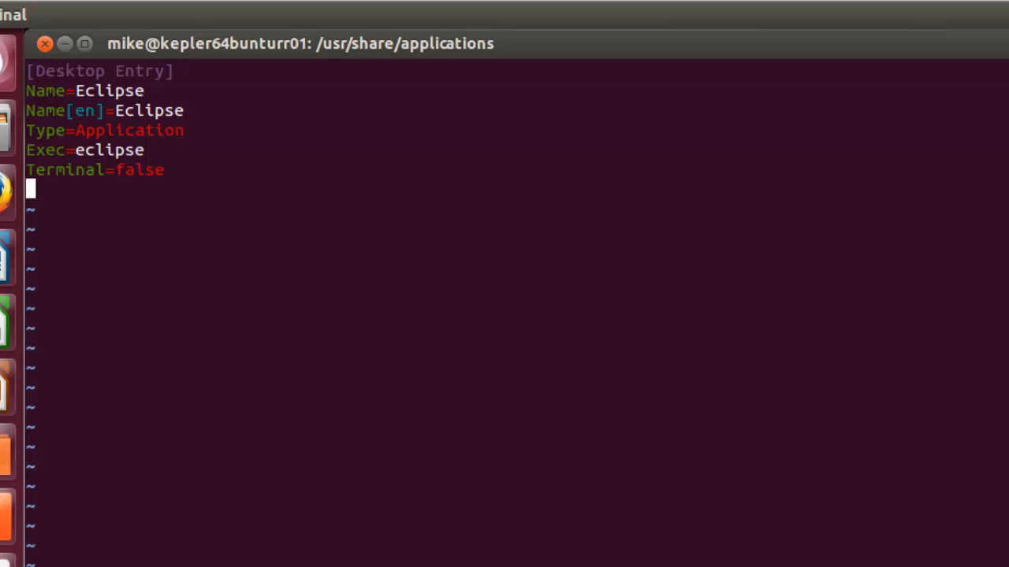
text(Icon)
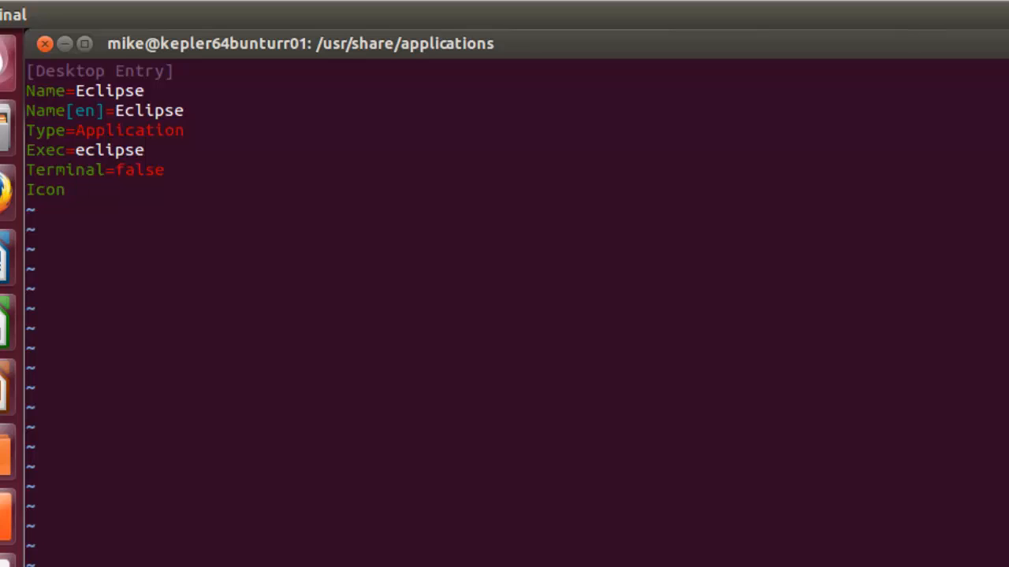
Set Icon=/opt/64/eclipse/icon.xpm in the desktop entry
text(=)
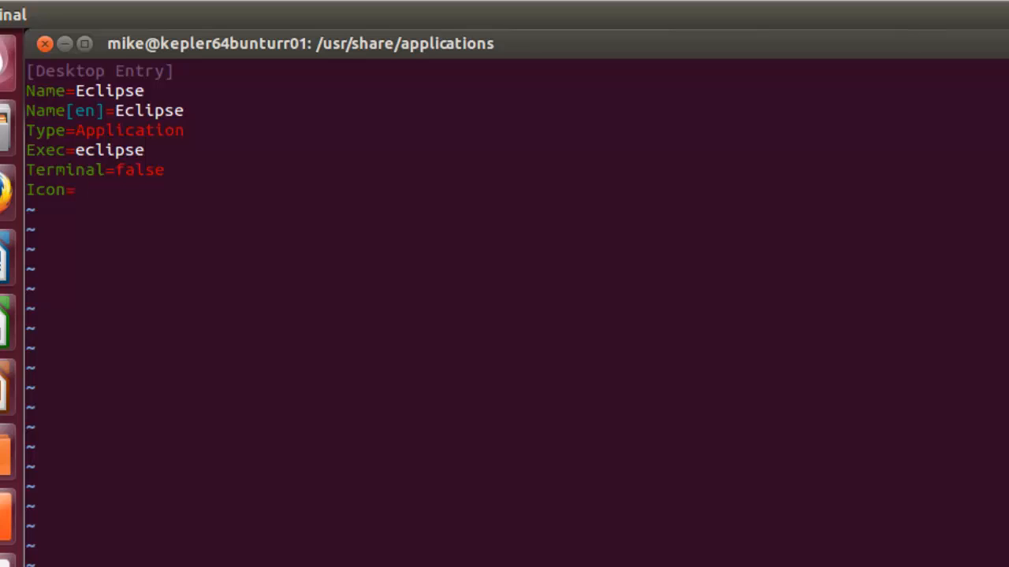
text(/)
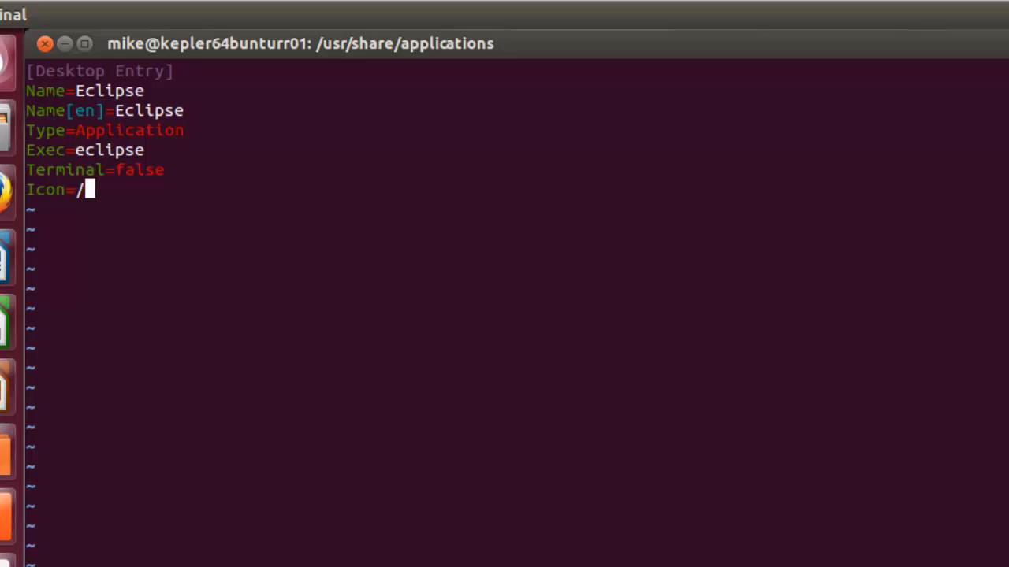
text(opt/)
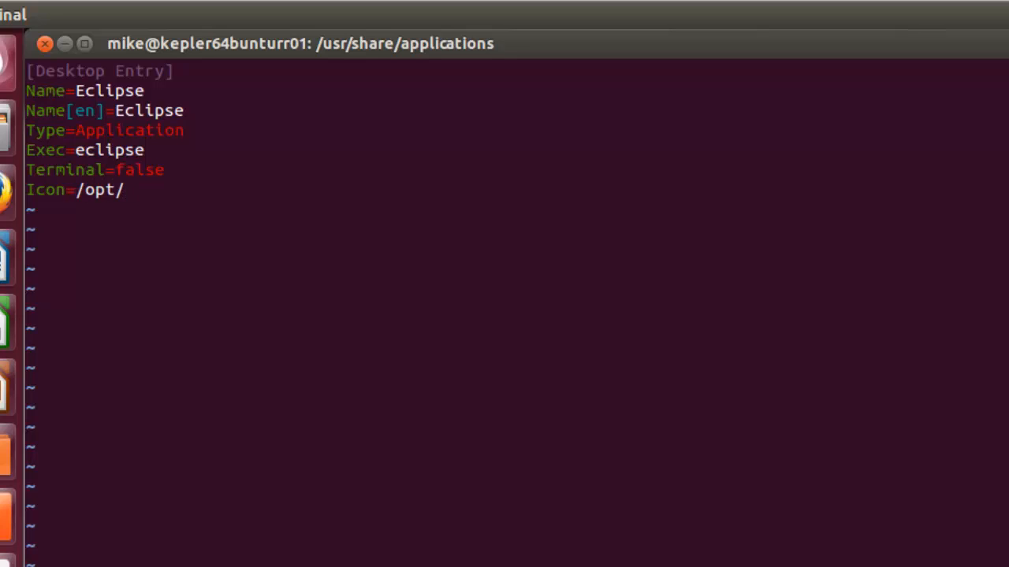
text(6)
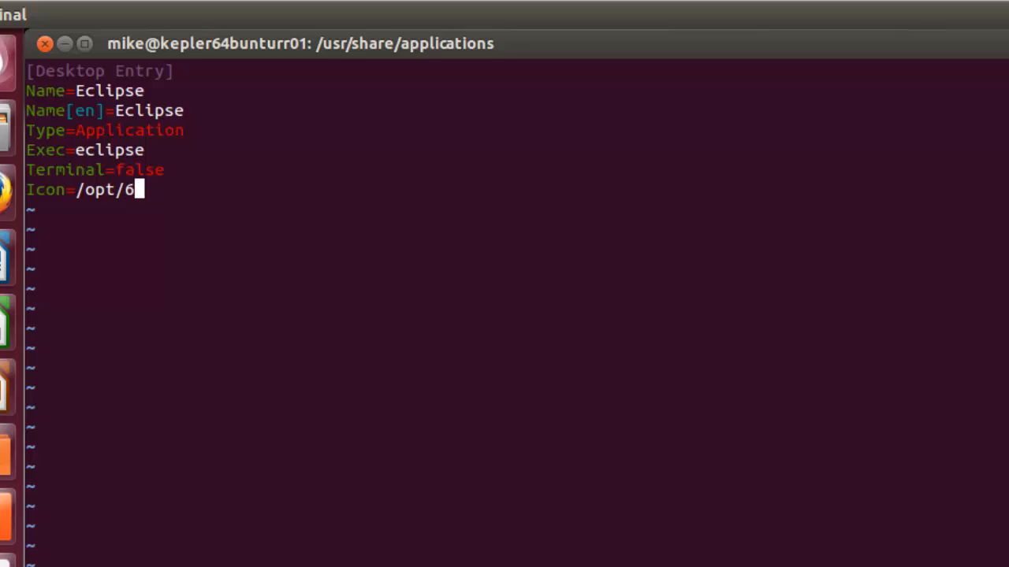
text(4/e)
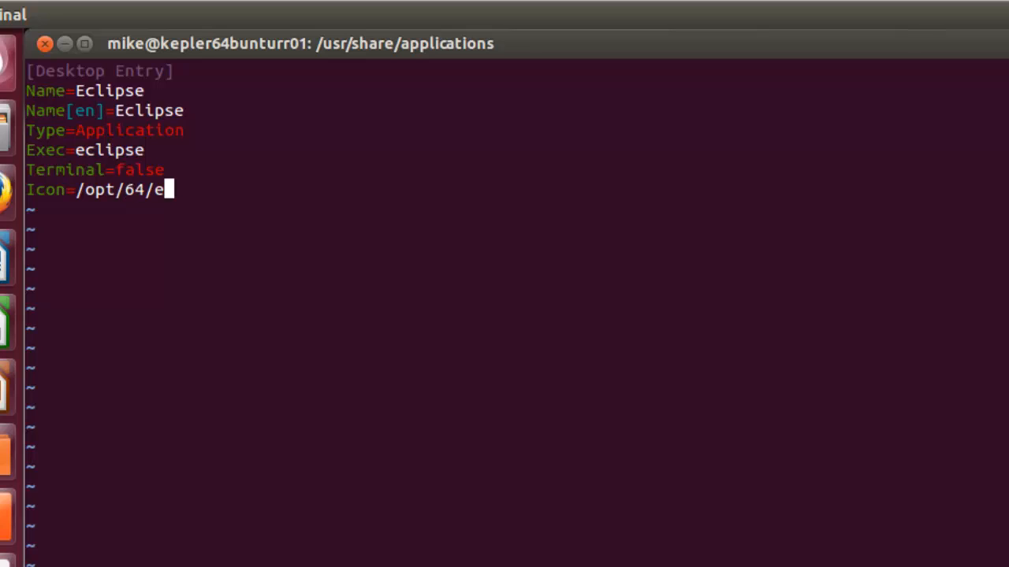
text(clipse)
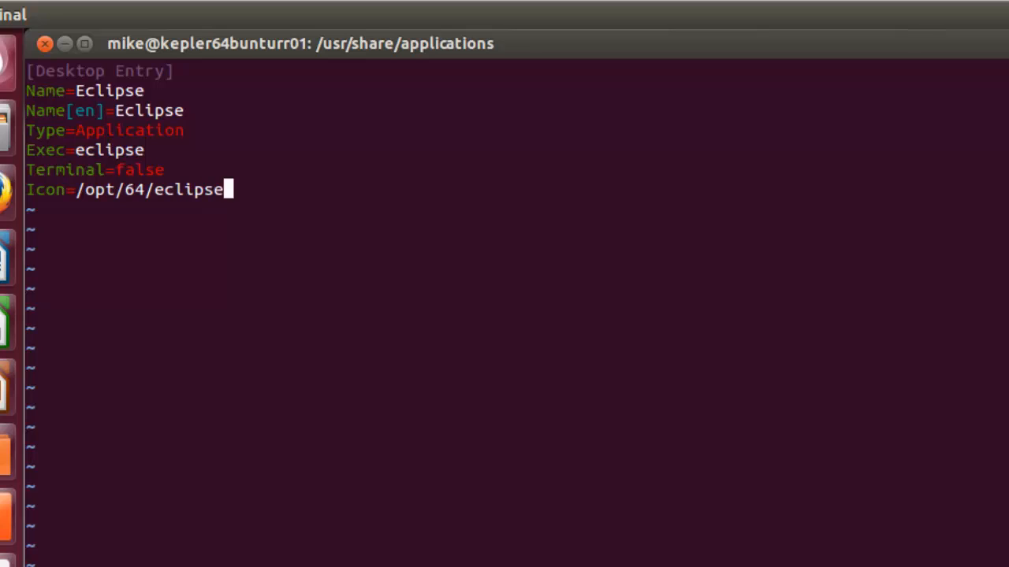
text(/icon)
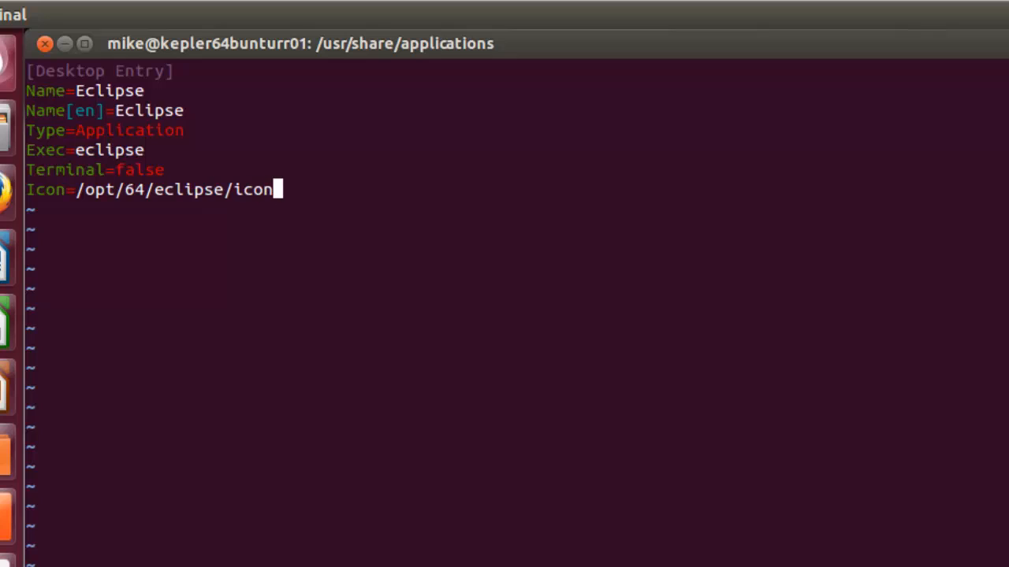
text(.)
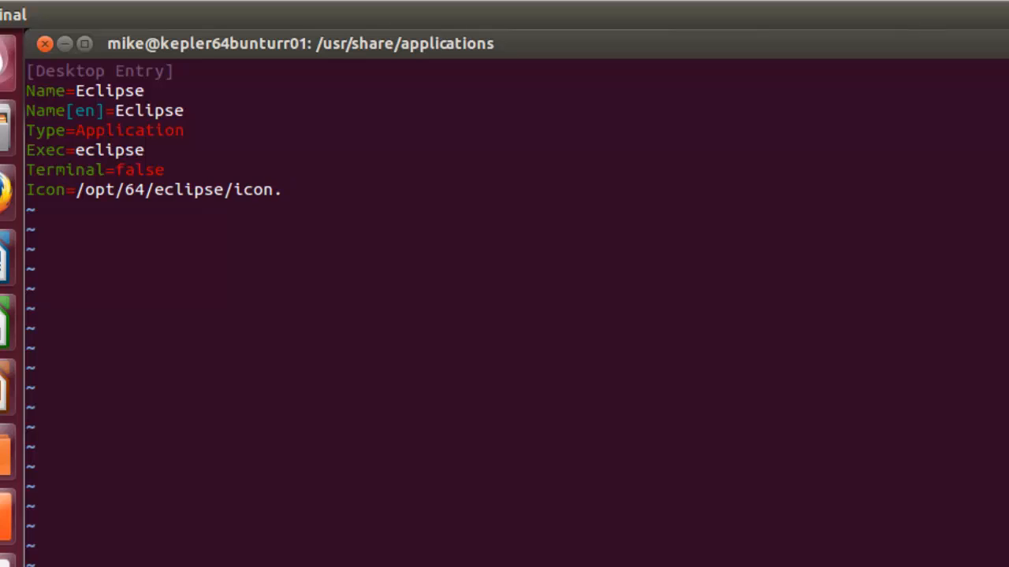
text(xp)
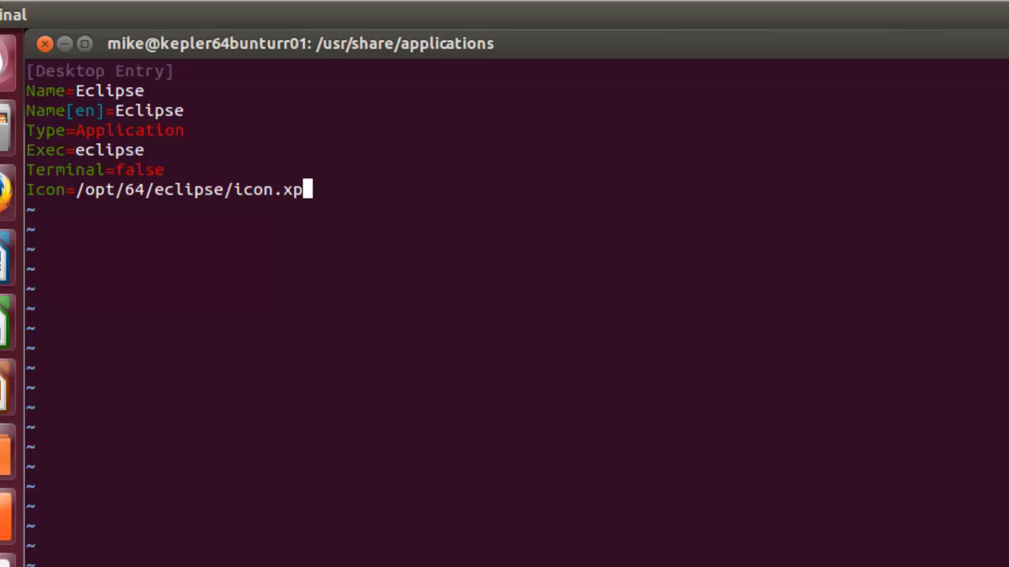
text(m)
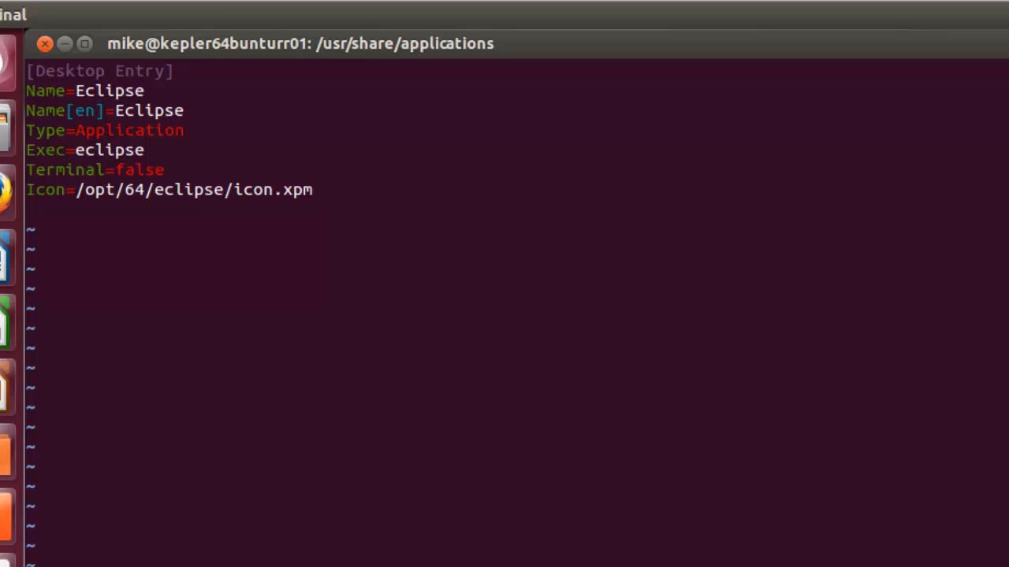
Add a Comment=Integrated Development line to the desktop entry
text(Com)
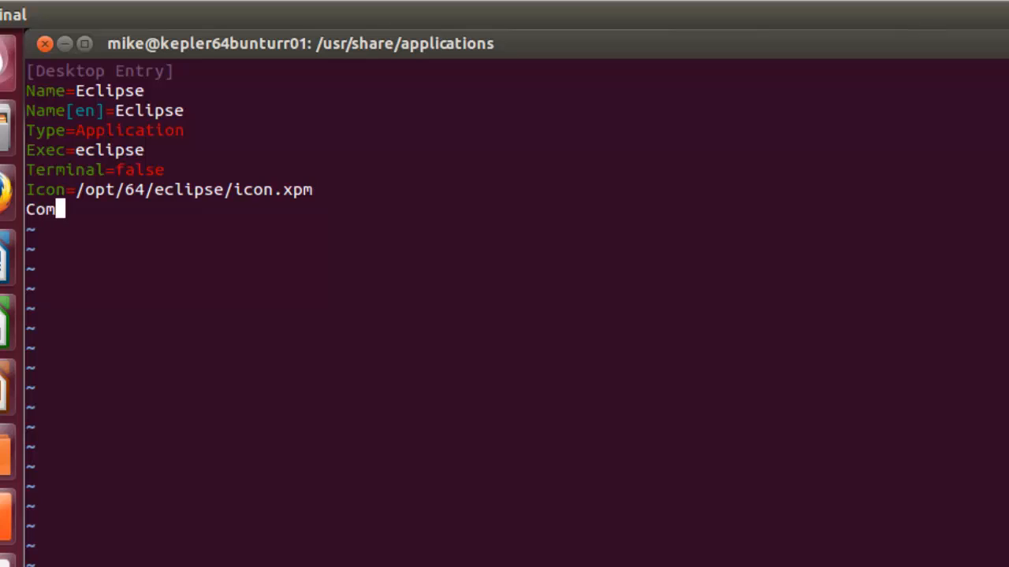
text(ment)
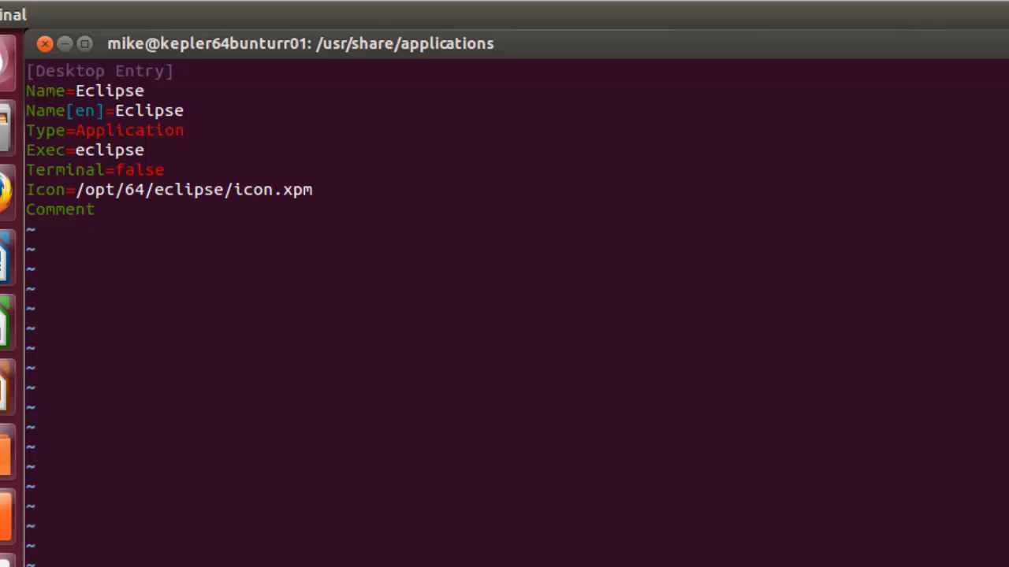
text(=I)
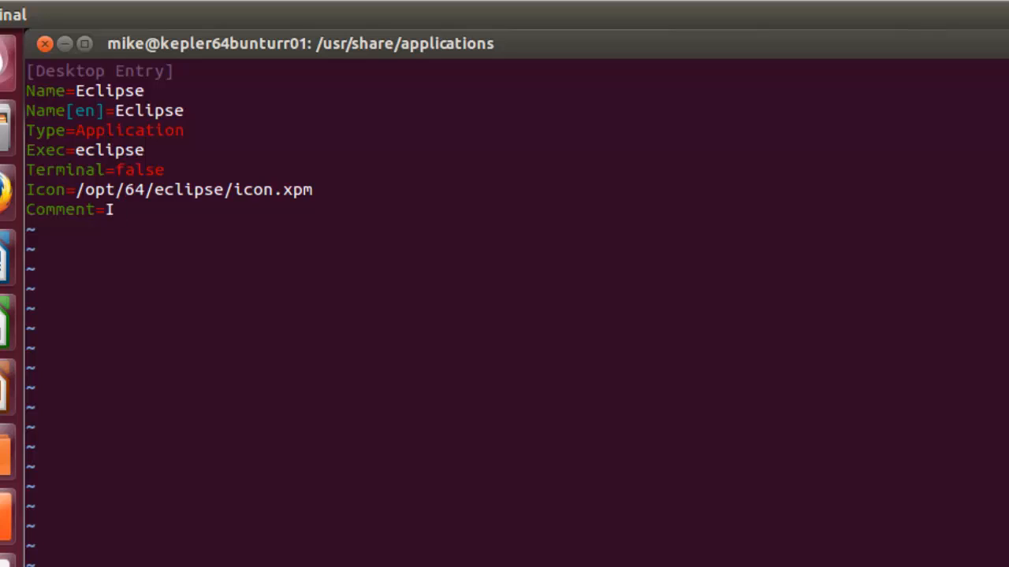
text(nteg)
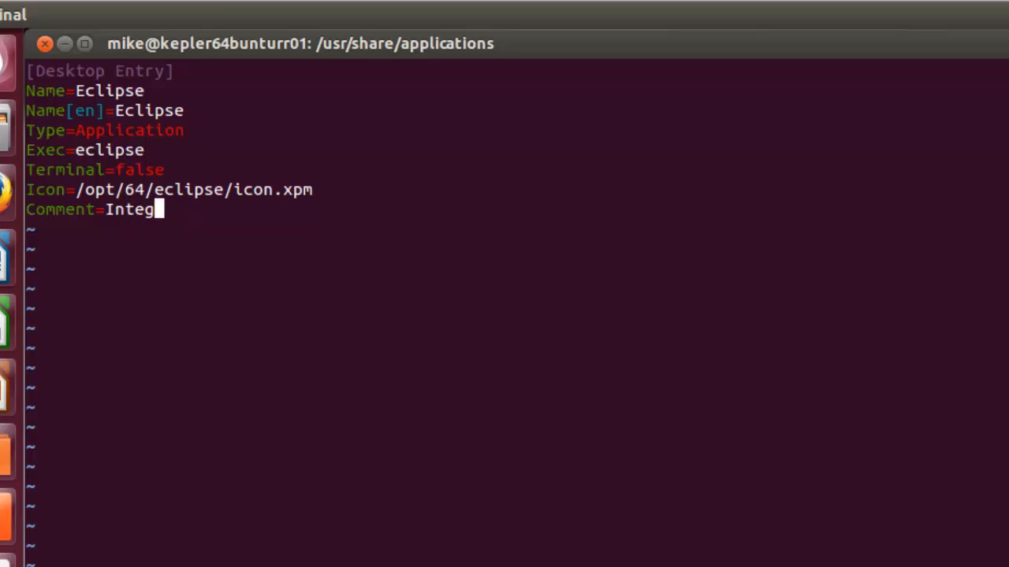
text(rated De)
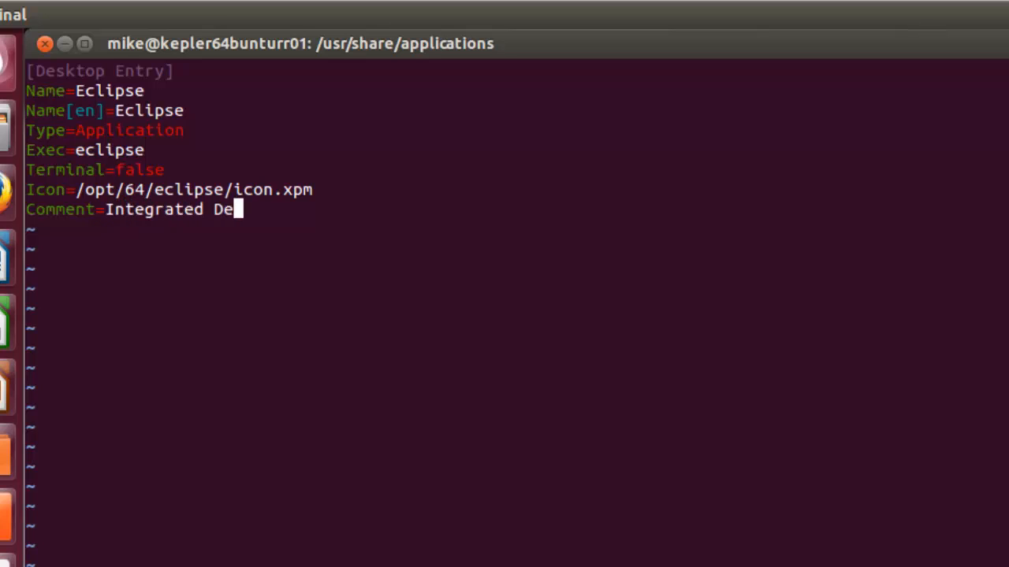
text(velop)
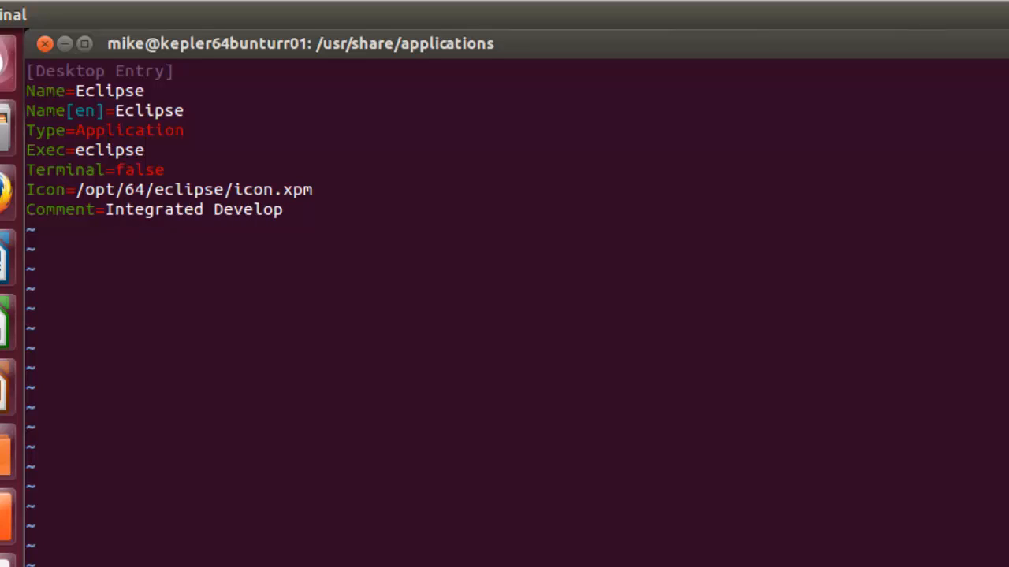
text(ment)
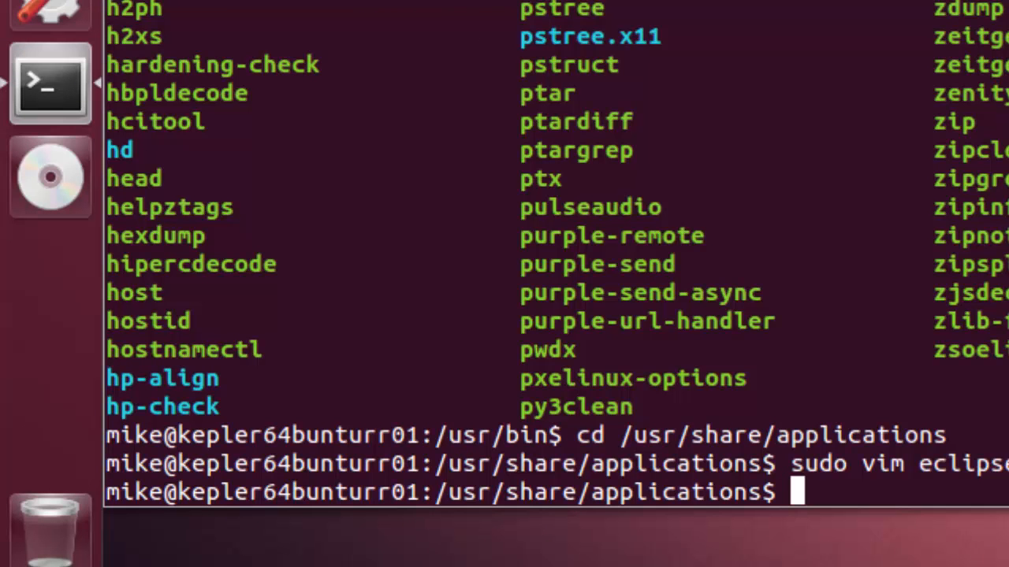
Run eclipse from the shell to launch Eclipse's Workspace Launcher dialog
text(e)
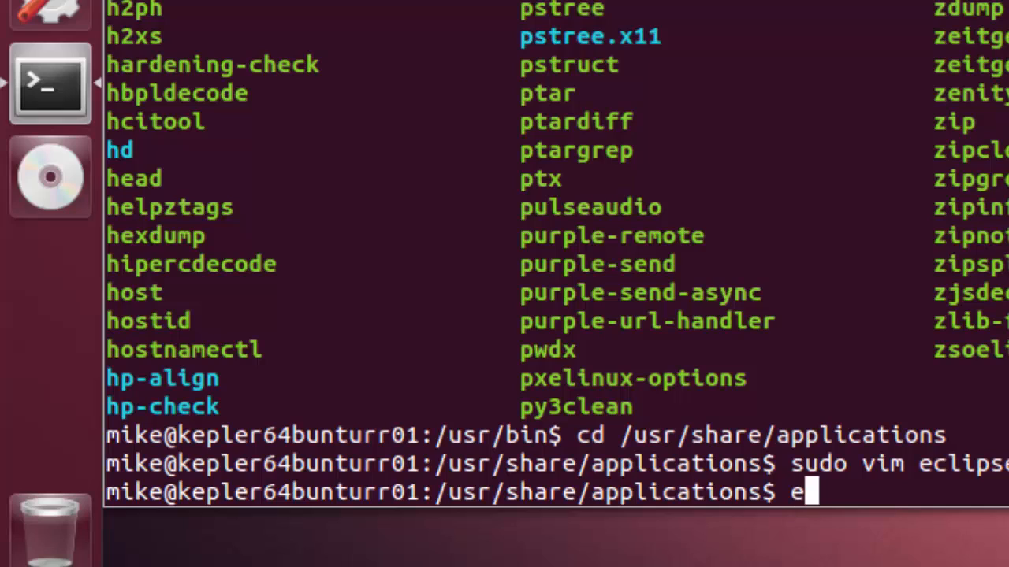
text(clipse)
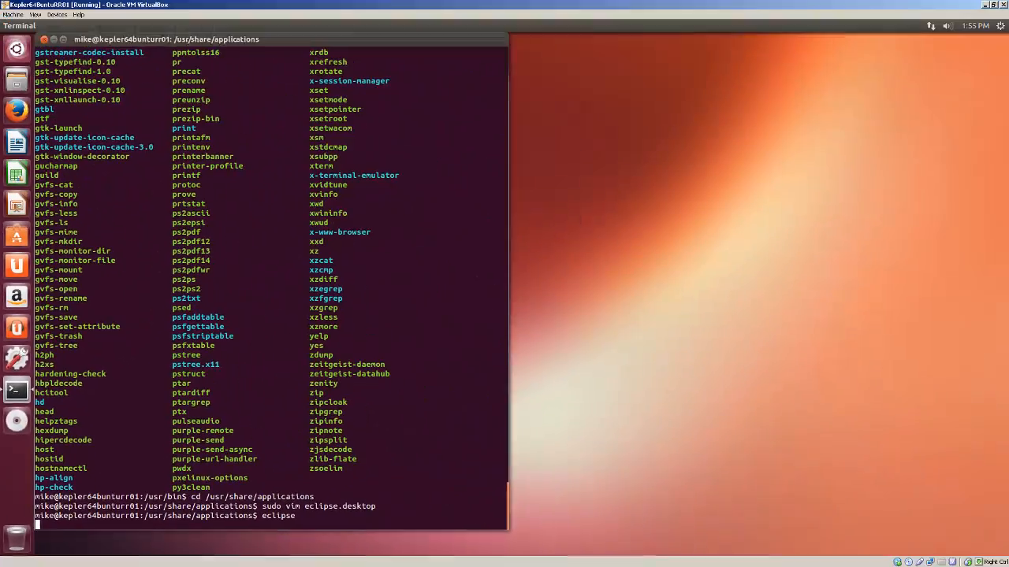
key(Return)
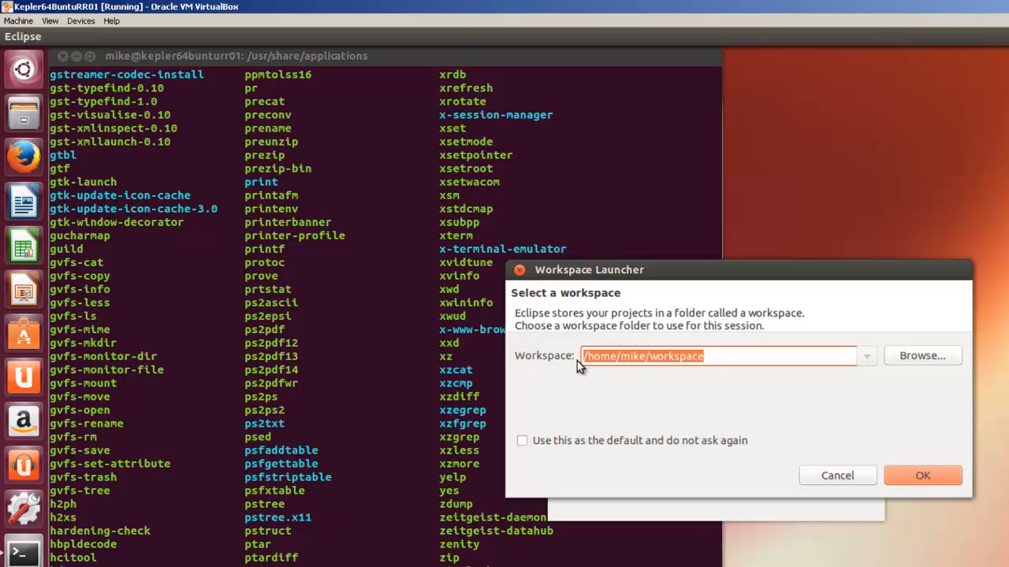
Accept the default workspace, start Help > Check for Updates and cancel it
click(922, 476)
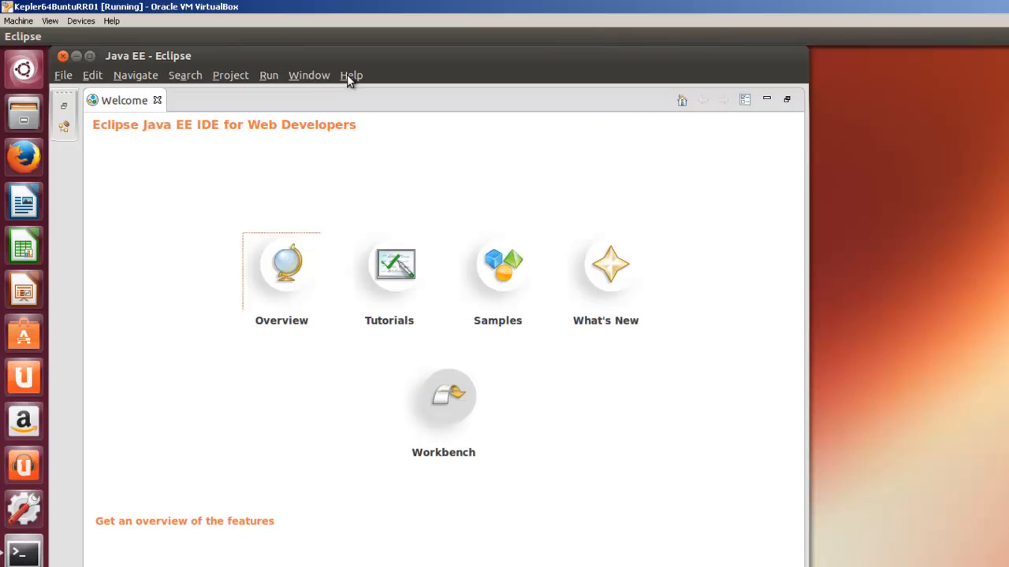
click(350, 76)
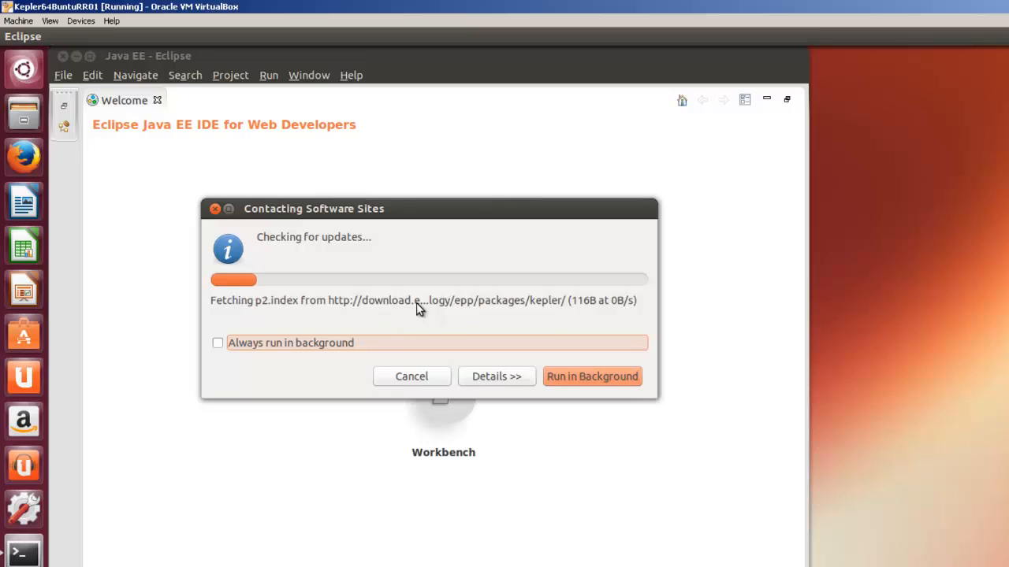
mouse_move(418, 391)
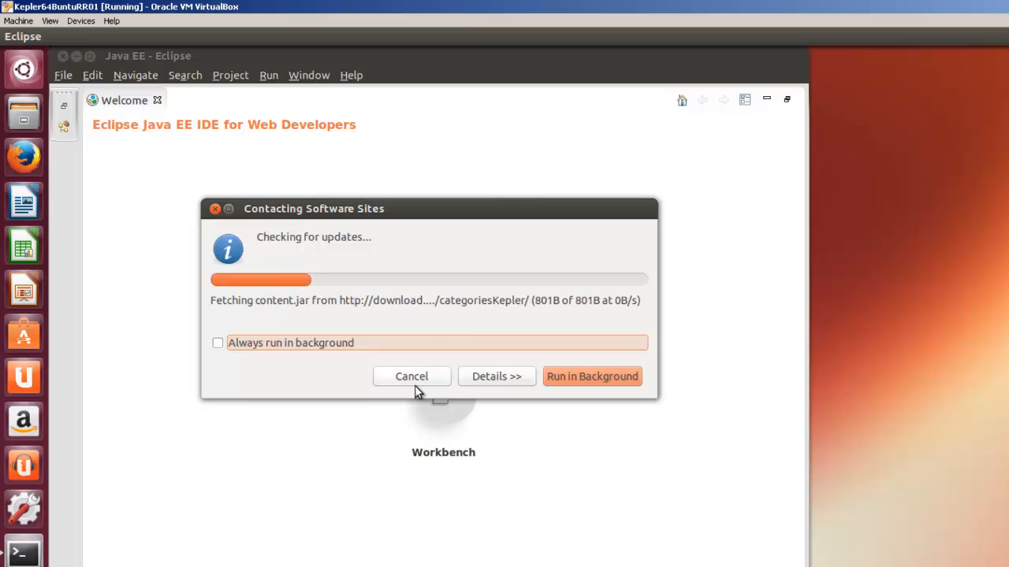
click(409, 375)
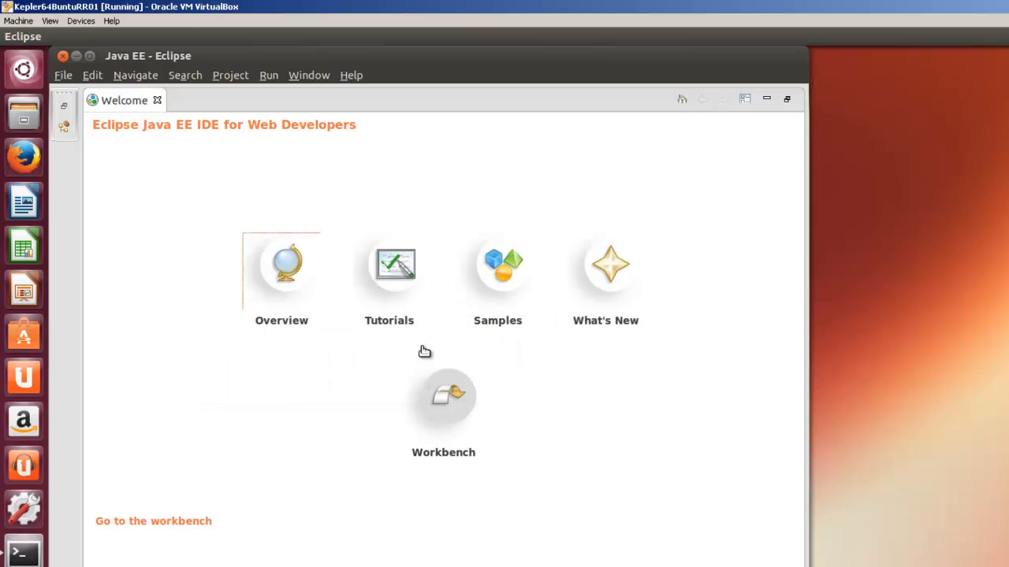
Exit Eclipse via File > Exit and confirm
click(63, 57)
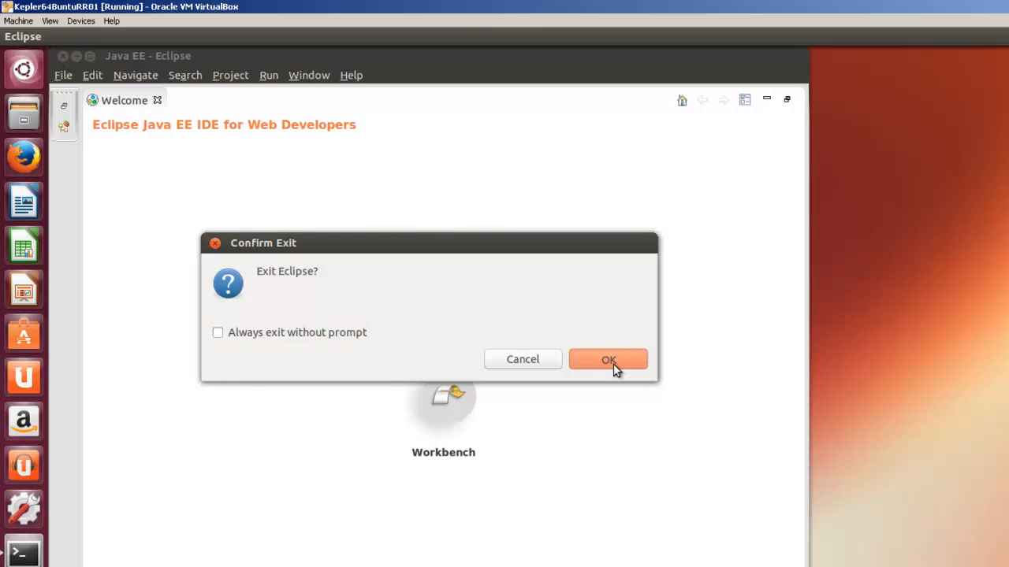
click(608, 359)
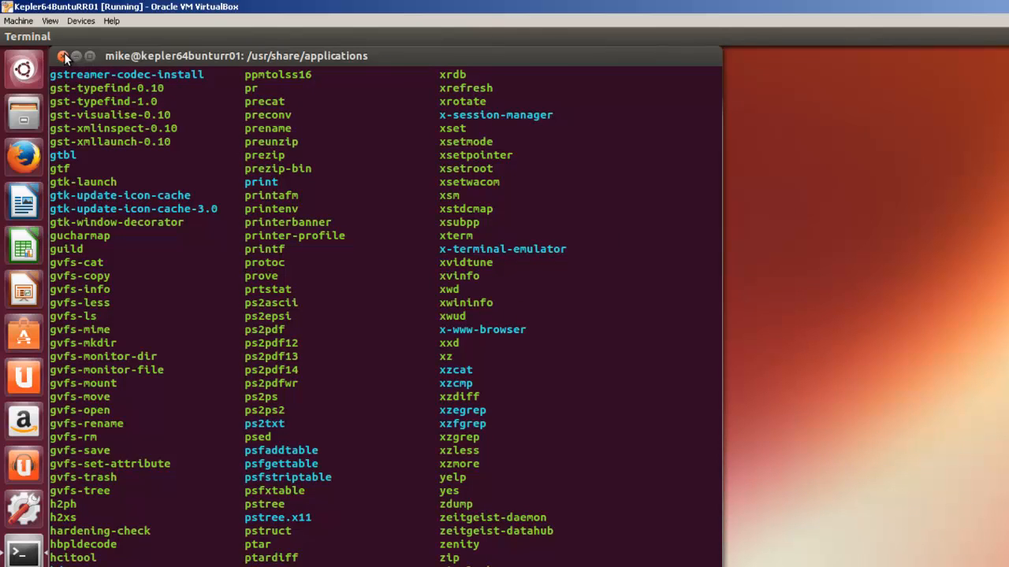
Close the terminal, confirming despite its running process, and open the Dash search
click(63, 55)
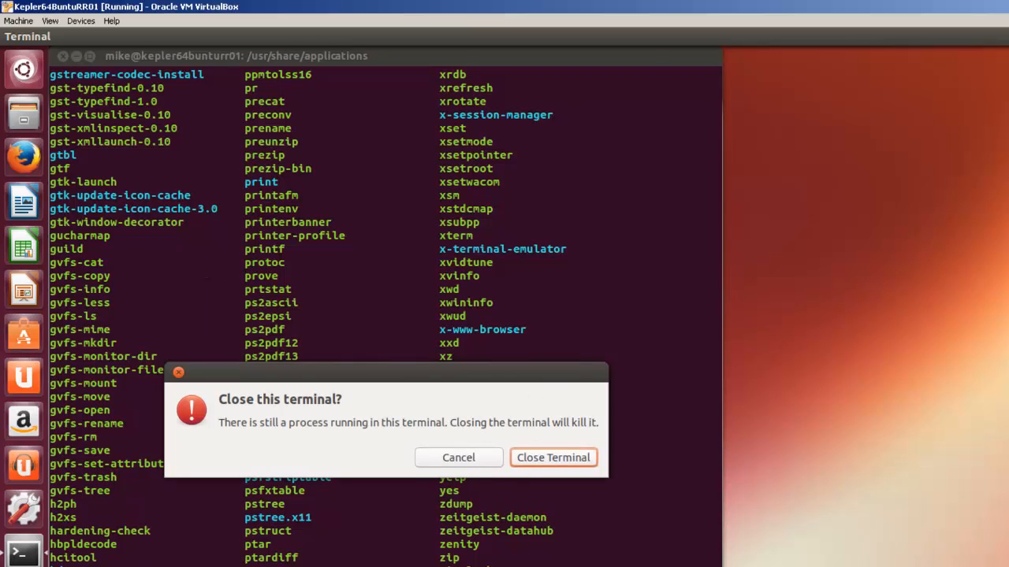
mouse_move(512, 471)
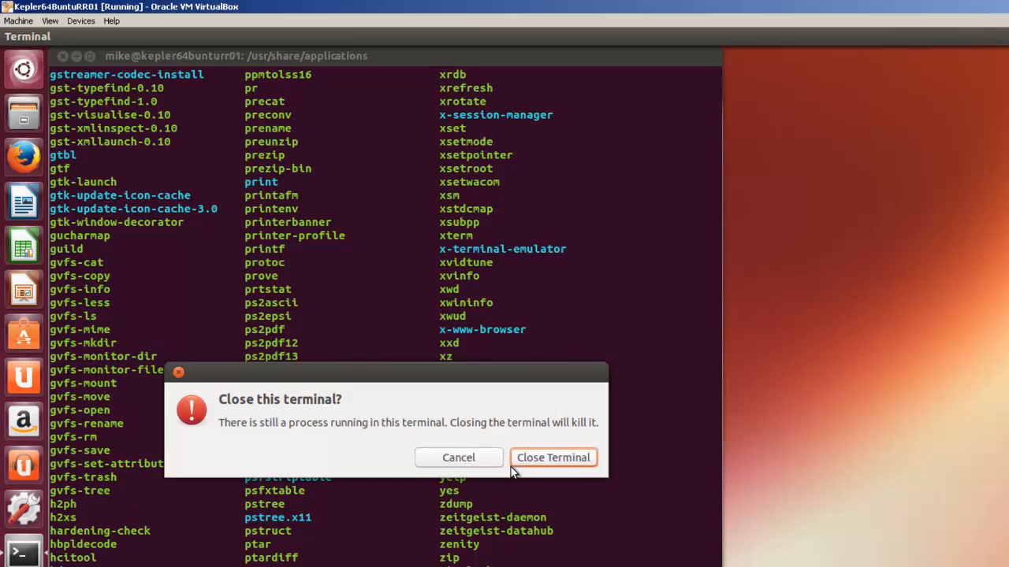
click(554, 457)
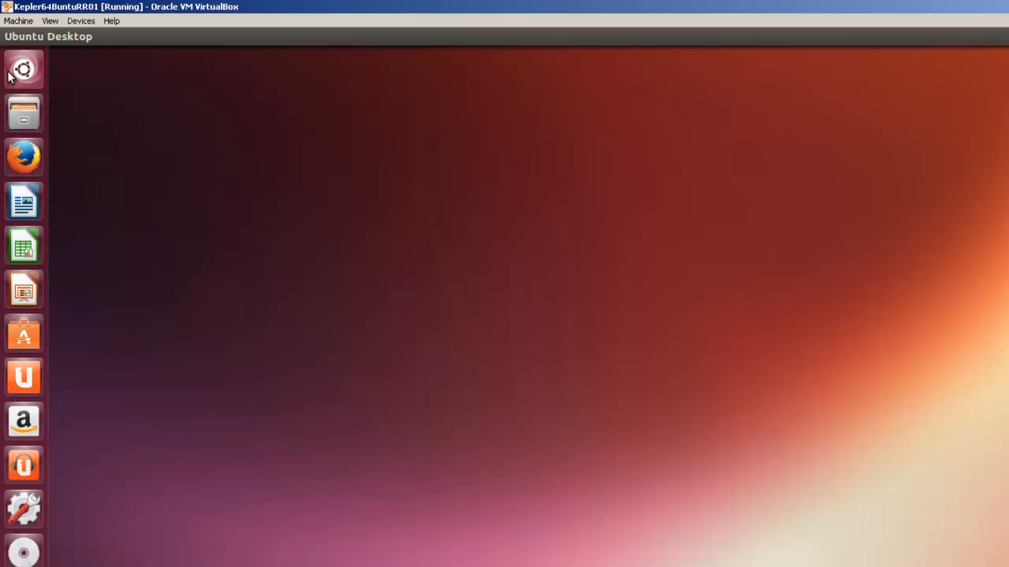
click(22, 69)
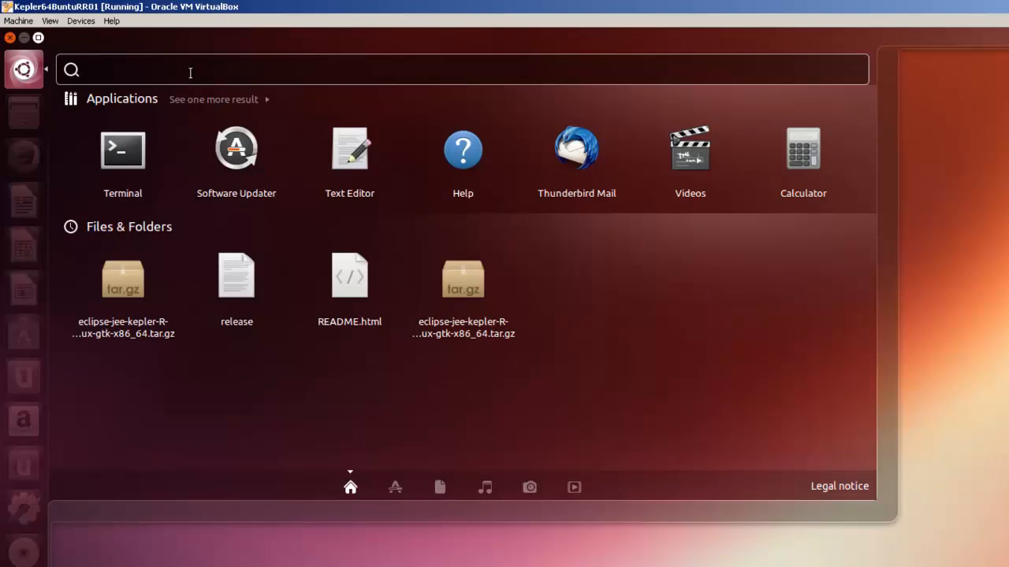
Search eclipse in the Dash and launch Eclipse from its pinned launcher entry
text(eclip)
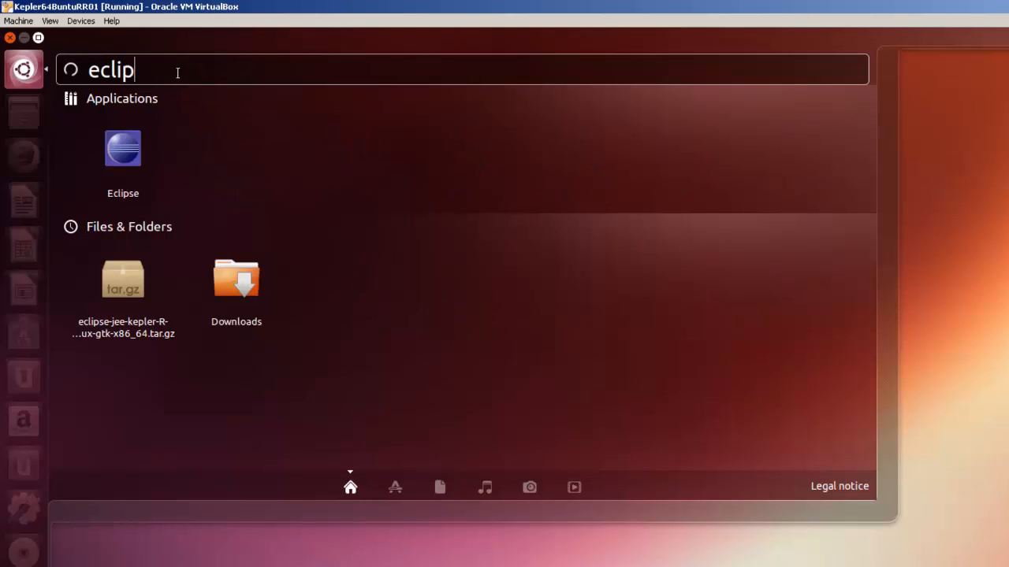
text(se)
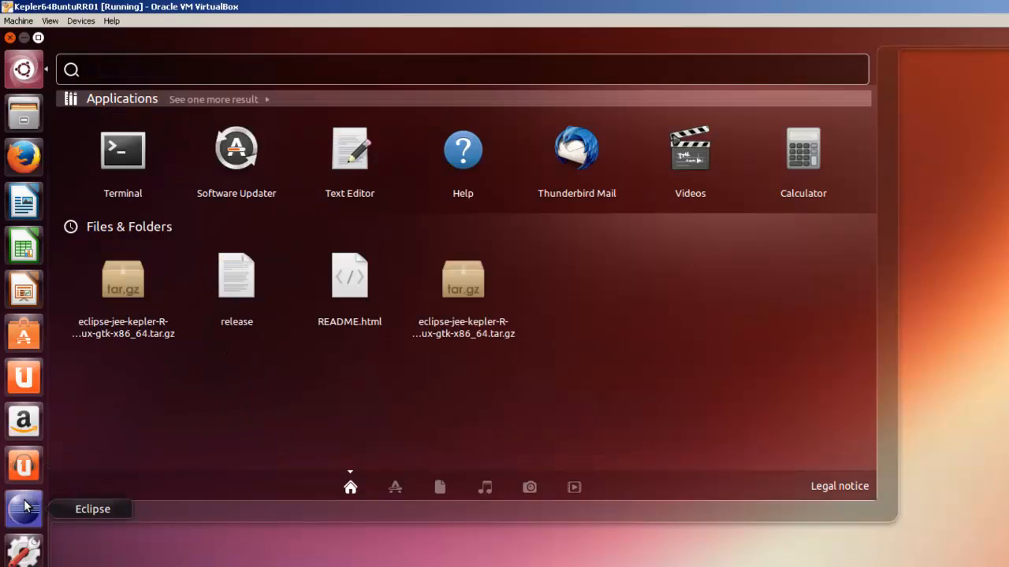
click(23, 507)
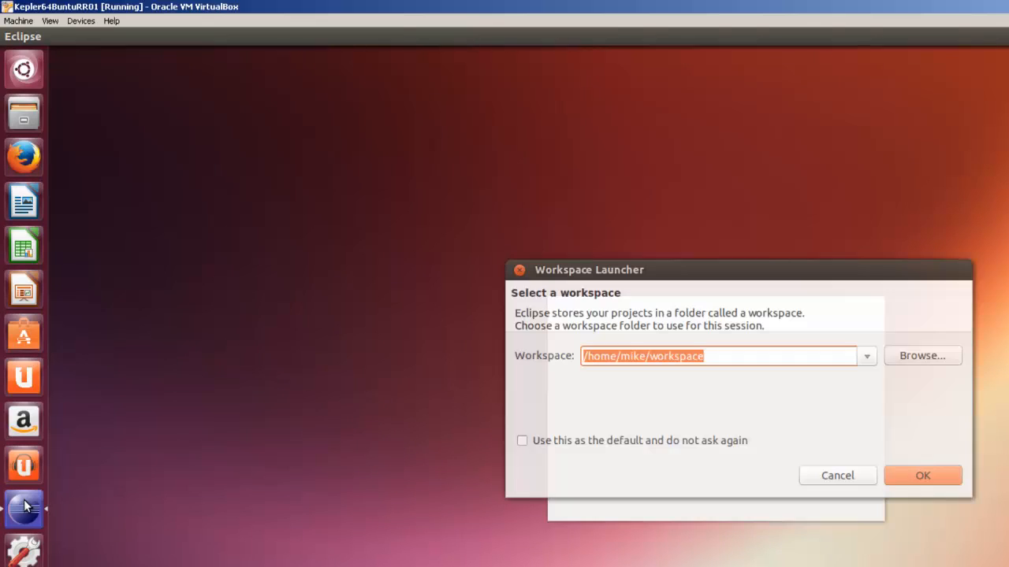
mouse_move(123, 483)
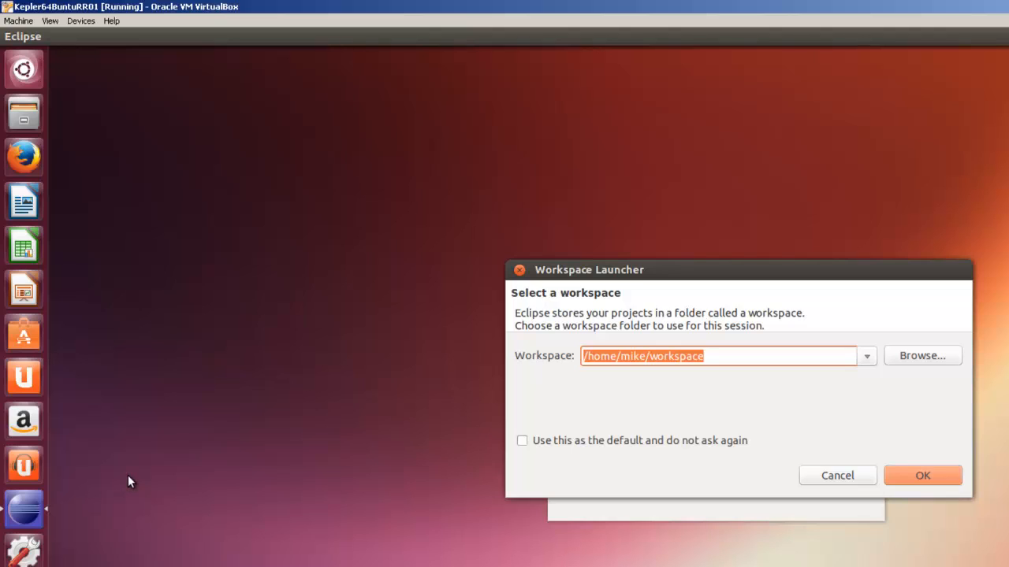
mouse_move(220, 471)
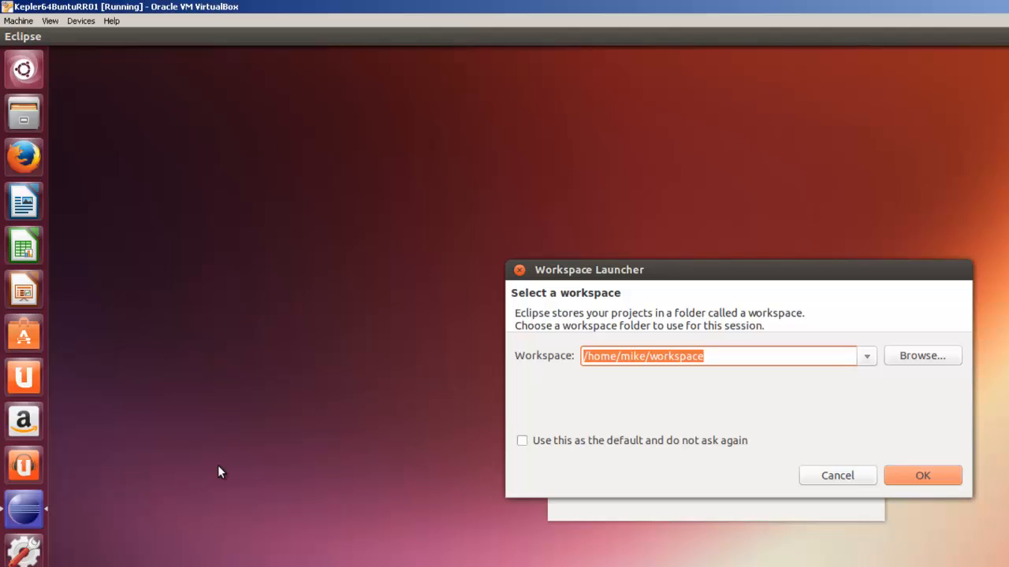